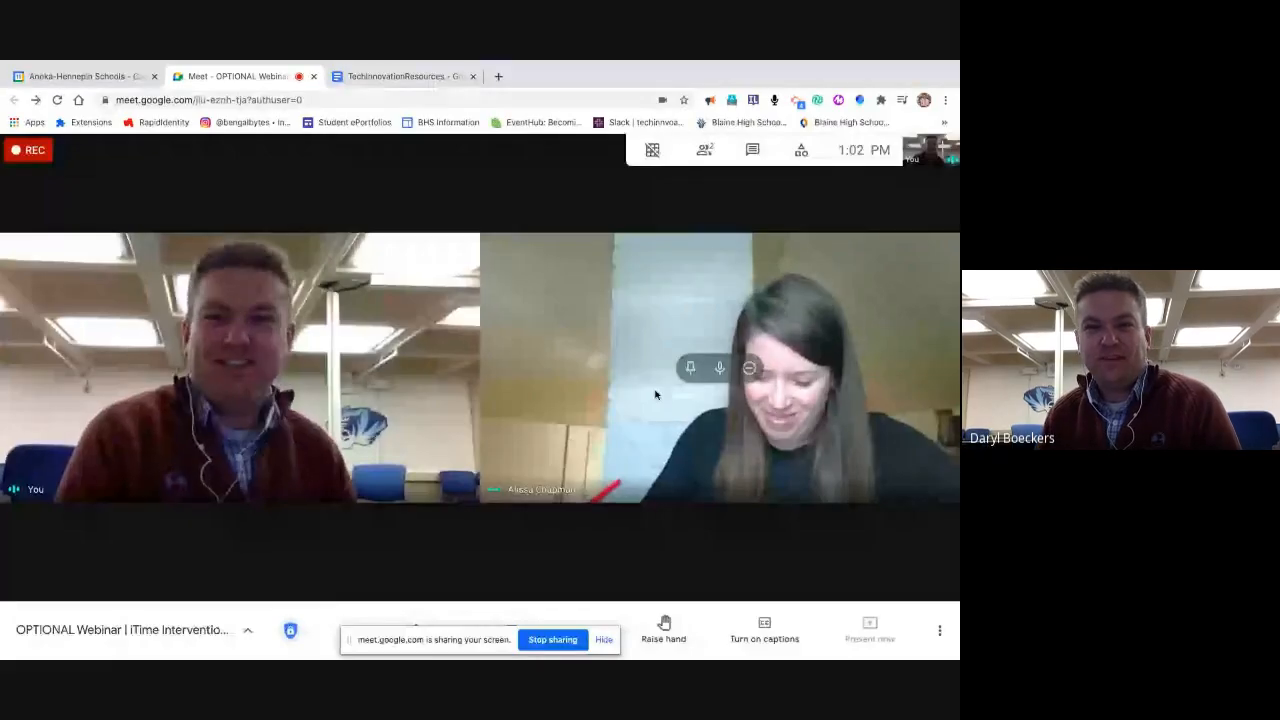
Start presenting the entire screen to the Google Meet and switch to the resources doc
click(868, 622)
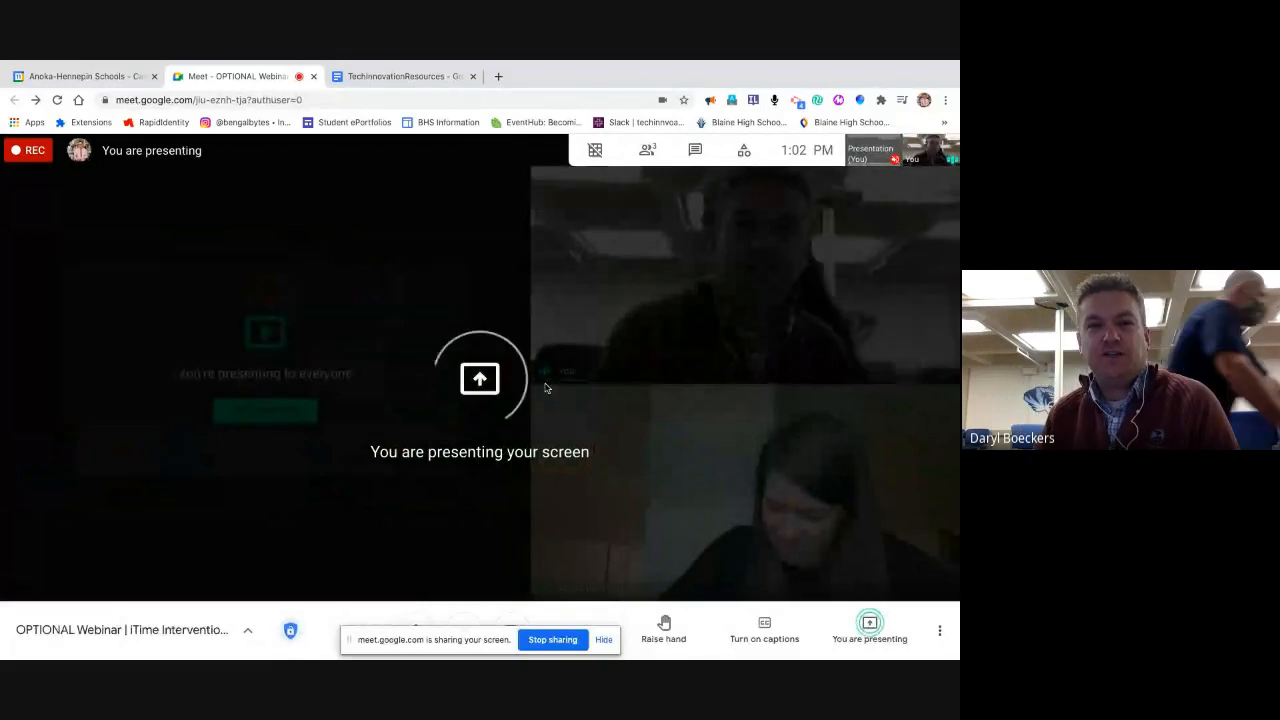
click(400, 76)
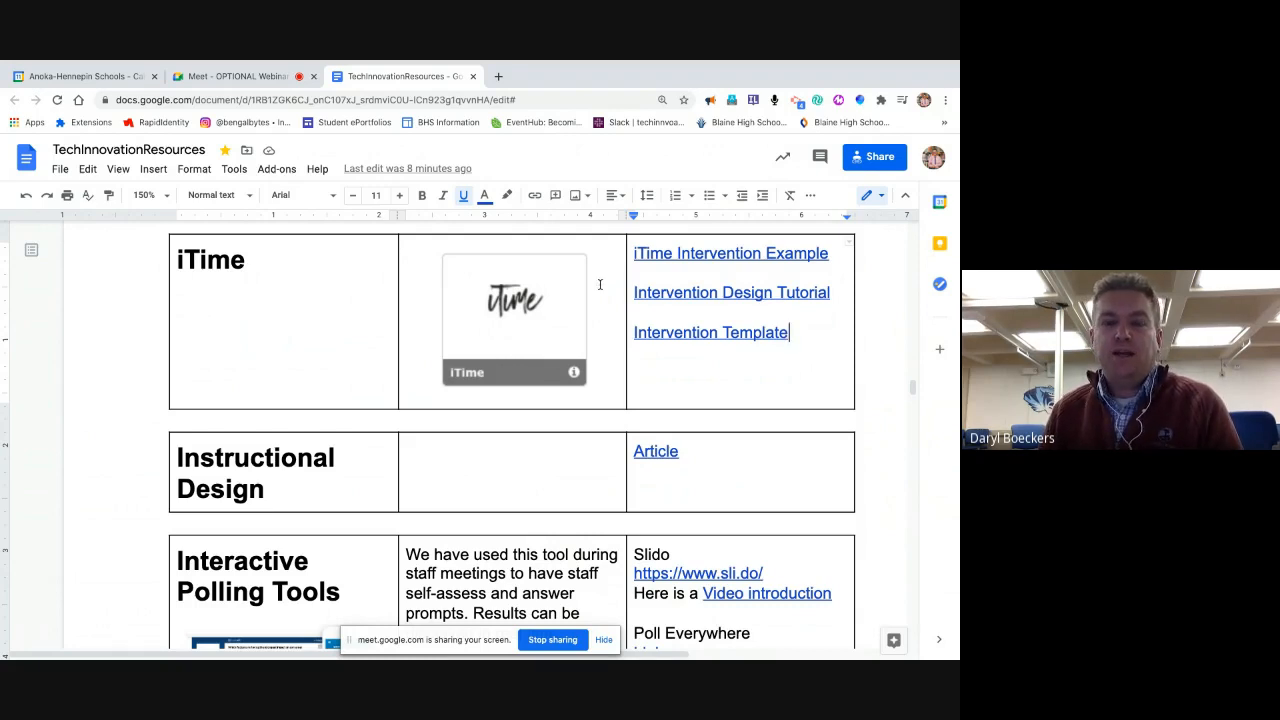
mouse_move(588, 356)
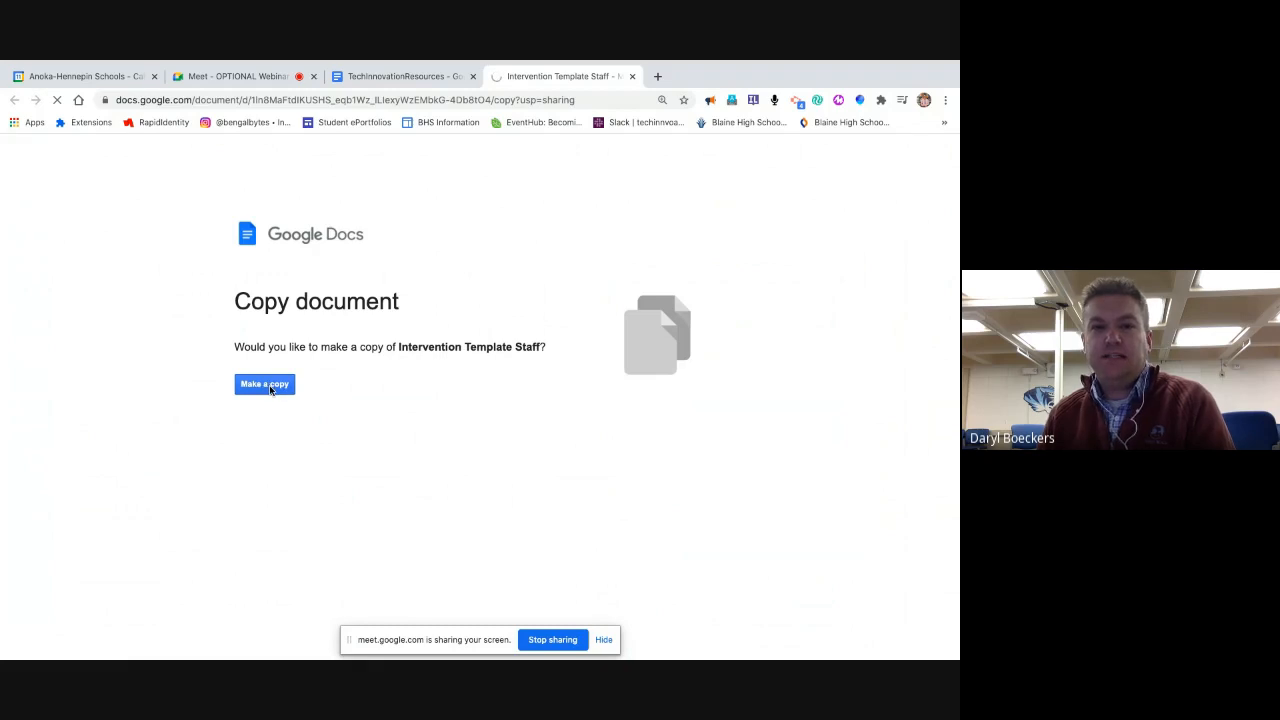
Make a copy of the Intervention Template and return to the resources doc for the example link
click(264, 384)
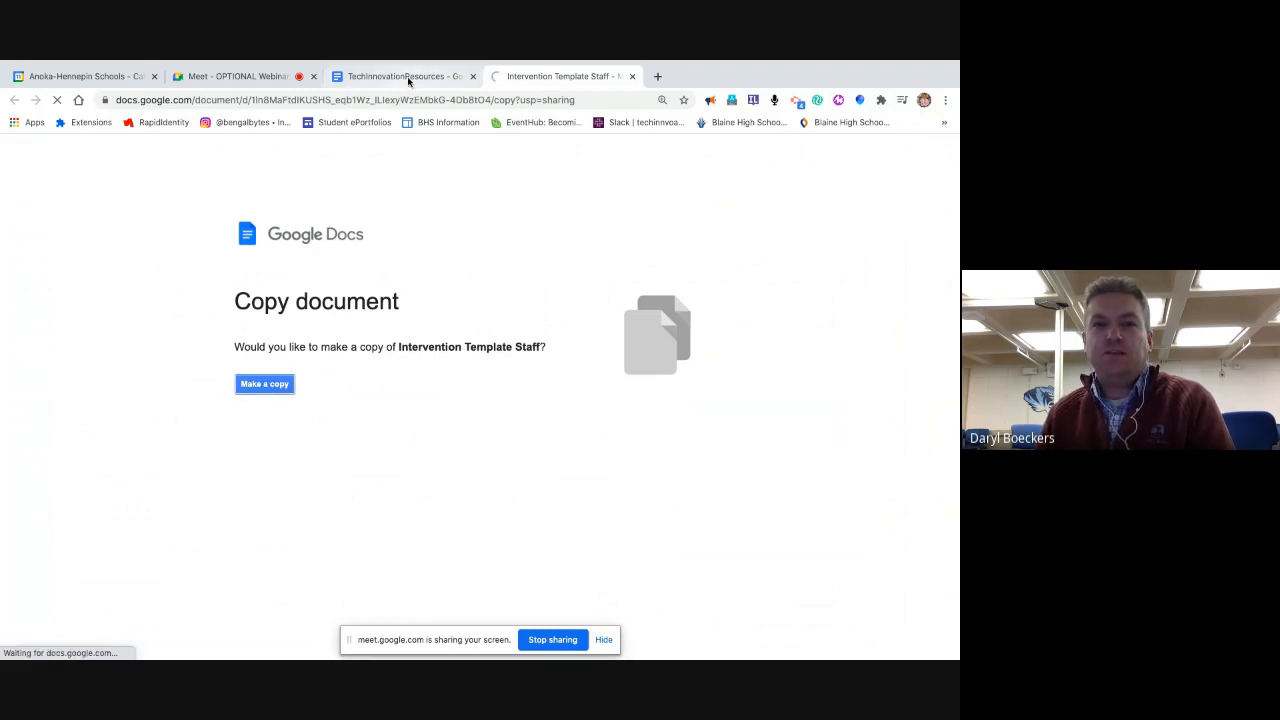
click(264, 384)
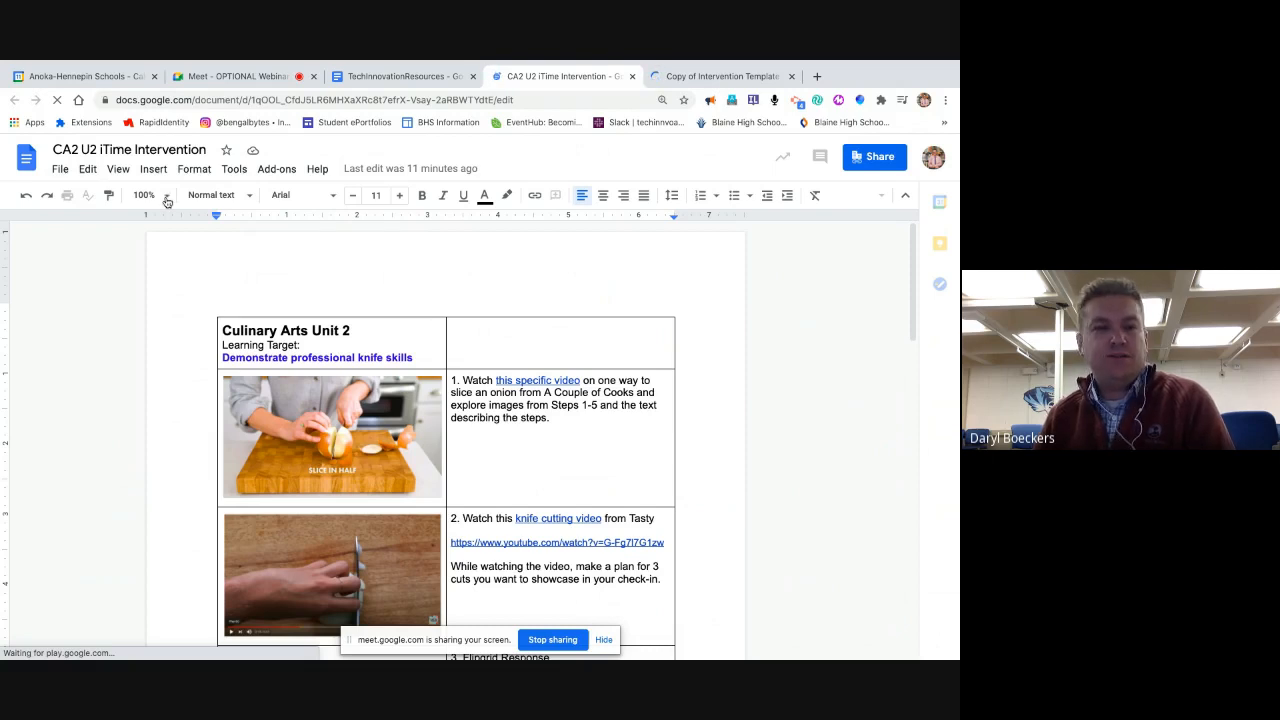
Zoom the CA2 U2 example document to 150% and review its learning target
click(166, 196)
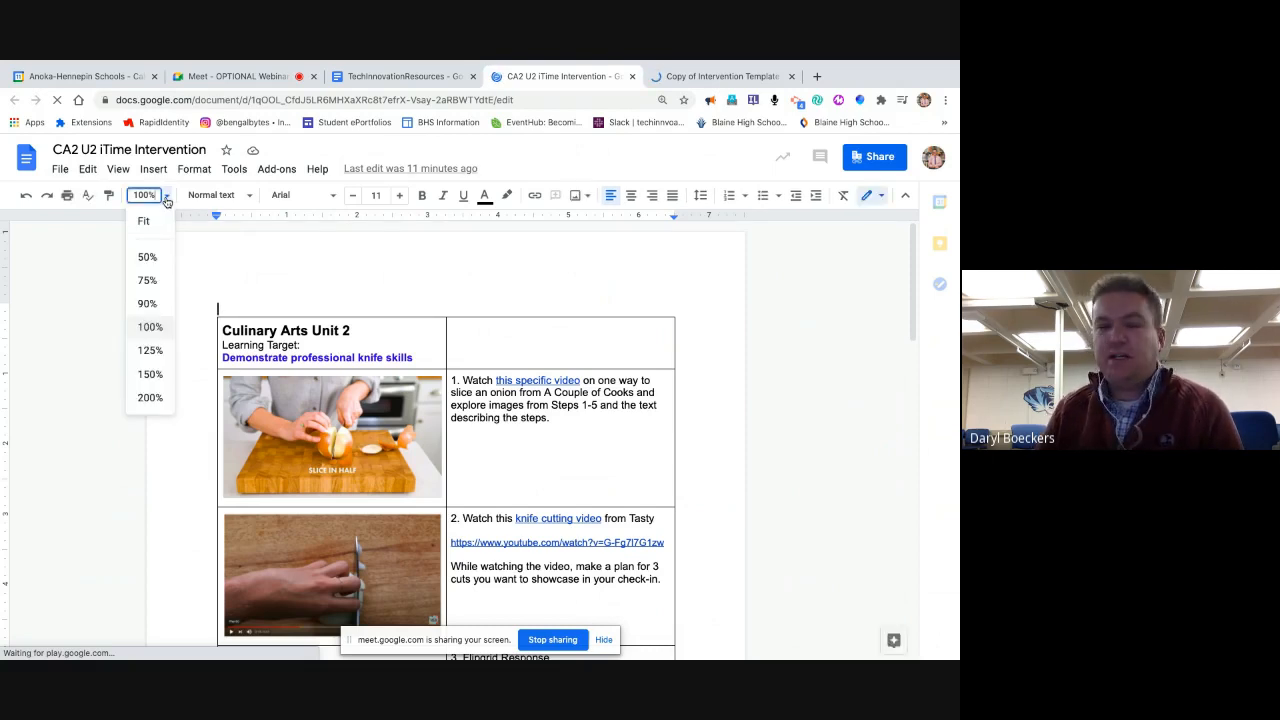
mouse_move(150, 376)
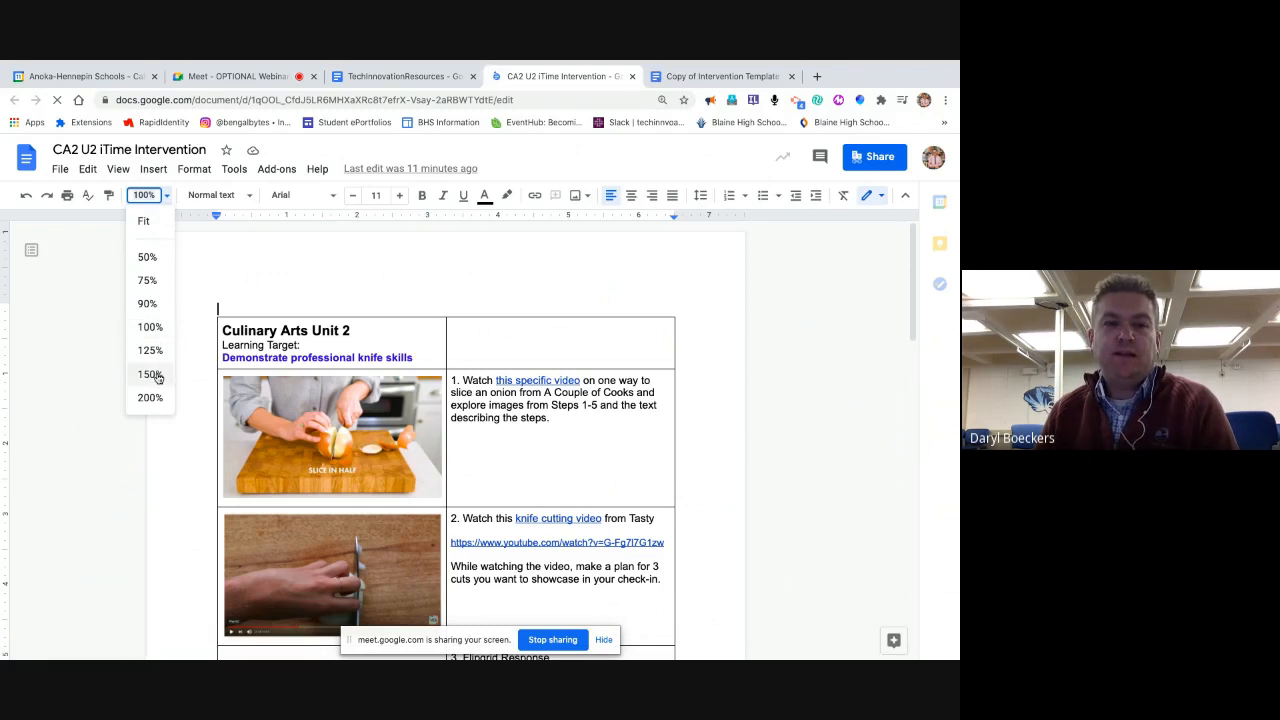
click(148, 374)
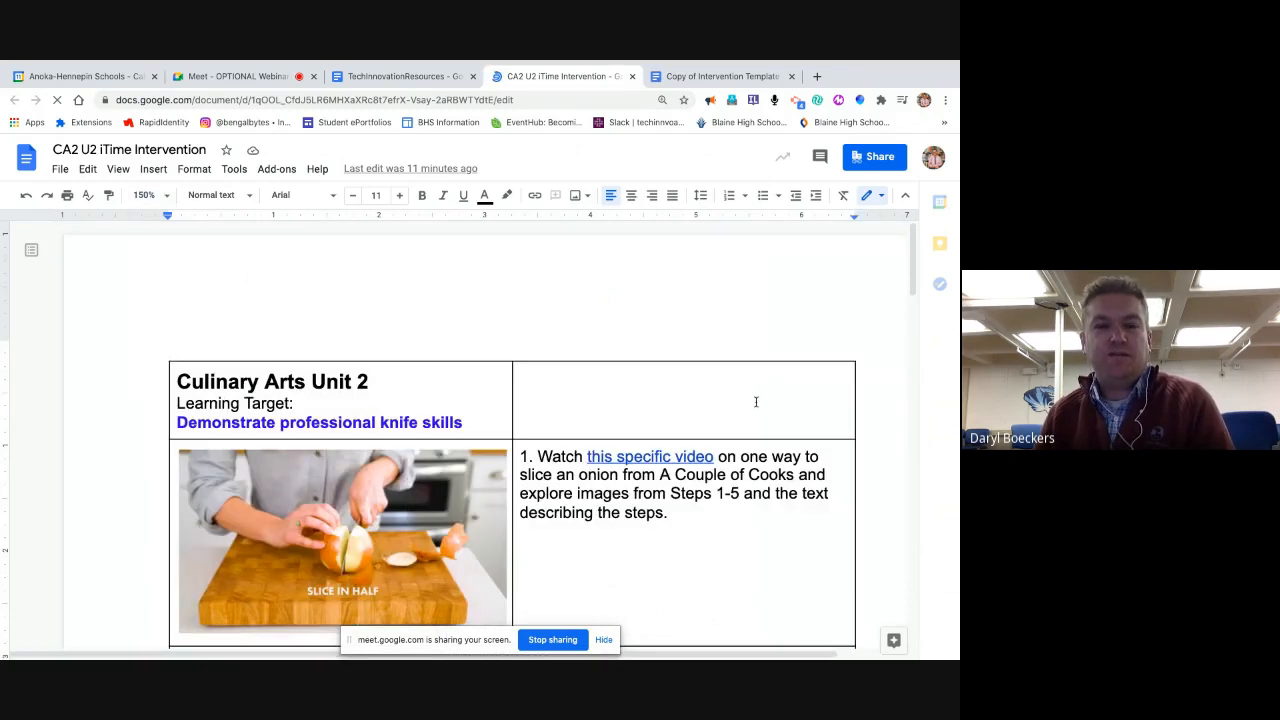
scroll(down, 3)
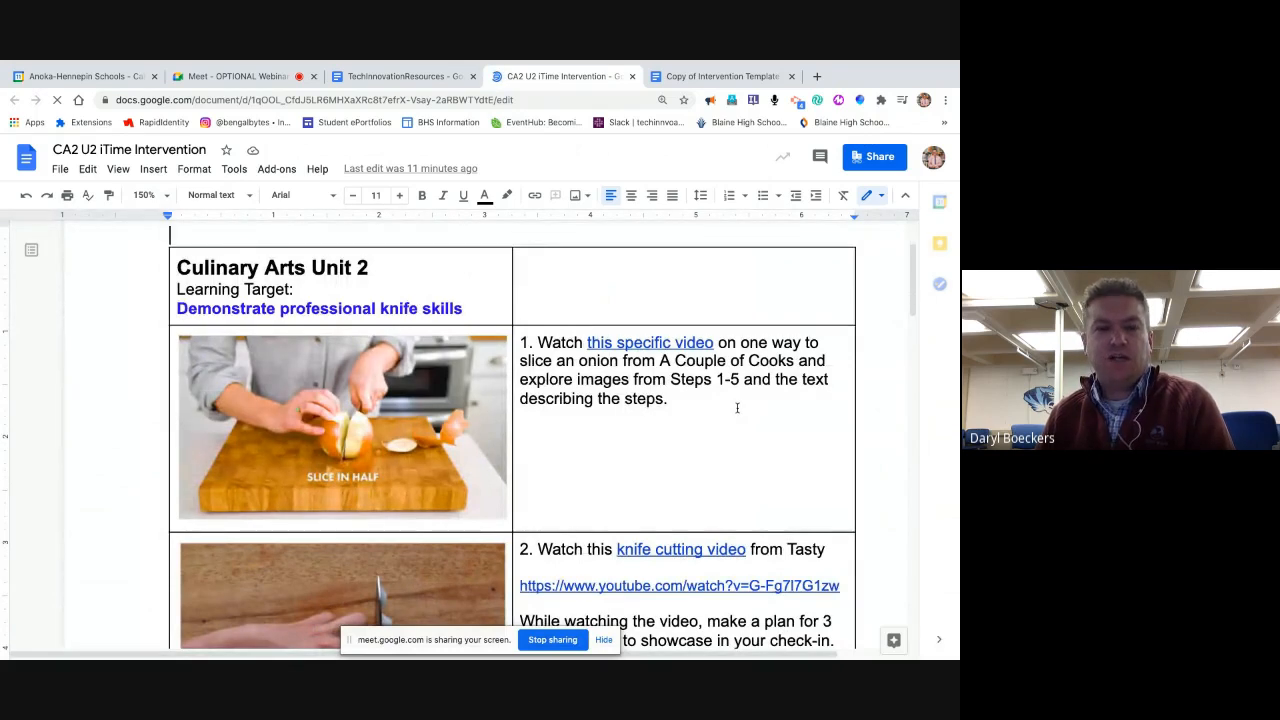
scroll(up, 3)
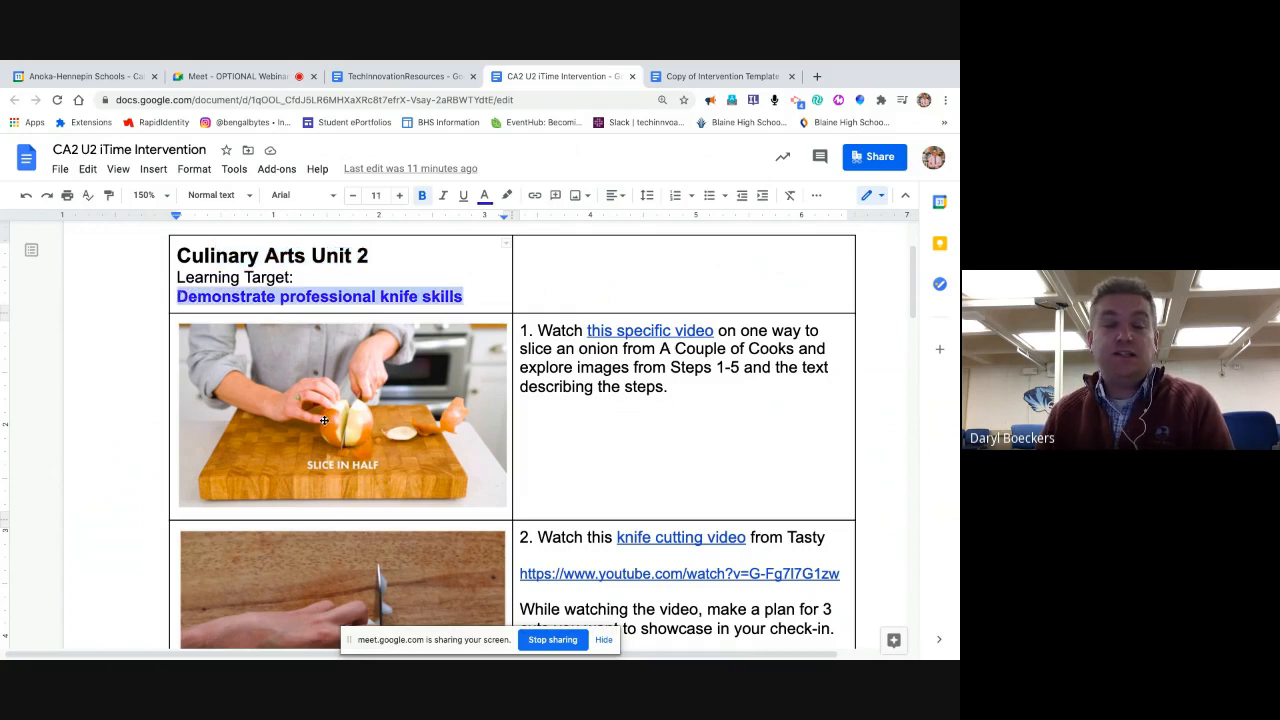
click(342, 414)
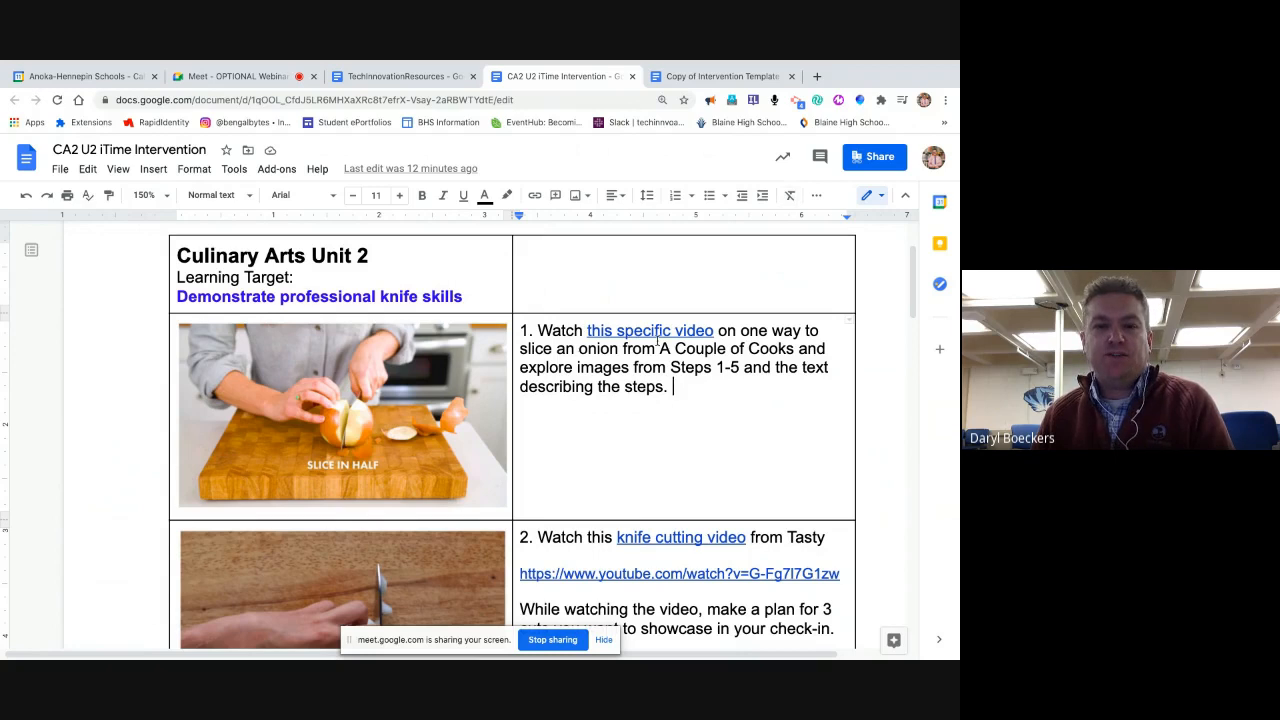
Scroll through the example's three tasks and back up before moving to the template copy
scroll(down, 3)
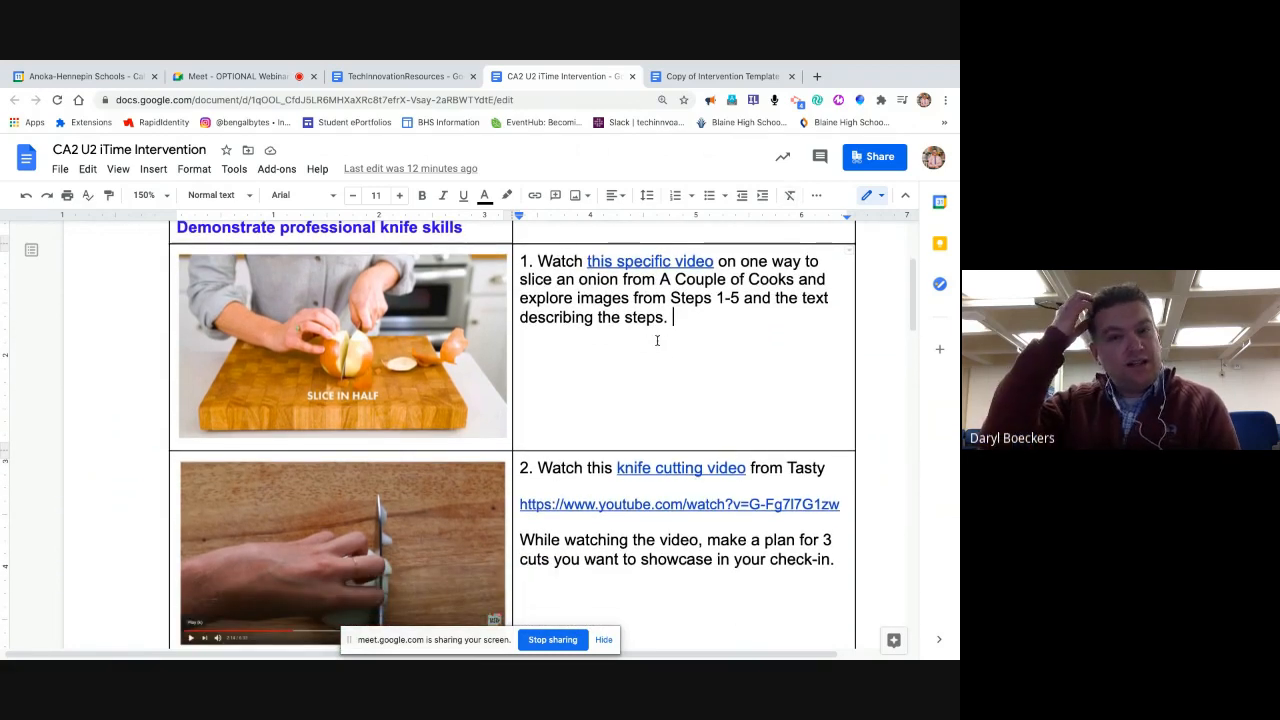
scroll(down, 3)
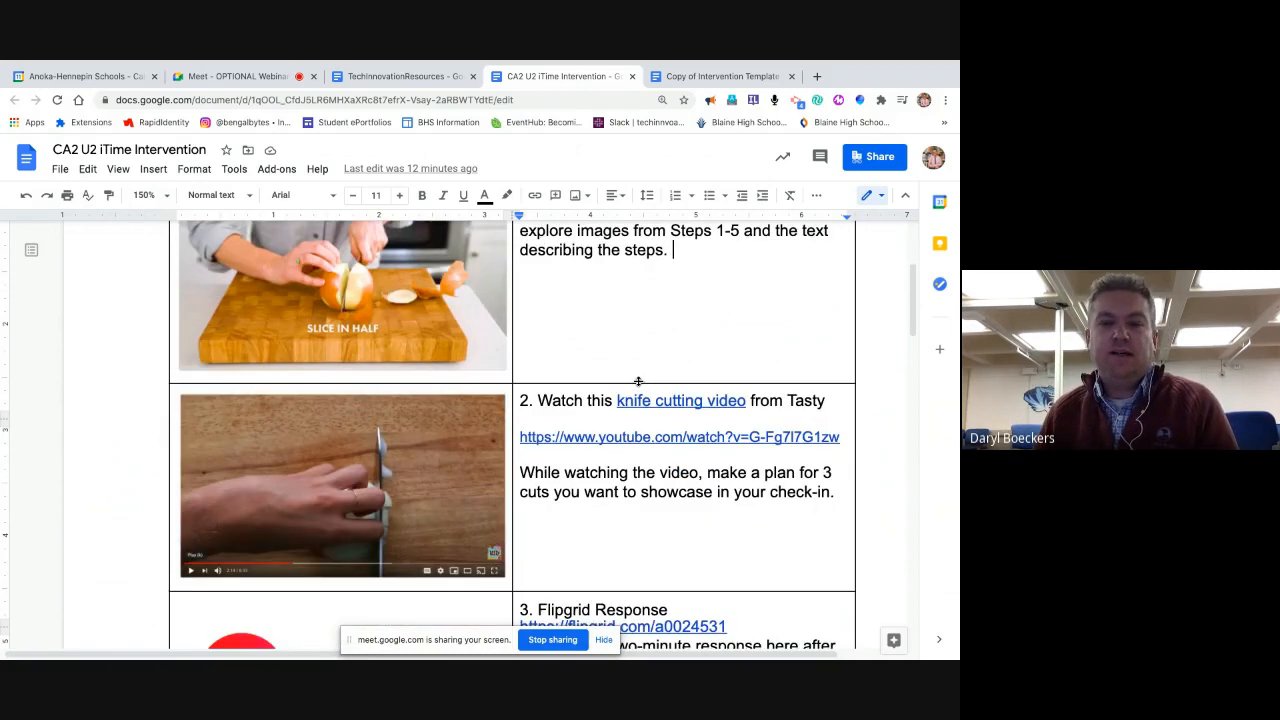
scroll(down, 3)
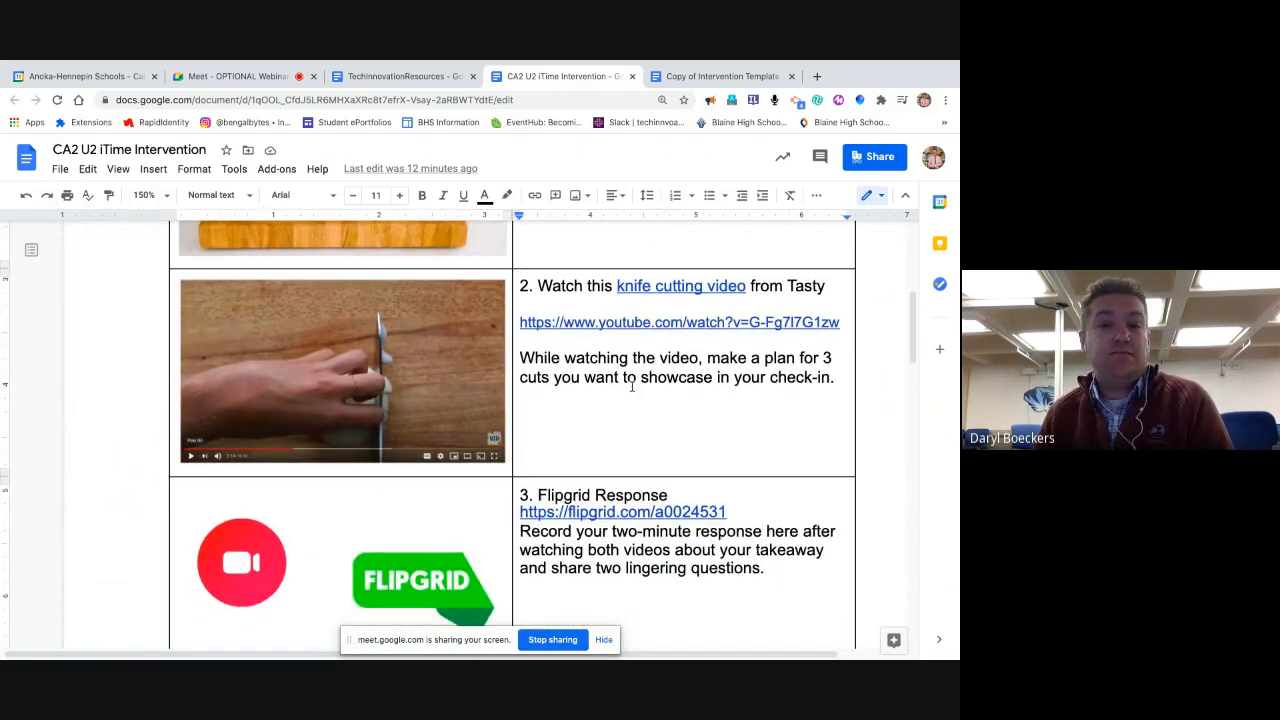
scroll(up, 3)
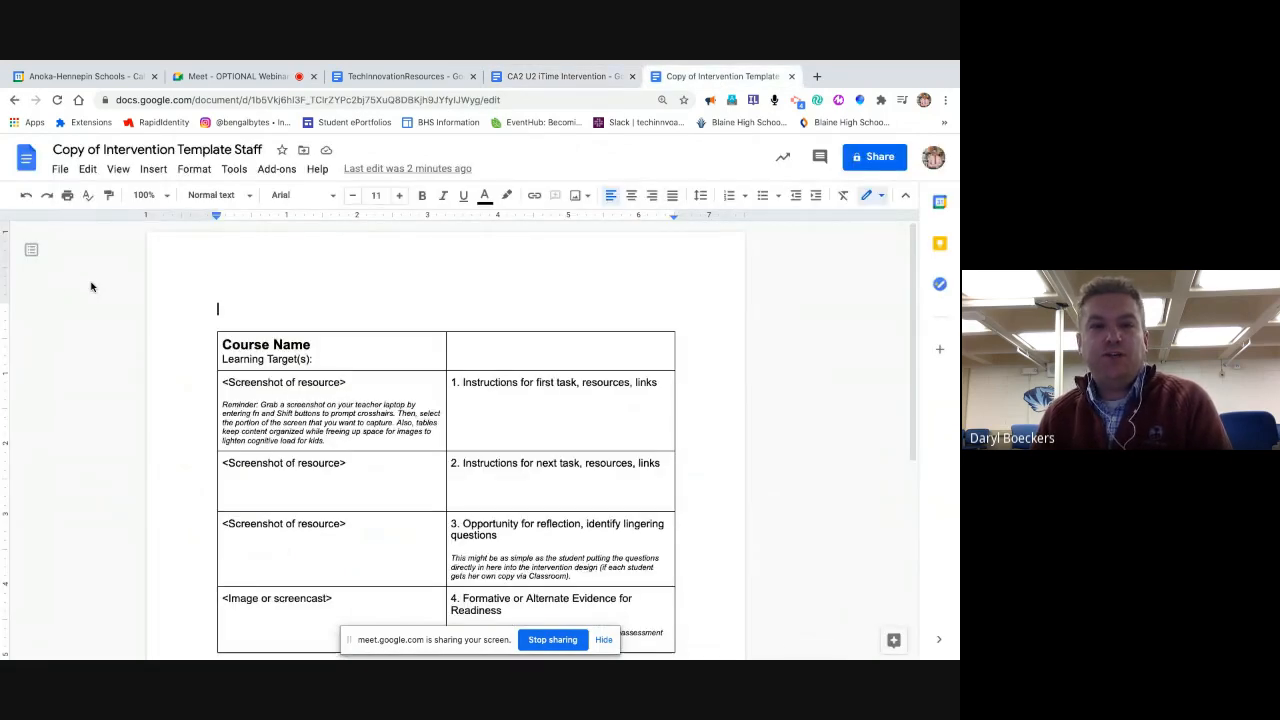
Zoom the template copy and set the heading to Course Name SPAN2B
click(144, 194)
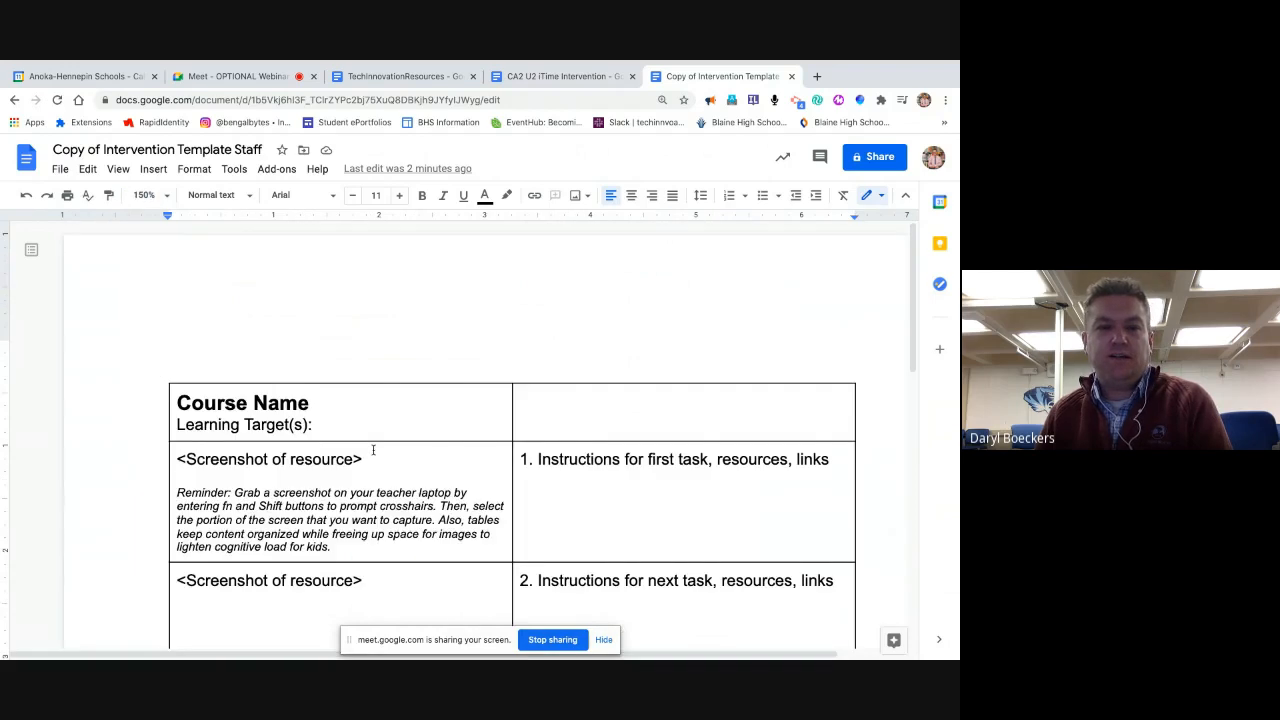
scroll(down, 3)
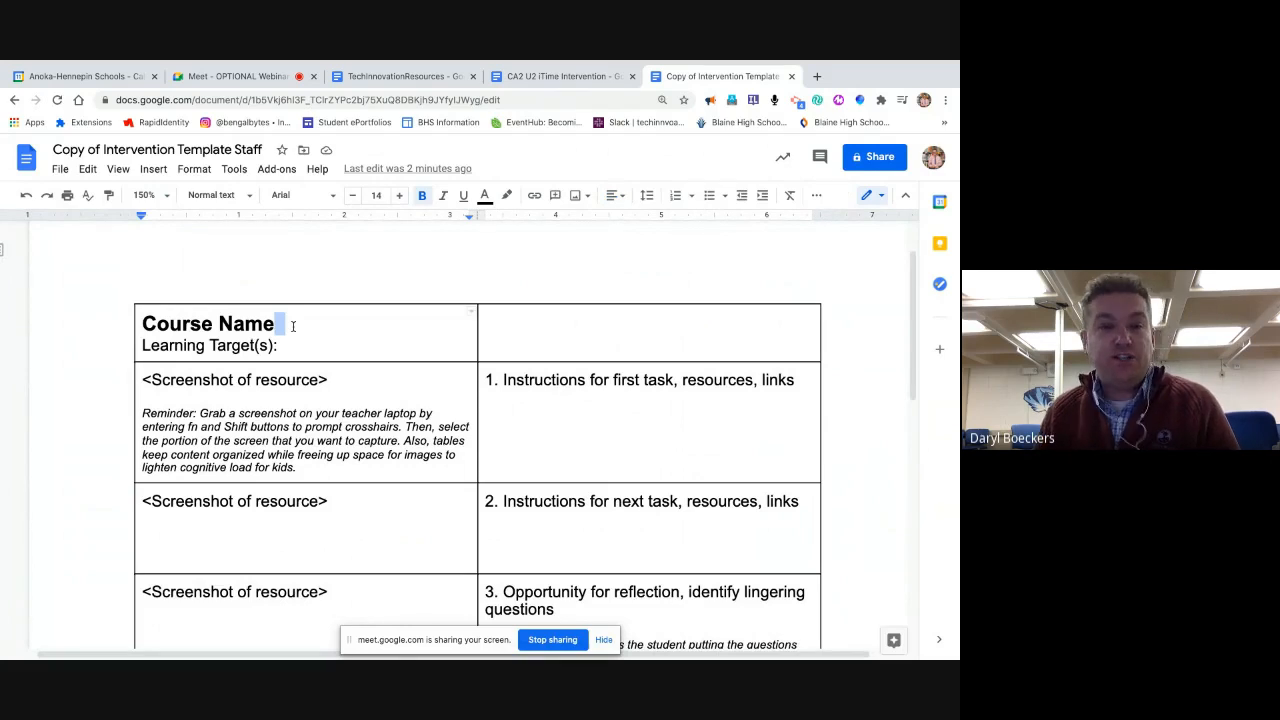
click(144, 344)
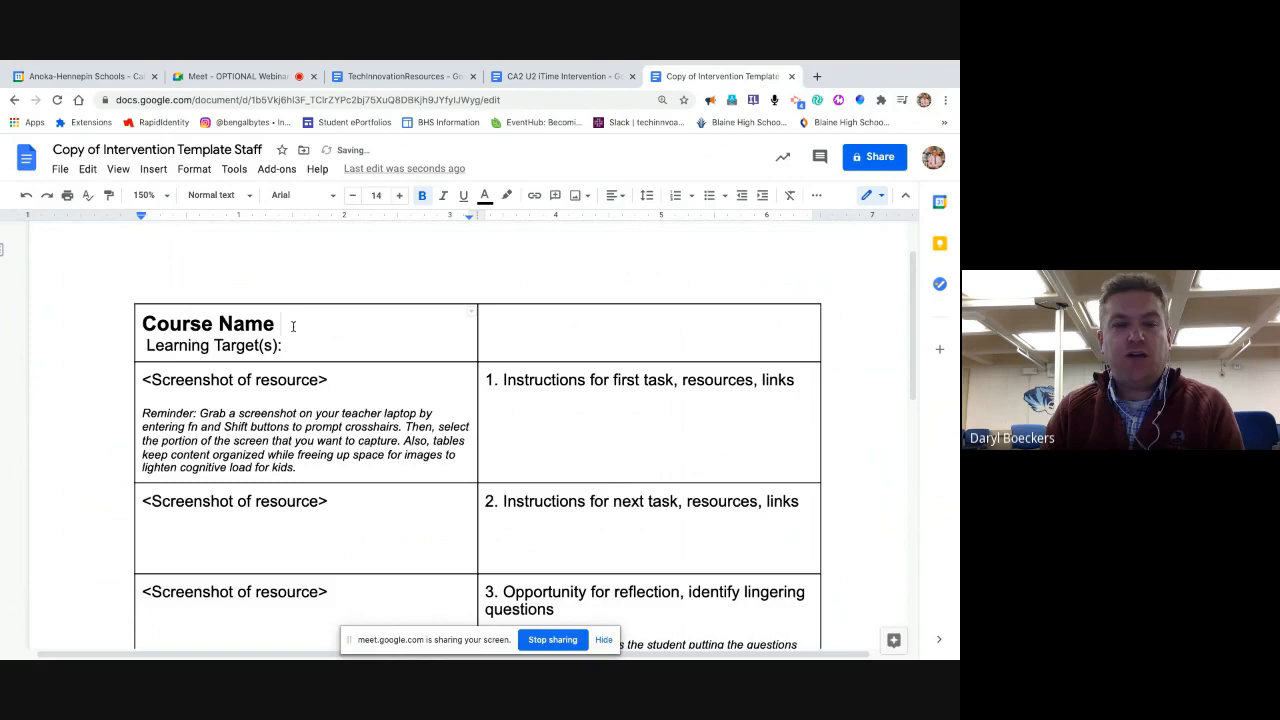
text(SPAN2)
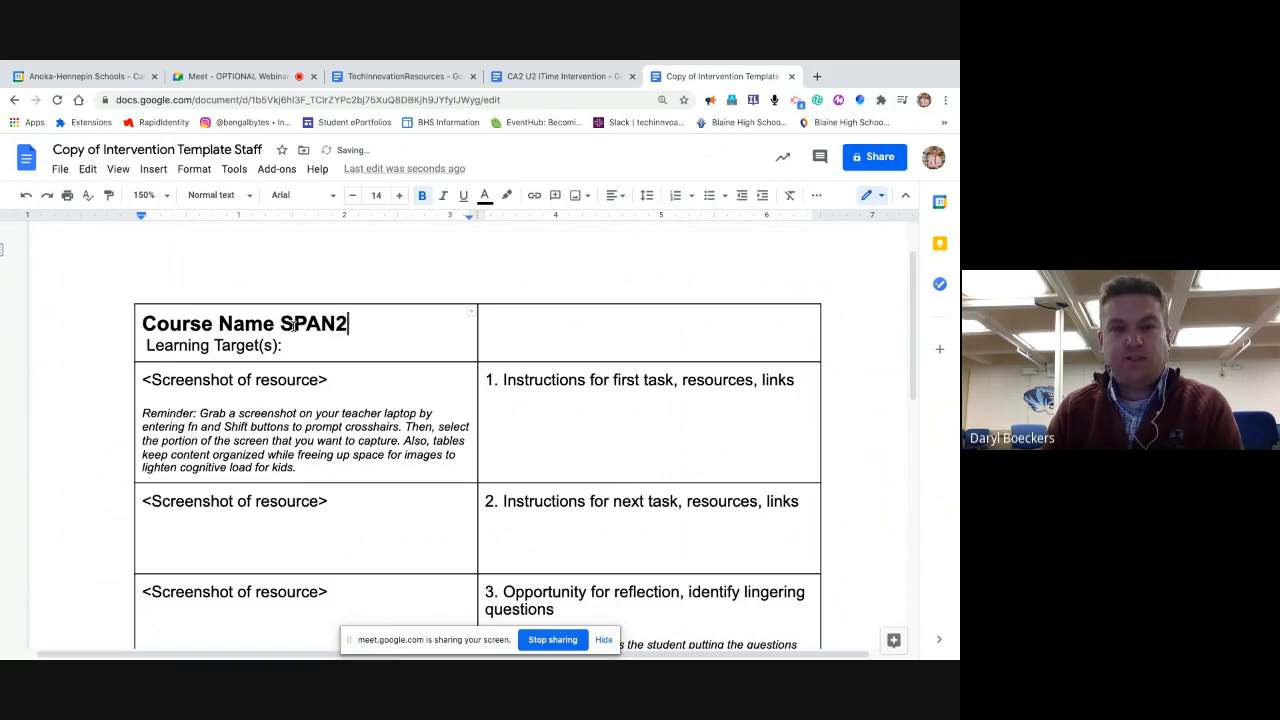
text(B)
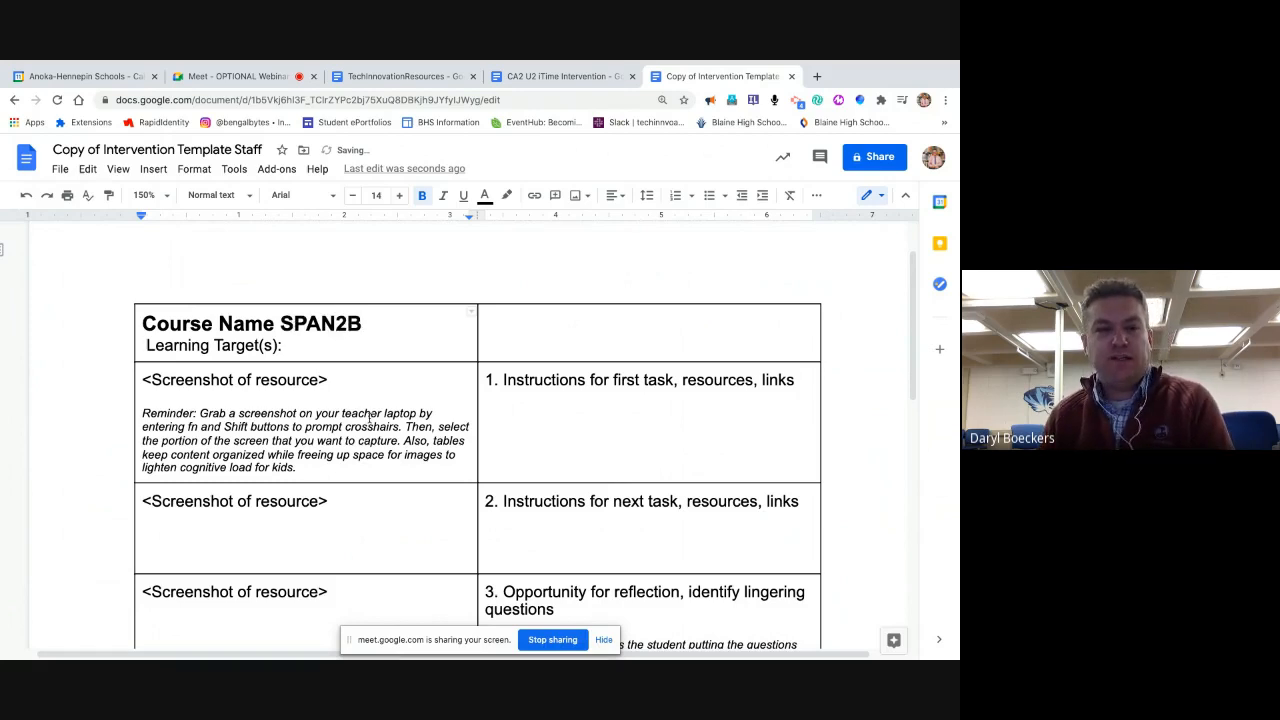
Add LT1 after Learning Target(s): and start a new browser tab
click(328, 380)
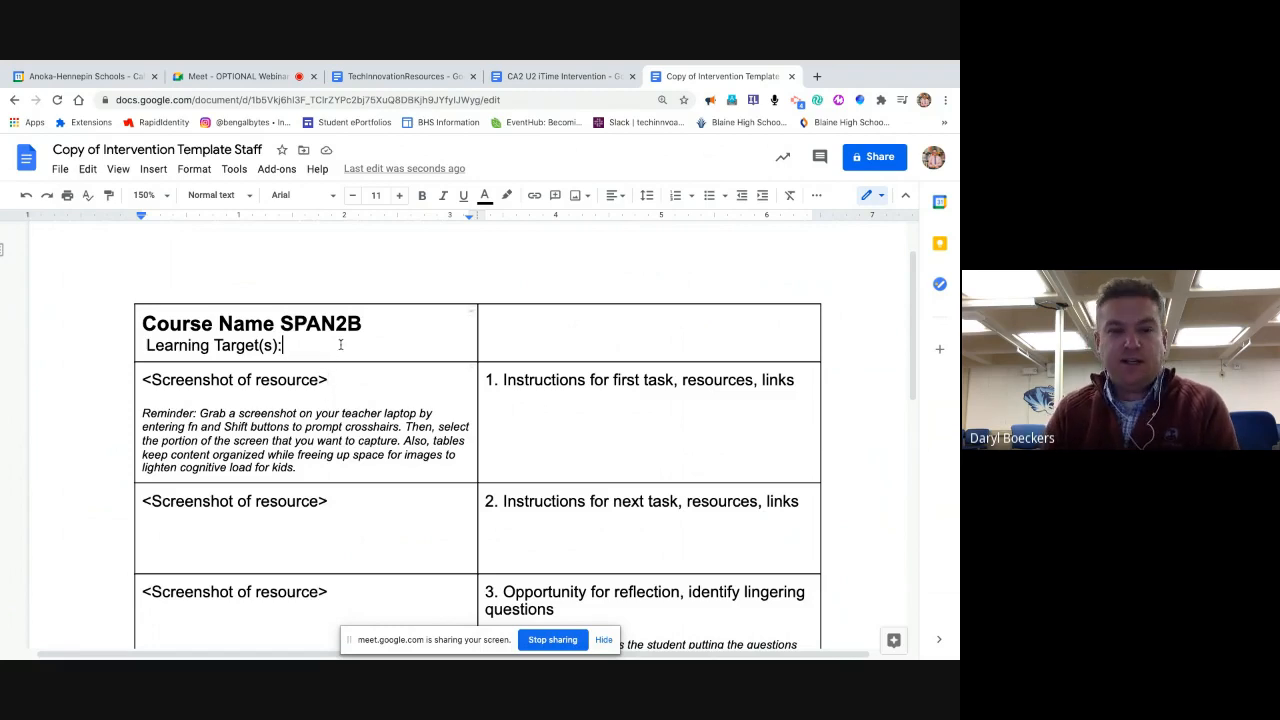
text(LT1)
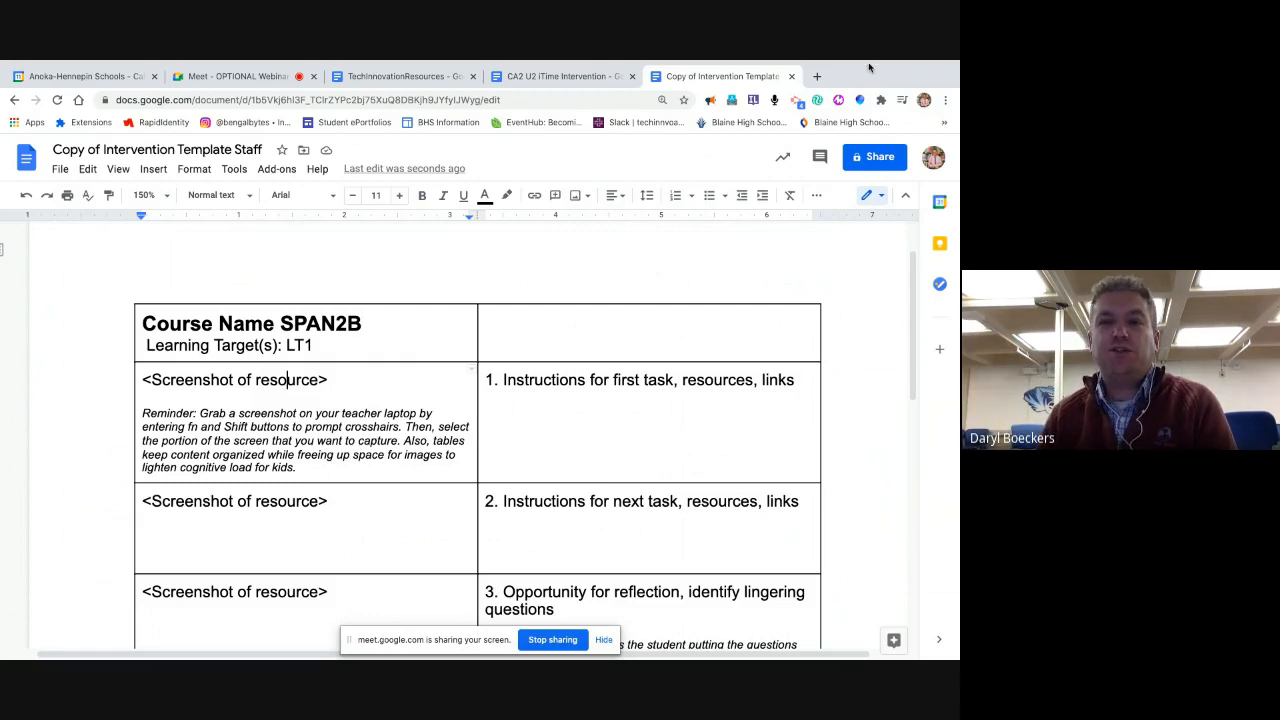
click(816, 76)
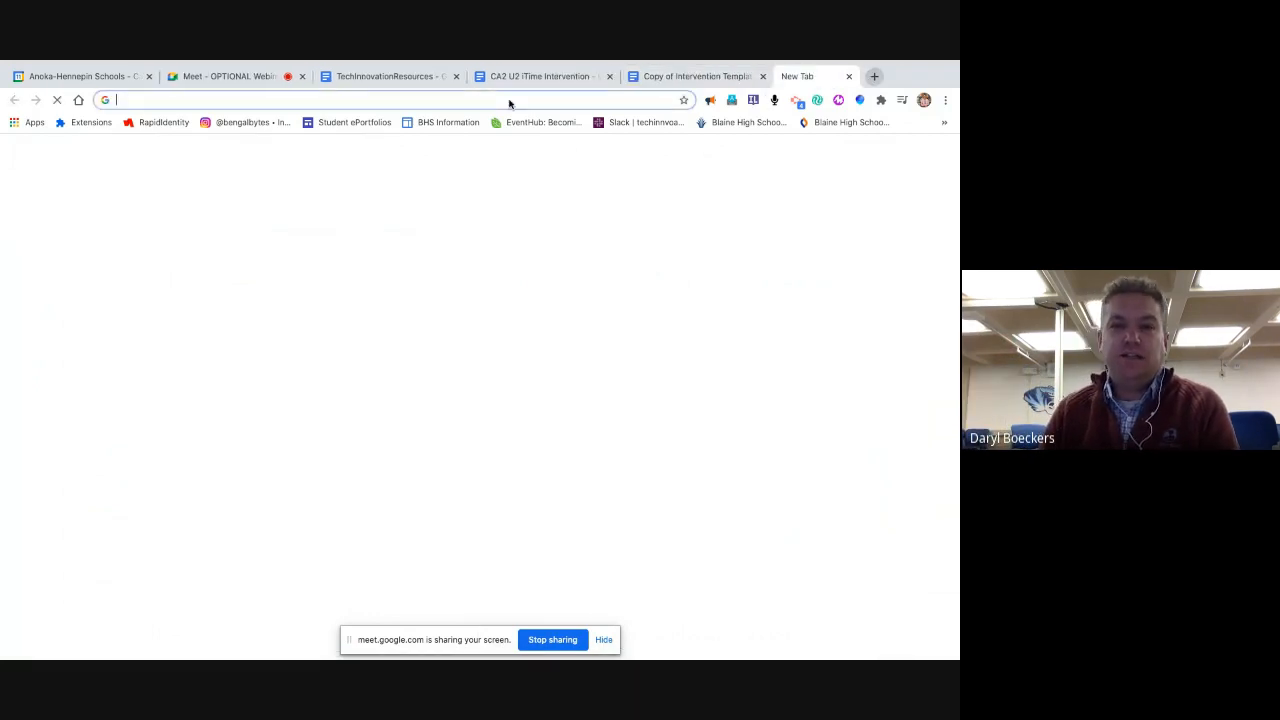
Search for coffee break spanish, browse the site's levels, then start another new tab
text(coffee break)
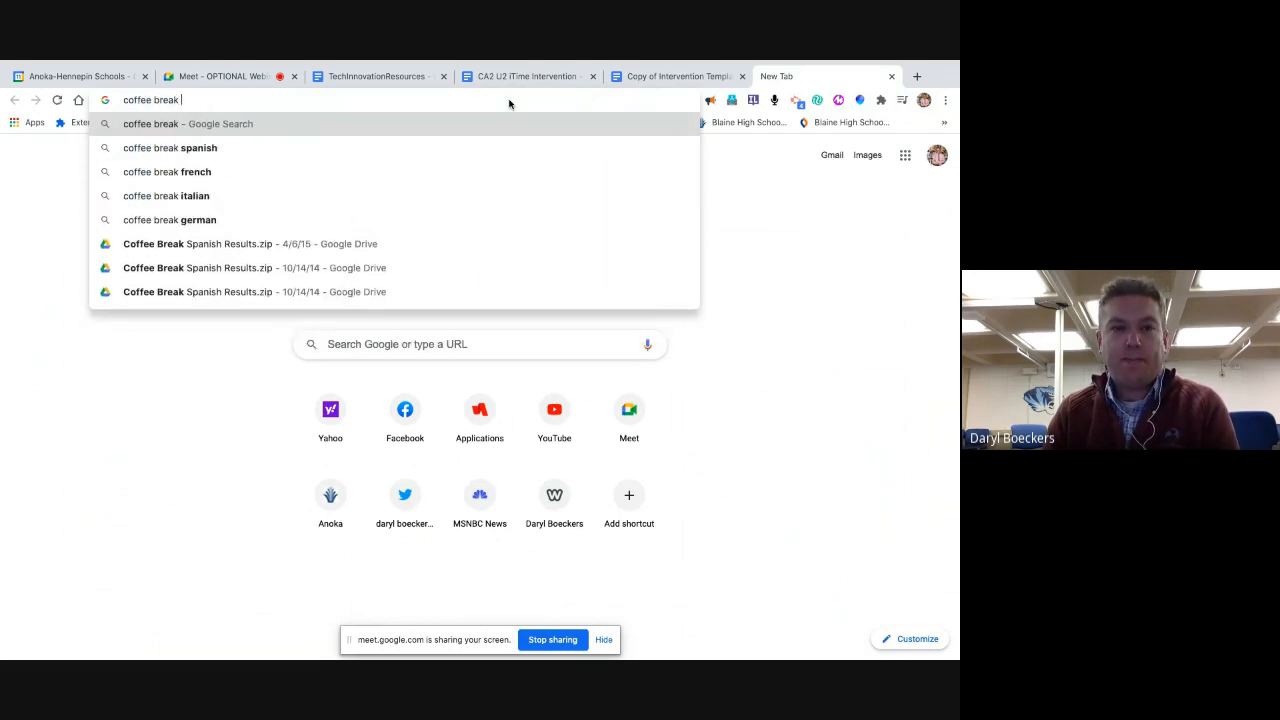
click(168, 148)
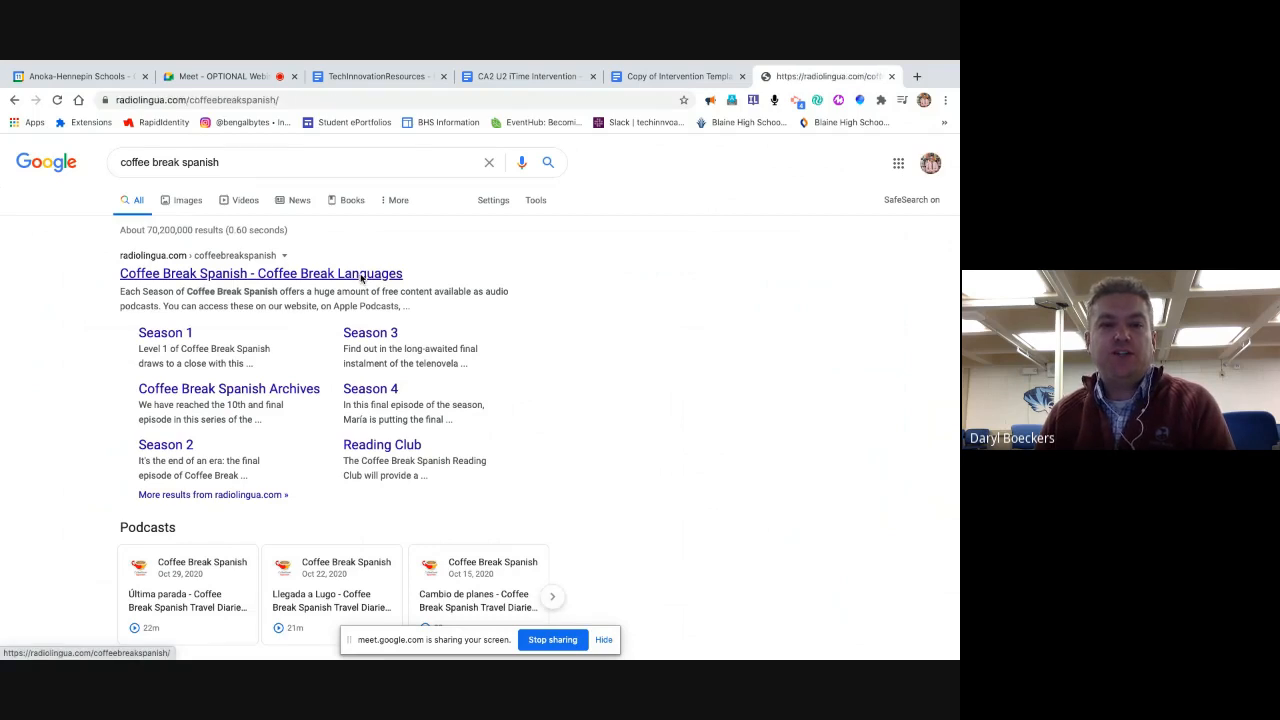
click(260, 272)
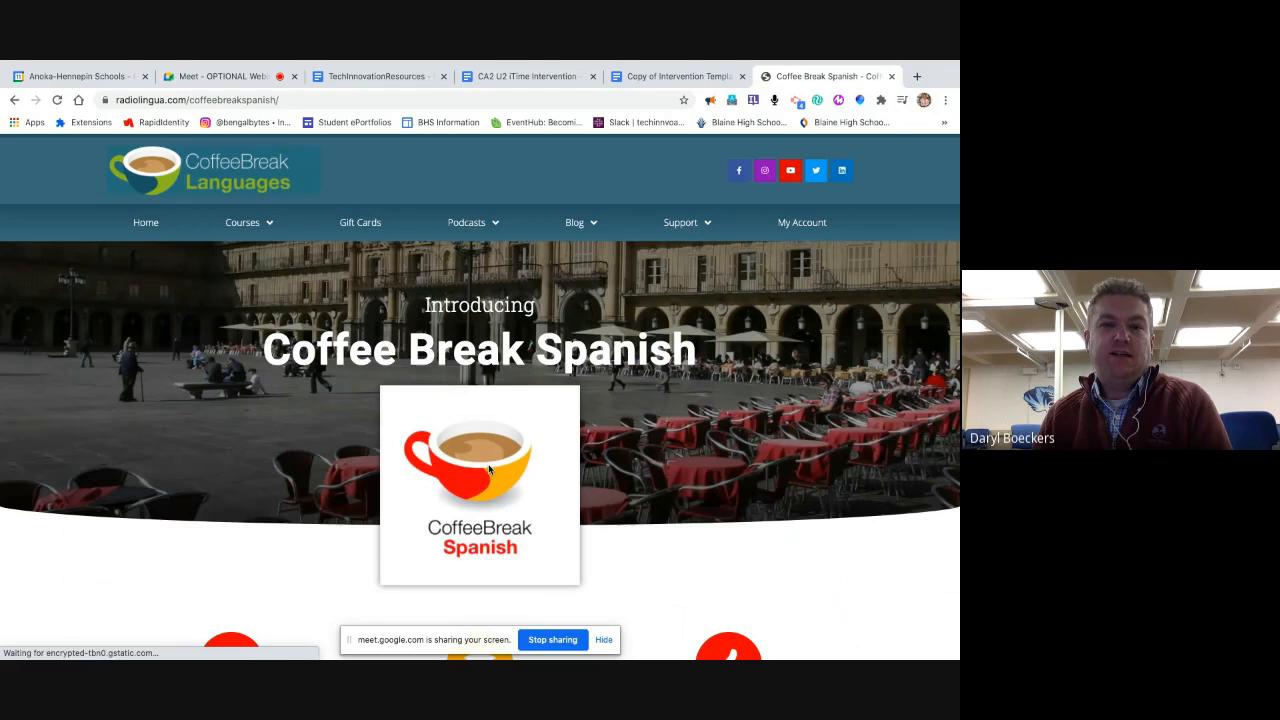
mouse_move(496, 548)
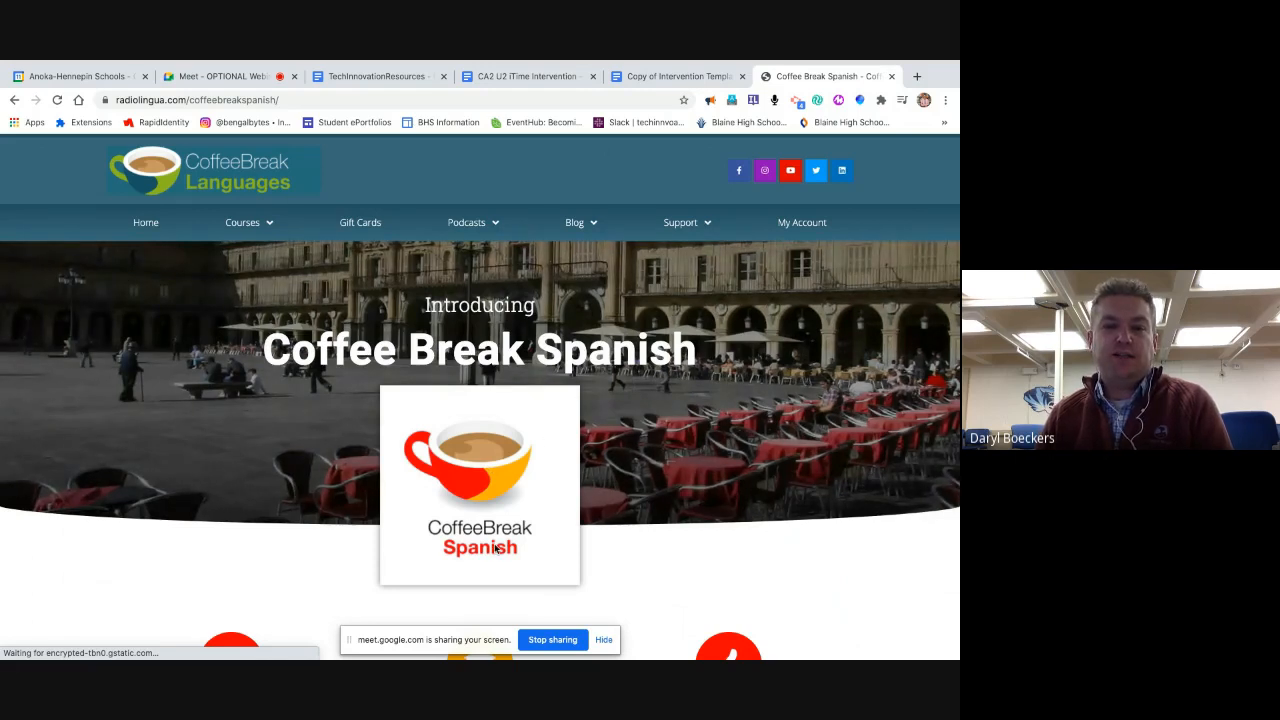
scroll(down, 3)
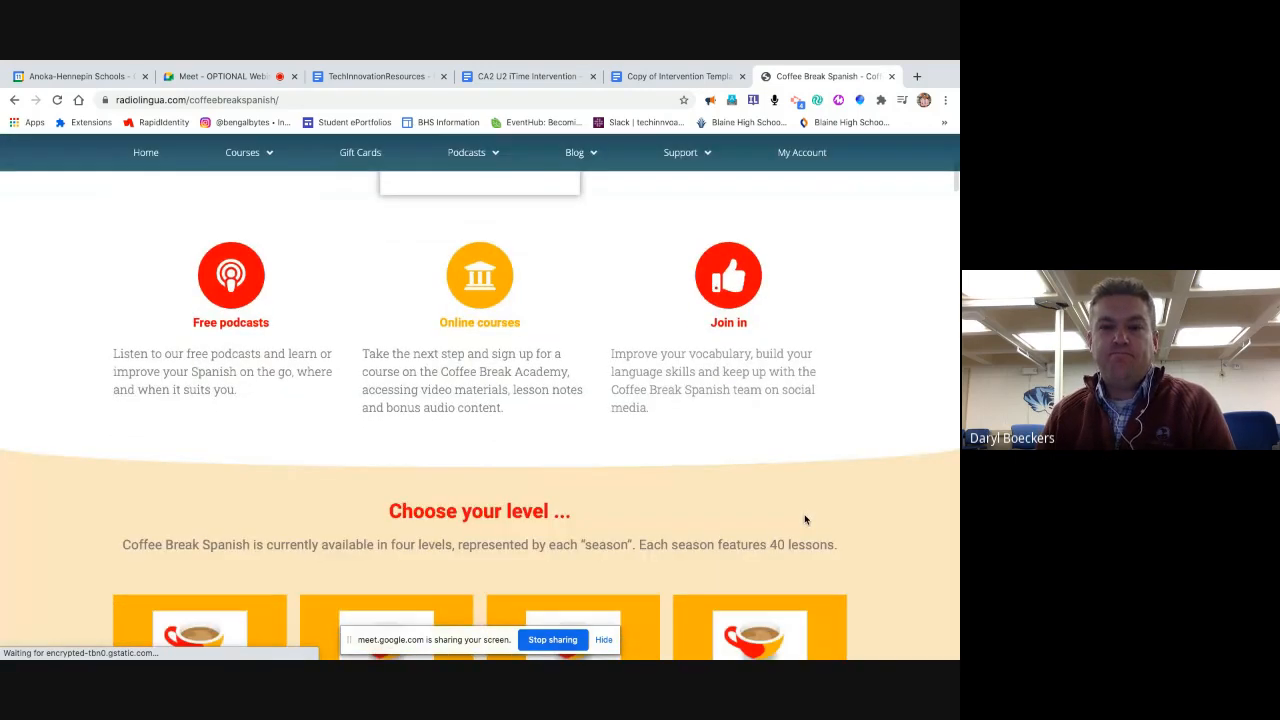
scroll(down, 3)
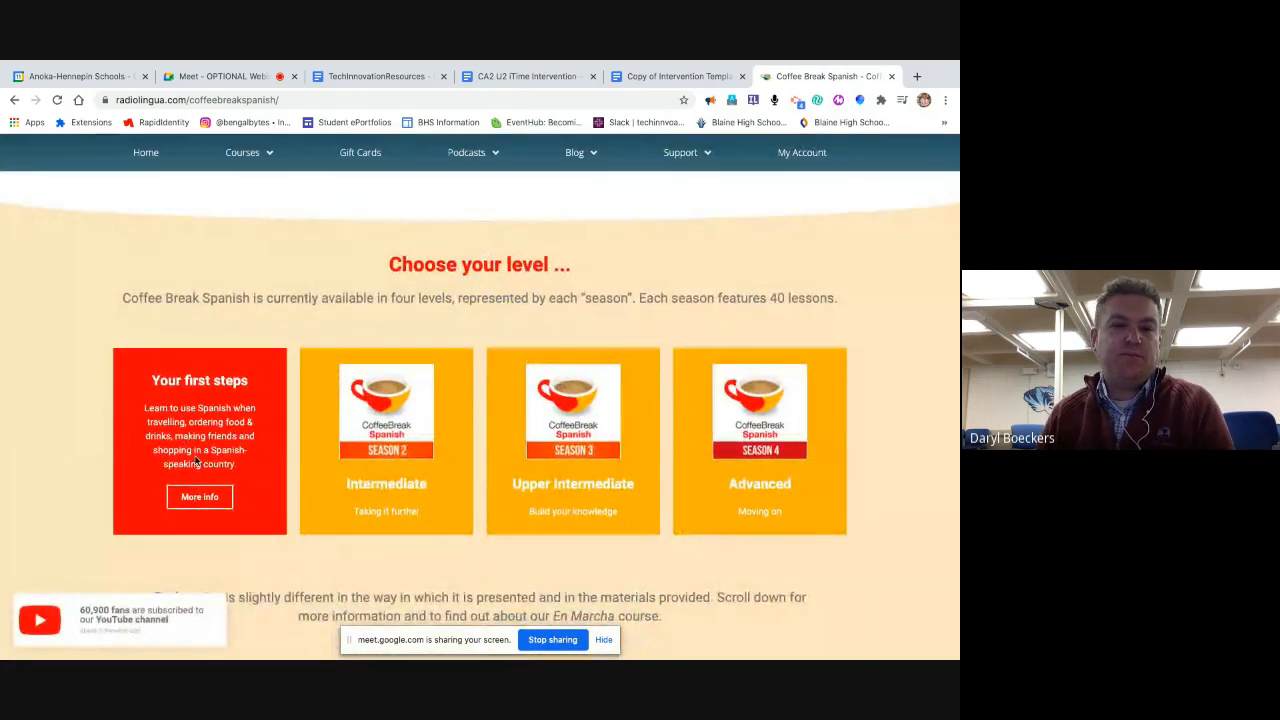
click(916, 76)
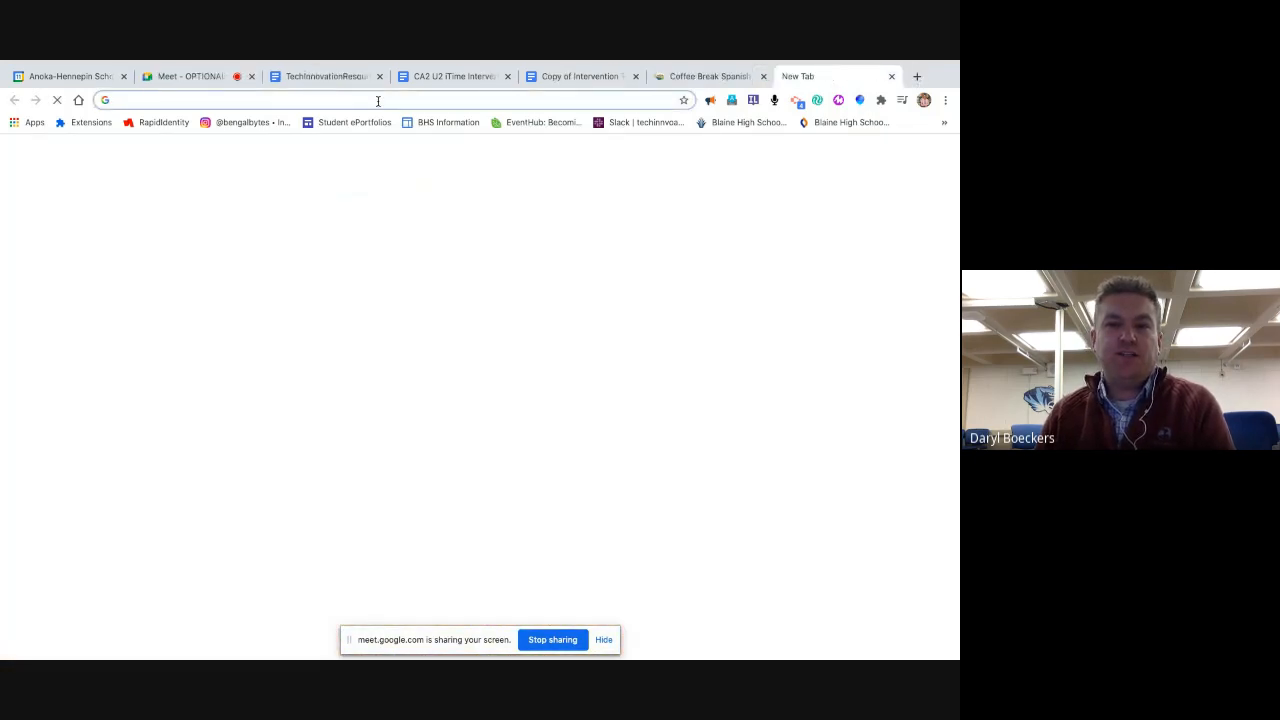
Search 'coffee break spanish season 1' and load the Season 1 Archives lessons page
text(coffee break spanish)
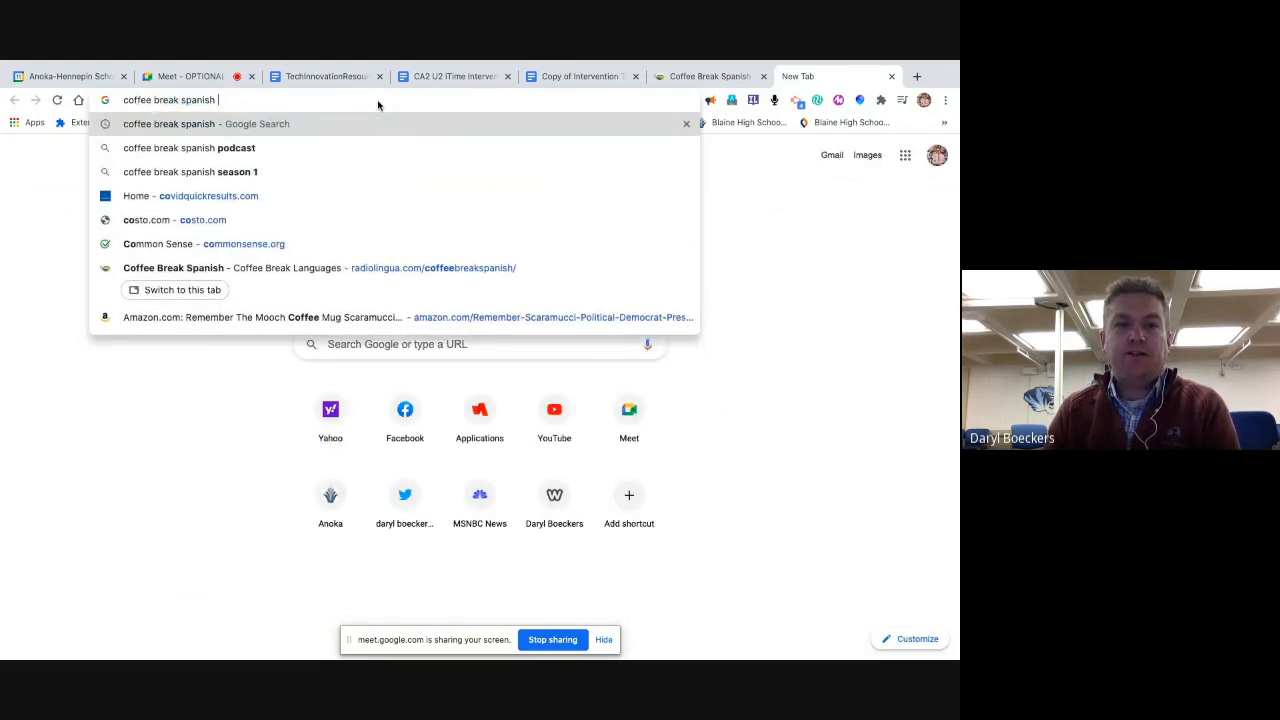
click(192, 172)
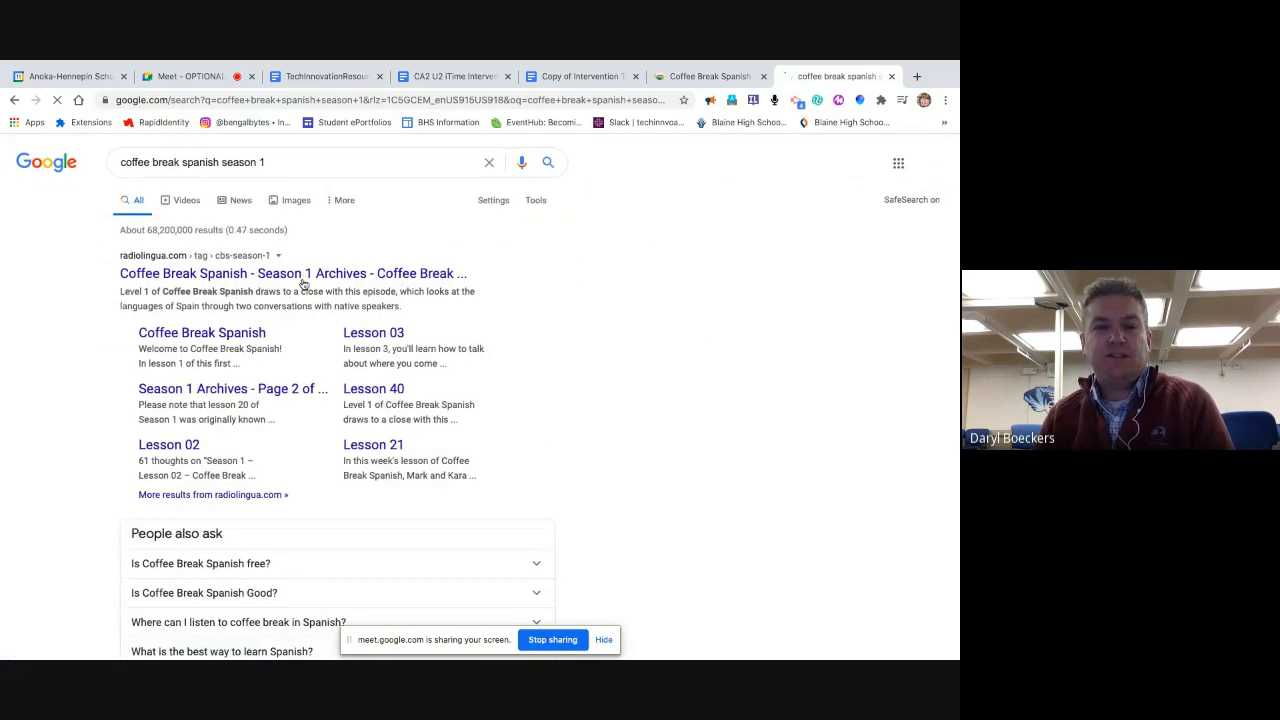
click(292, 272)
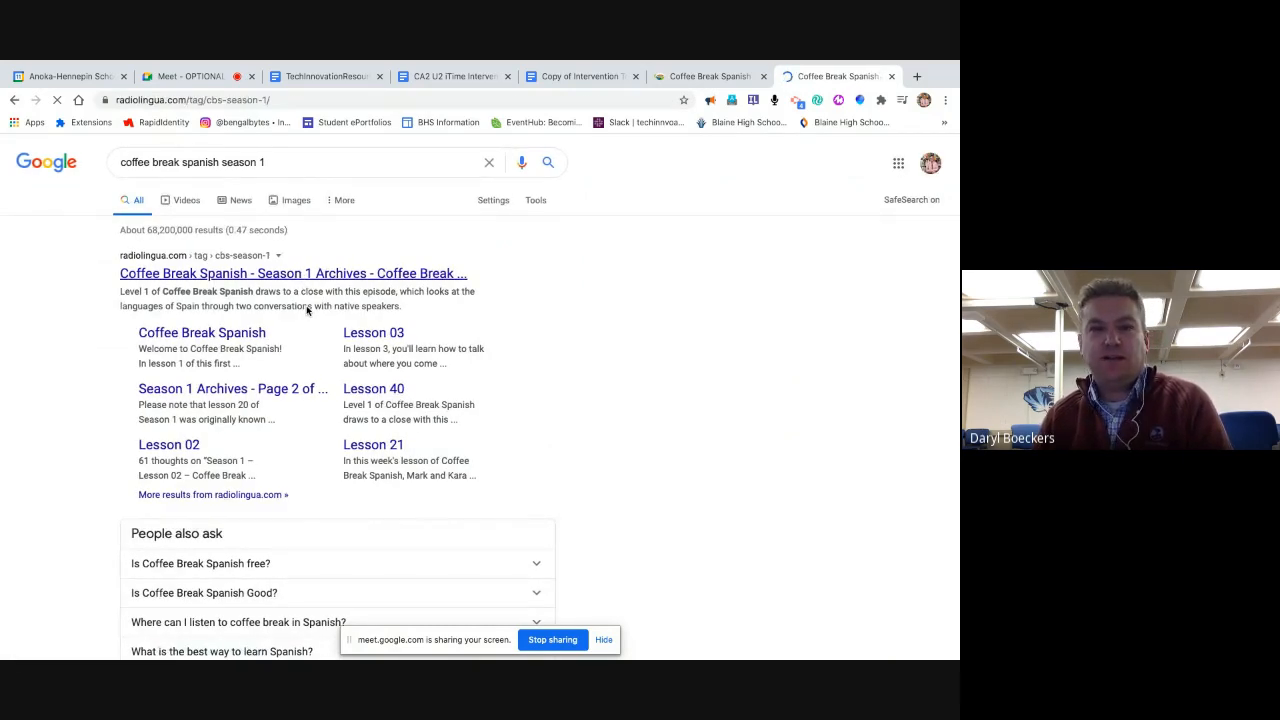
click(292, 272)
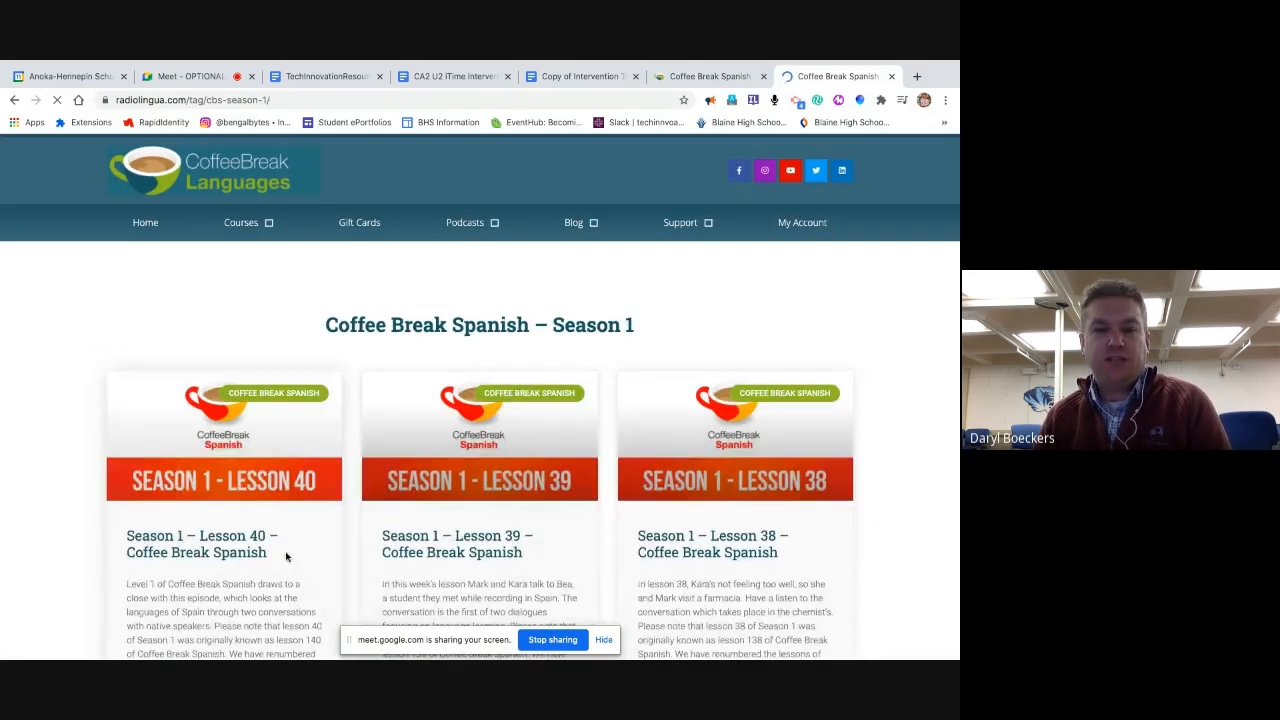
mouse_move(162, 458)
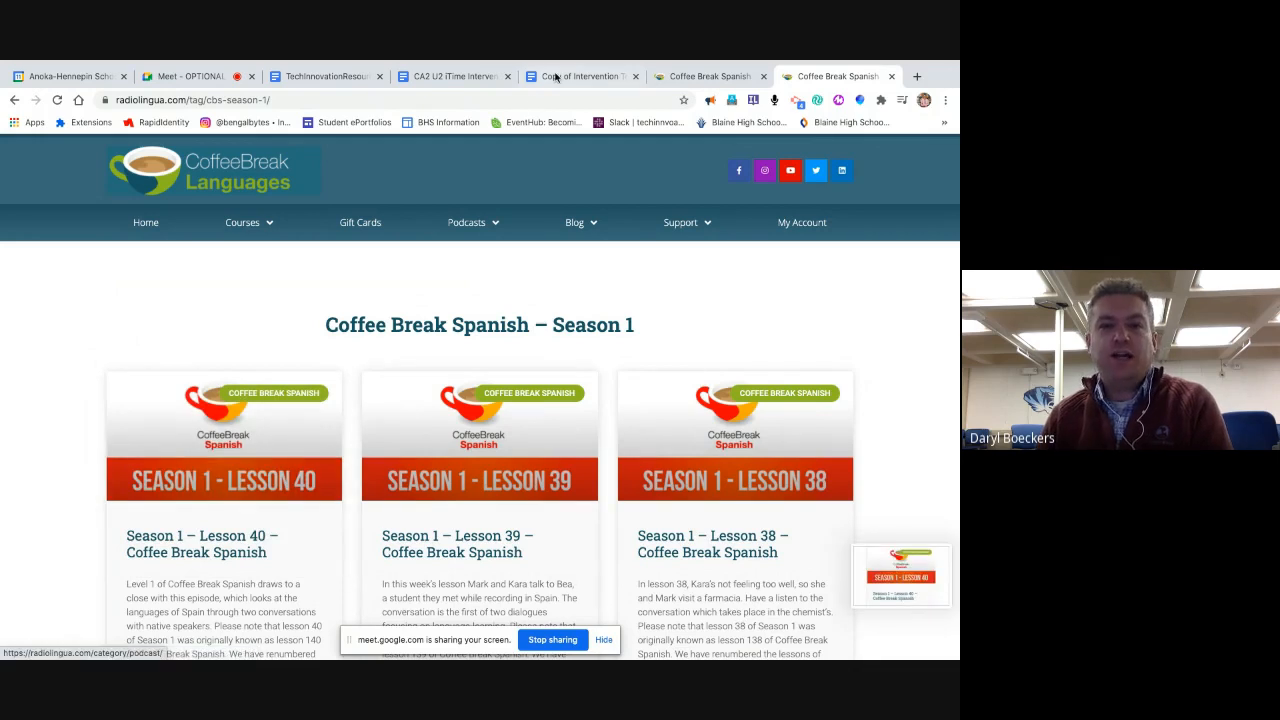
Insert the Season 1 Lesson 40 screenshot into the template's first resource cell via Upload from computer
click(580, 76)
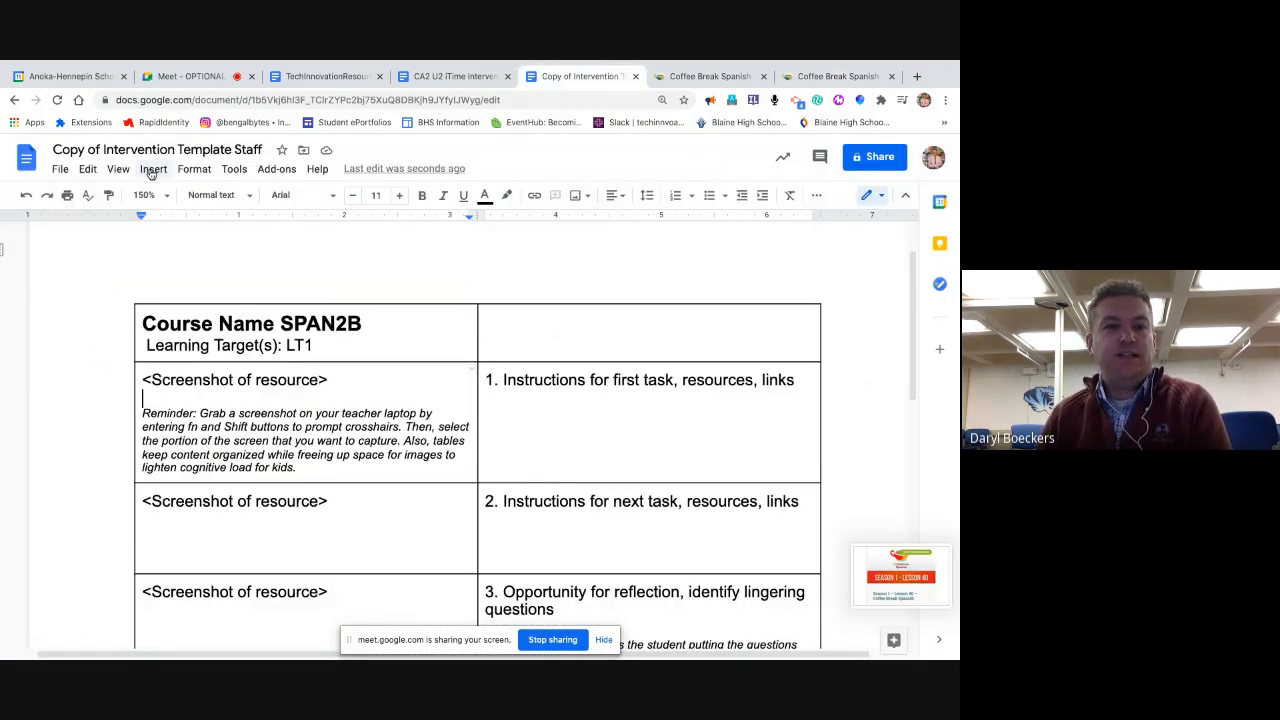
click(152, 168)
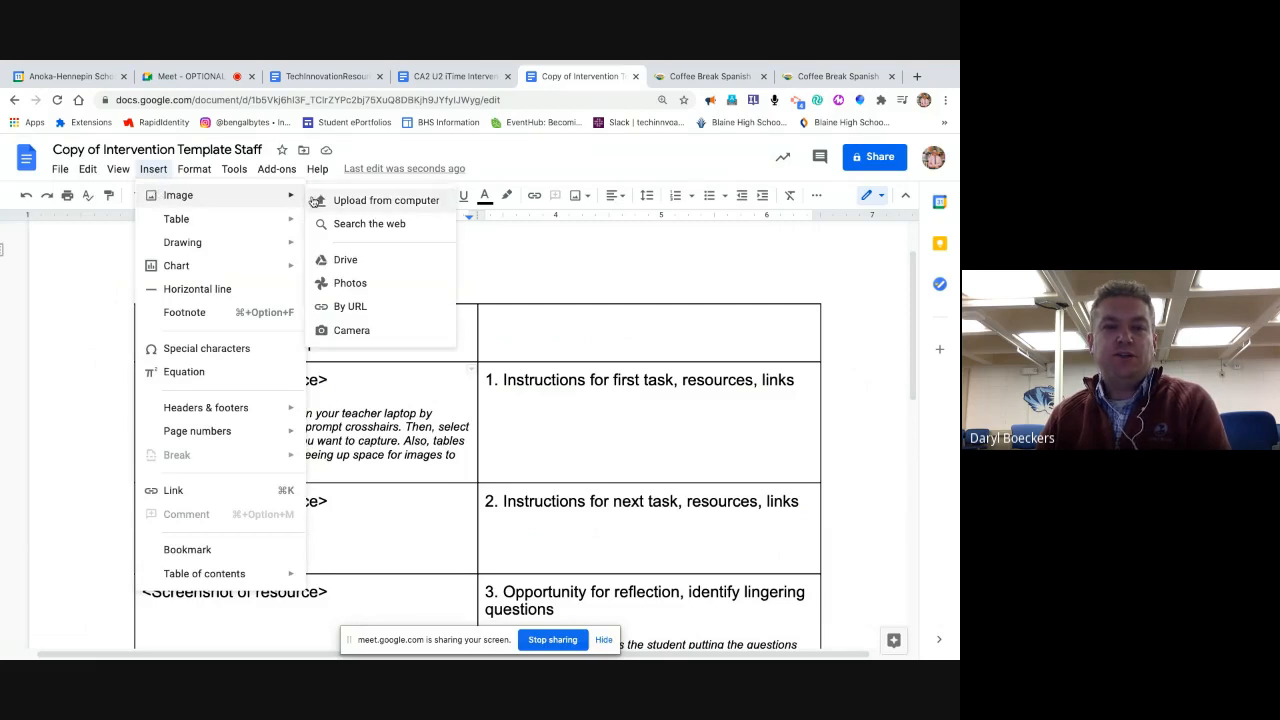
click(386, 200)
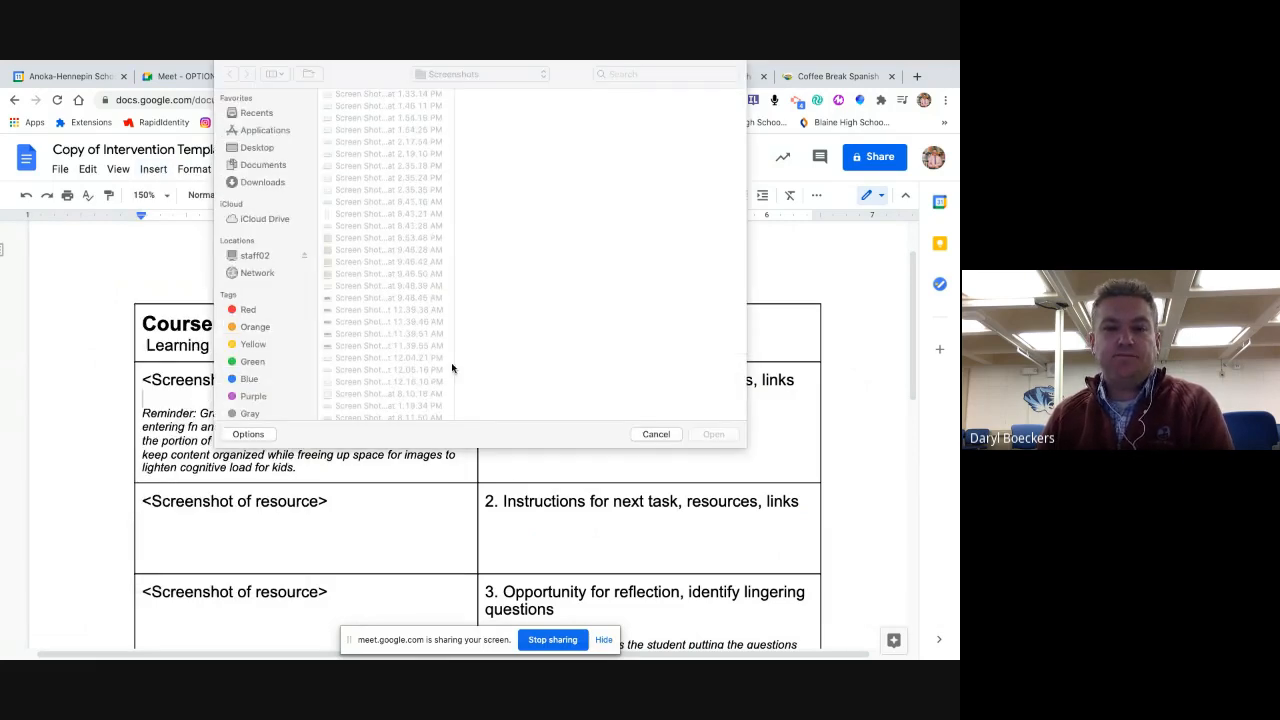
scroll(down, 3)
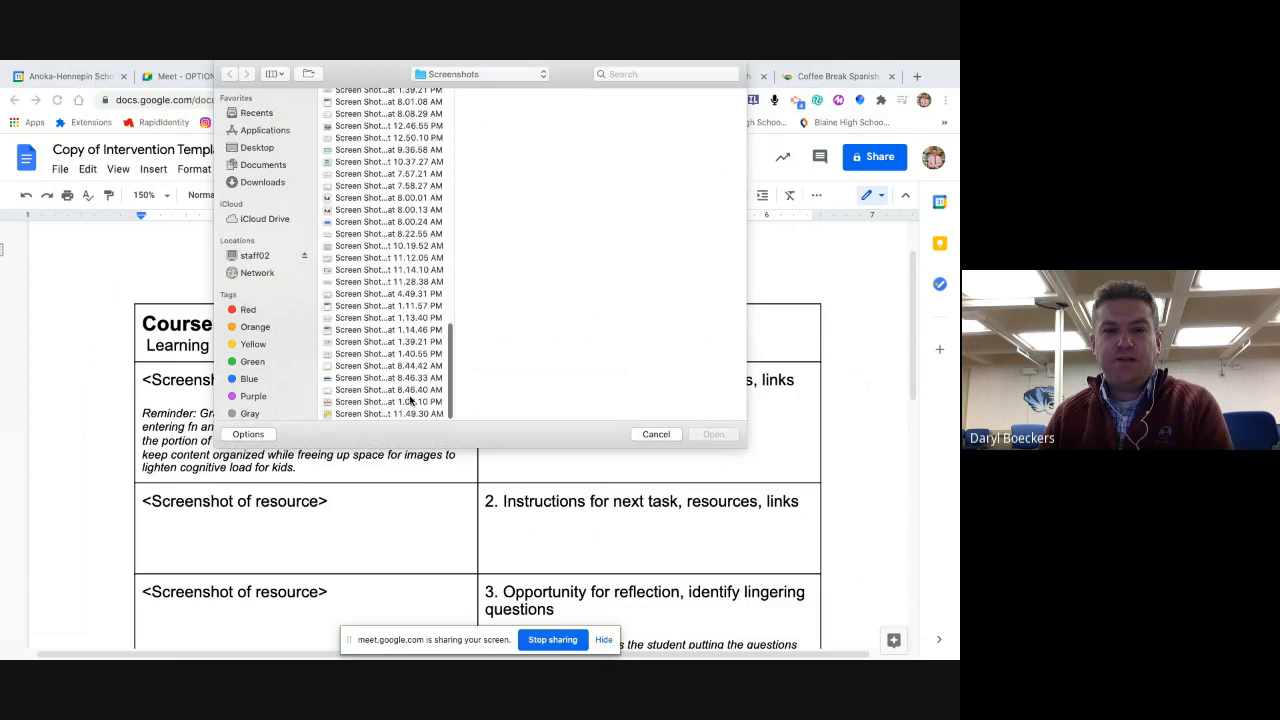
click(388, 400)
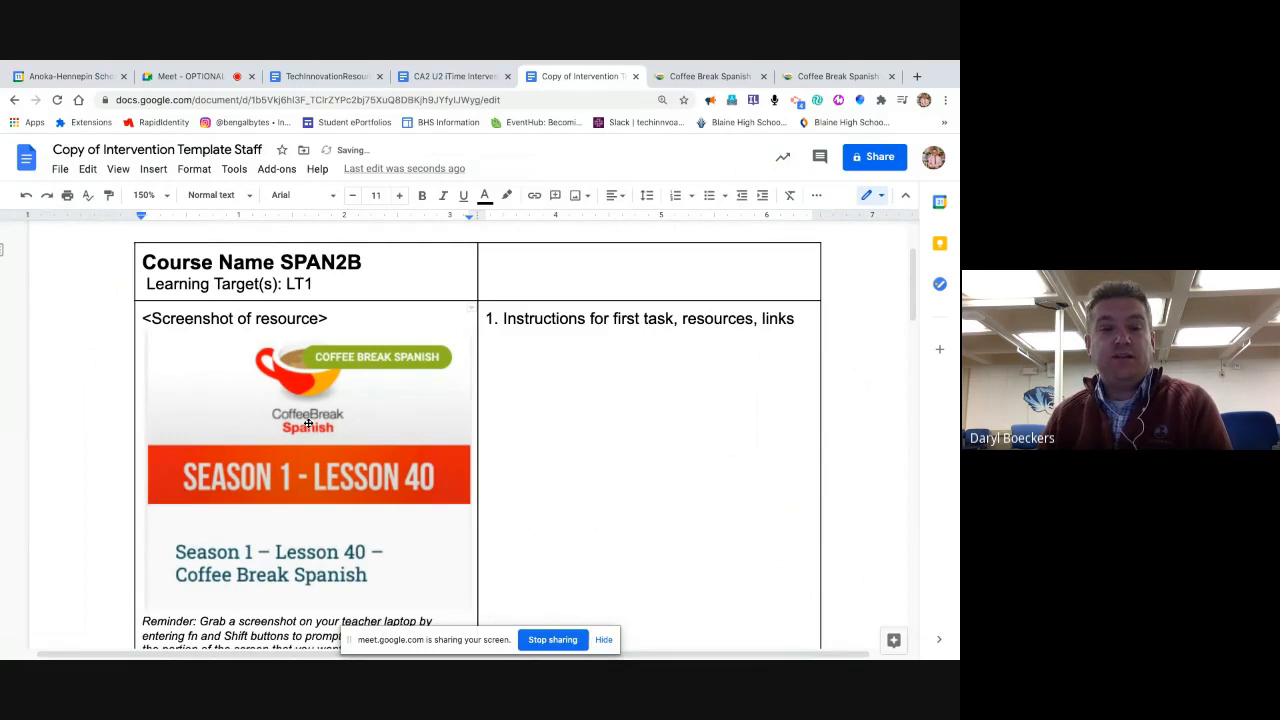
click(308, 430)
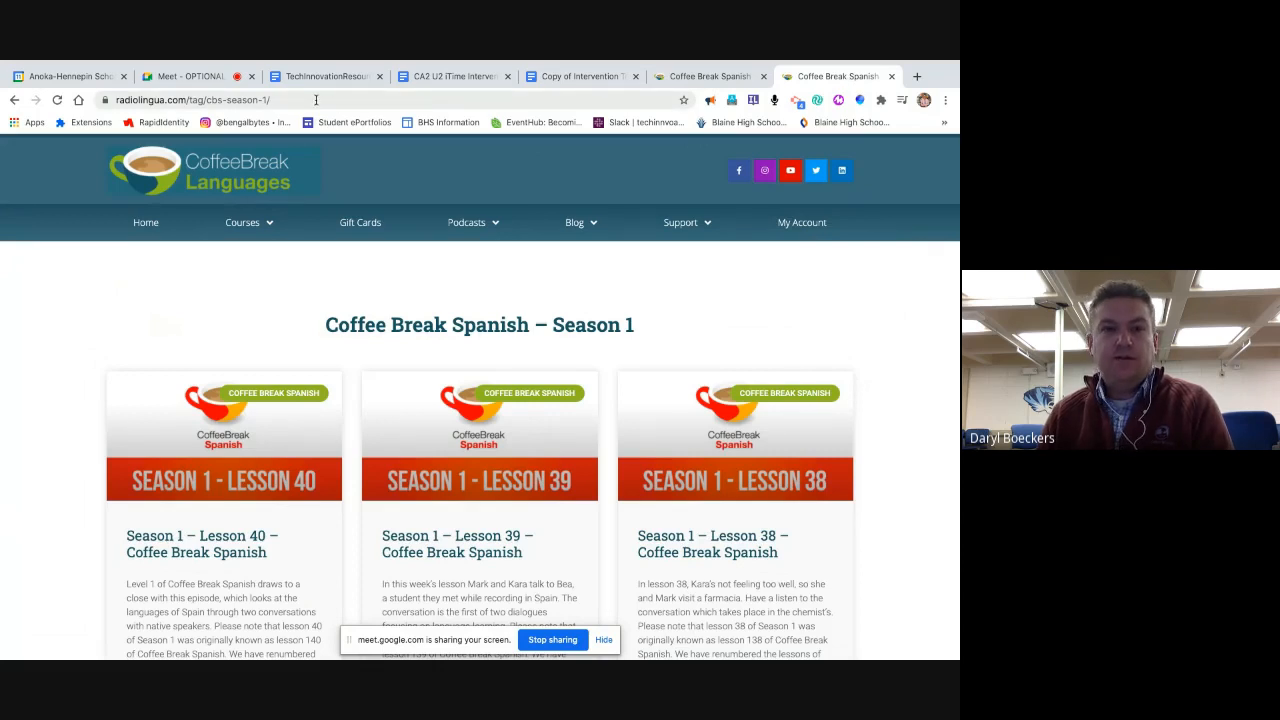
click(200, 100)
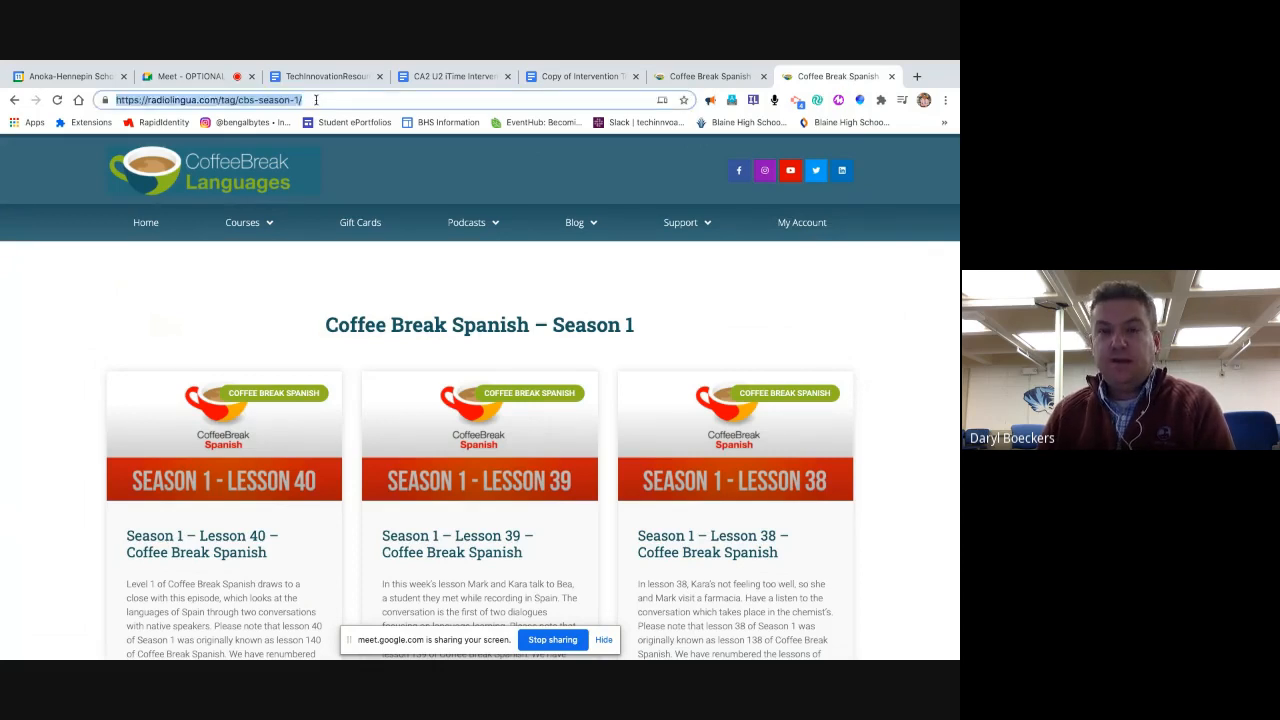
click(580, 76)
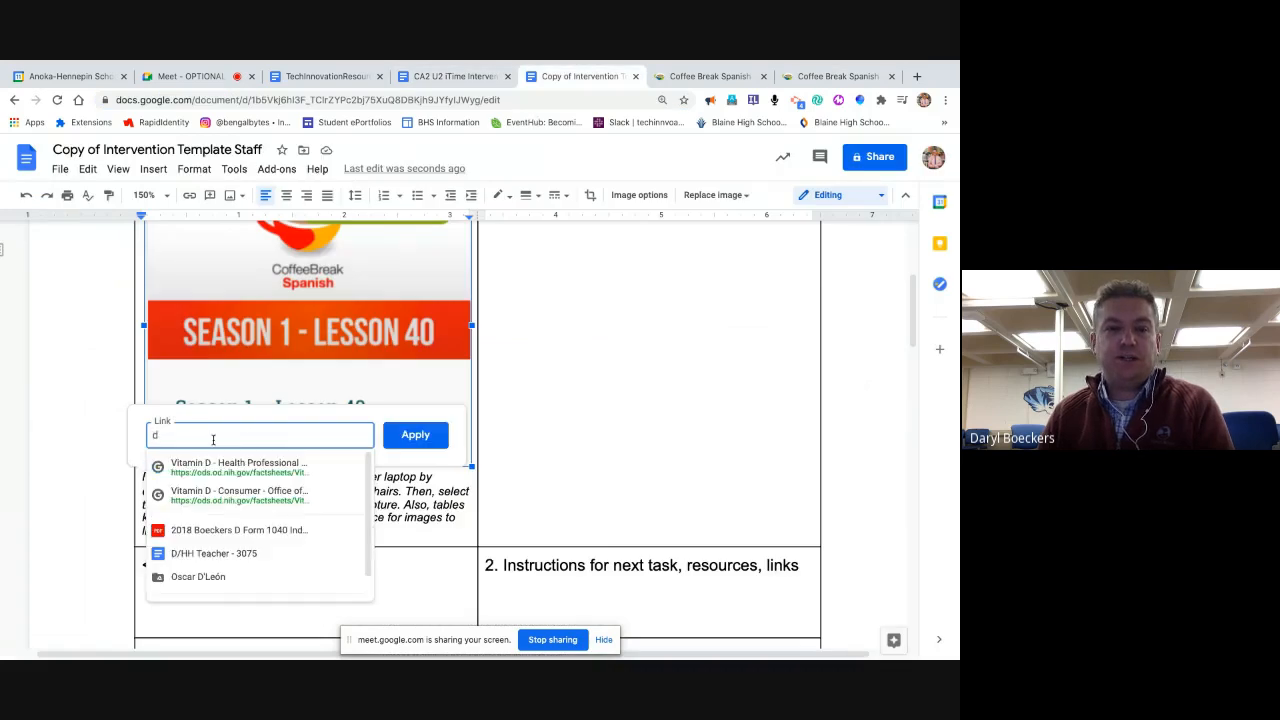
text(https://radiolingua.com/tag/cbs-season-1/)
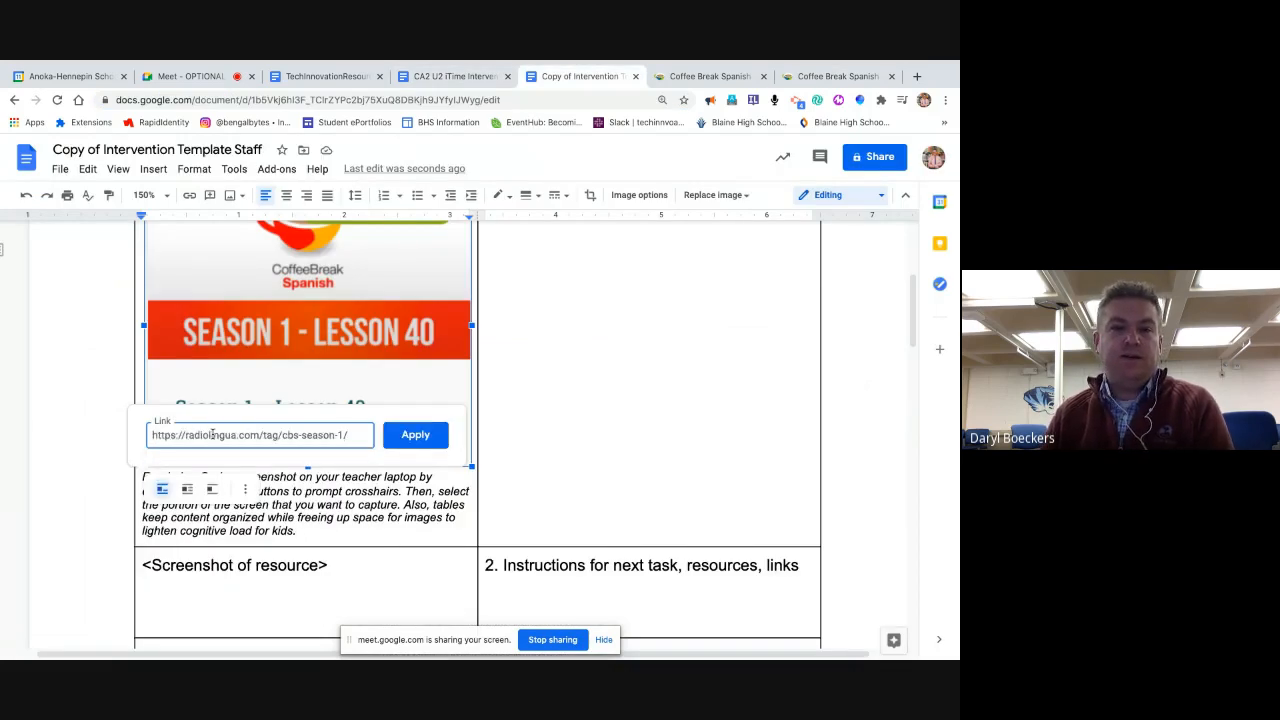
click(416, 434)
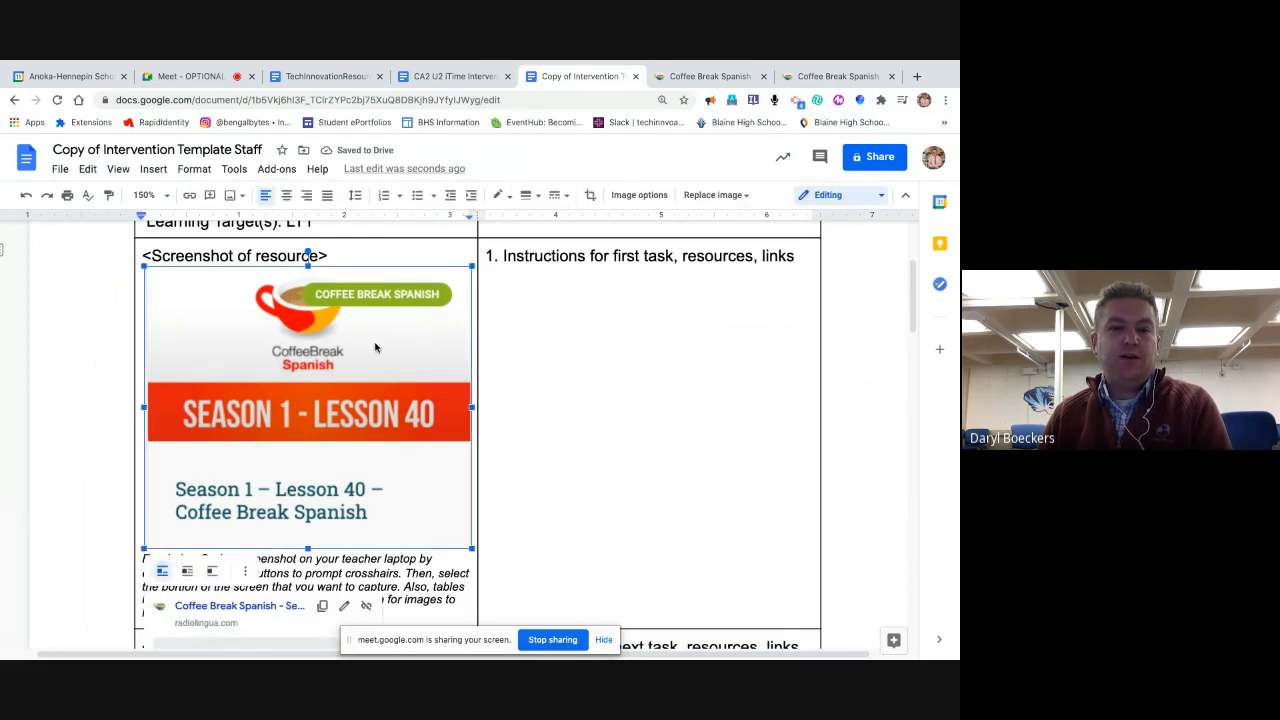
mouse_move(200, 606)
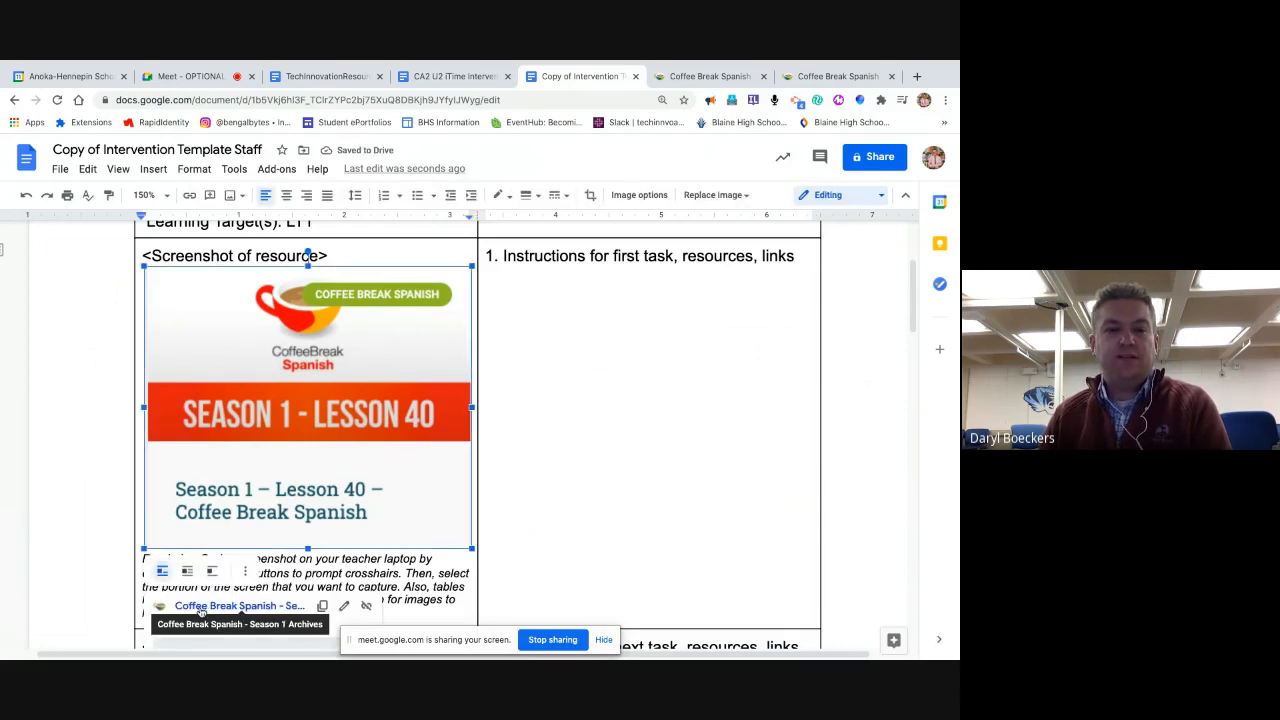
mouse_move(516, 324)
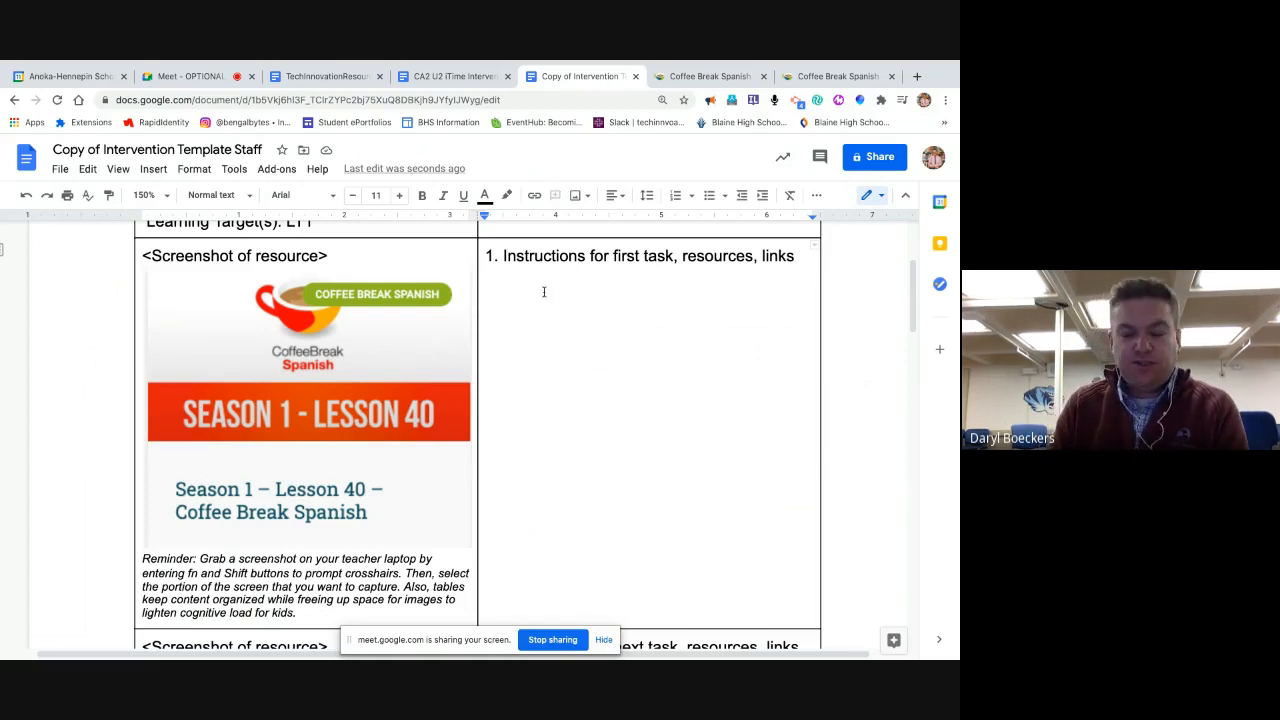
Add placeholder 'Text' under the first task instructions and scroll through the rest of the table
text(Text)
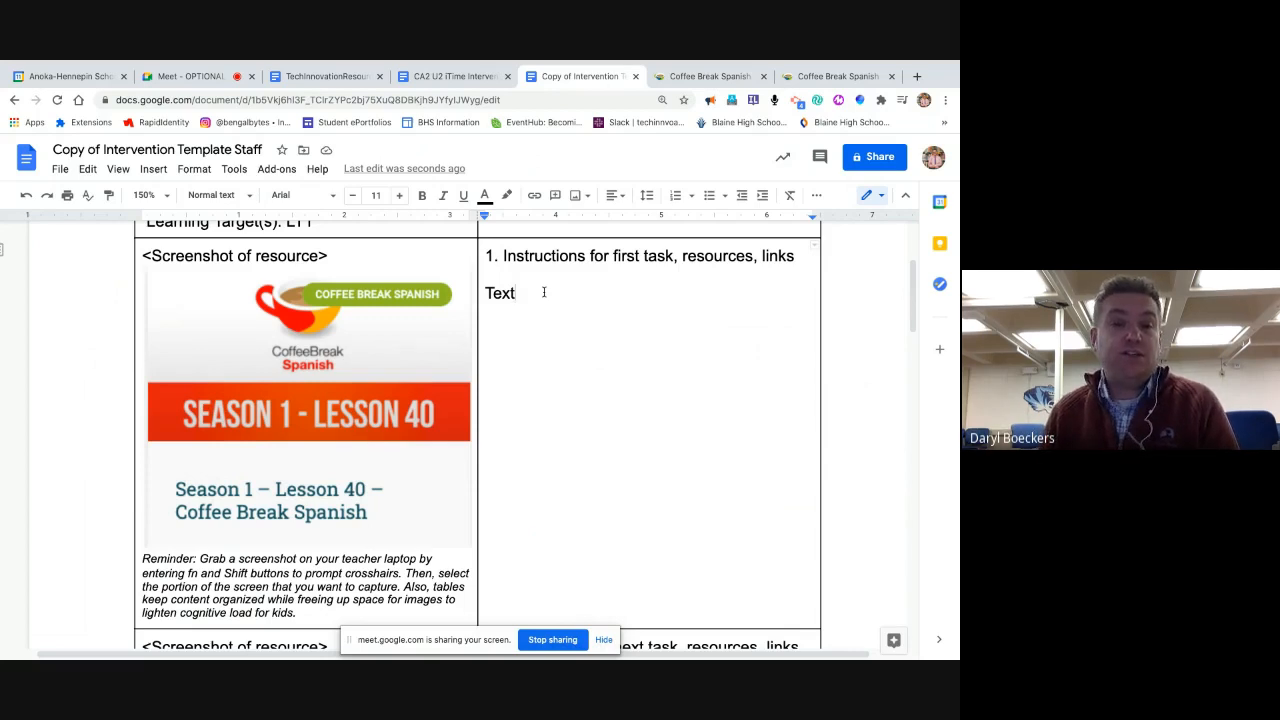
scroll(down, 3)
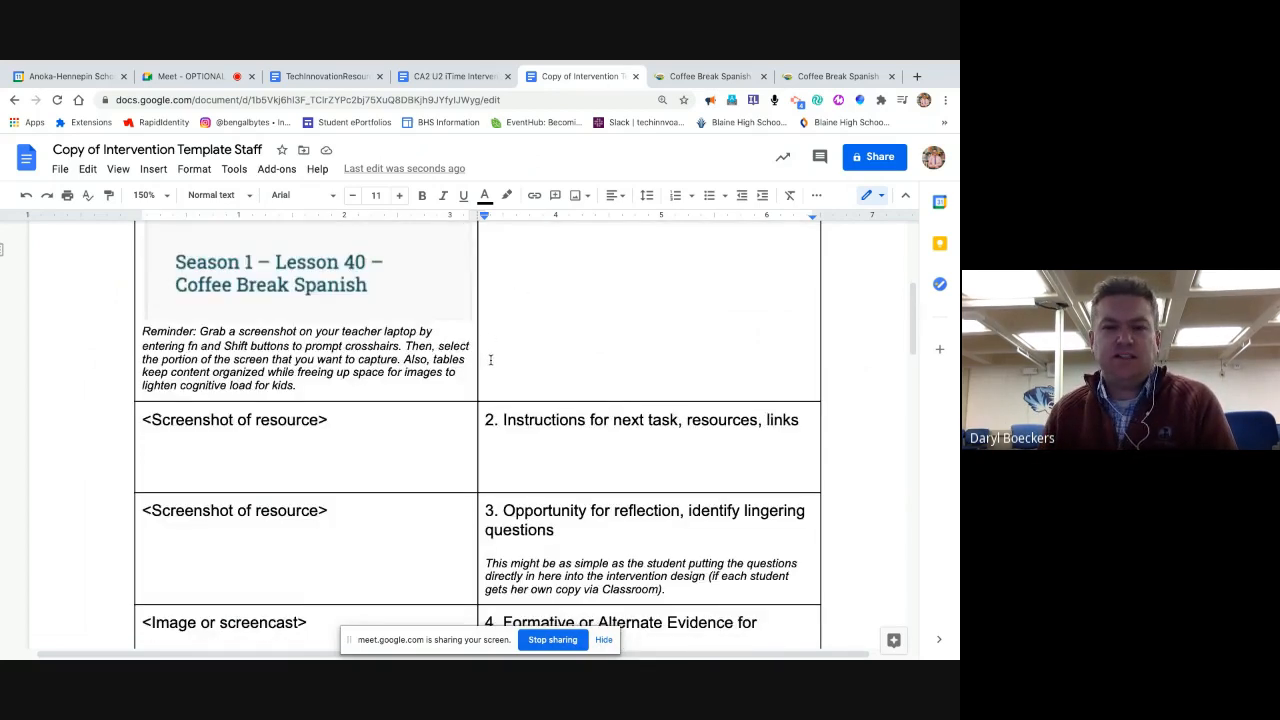
scroll(down, 3)
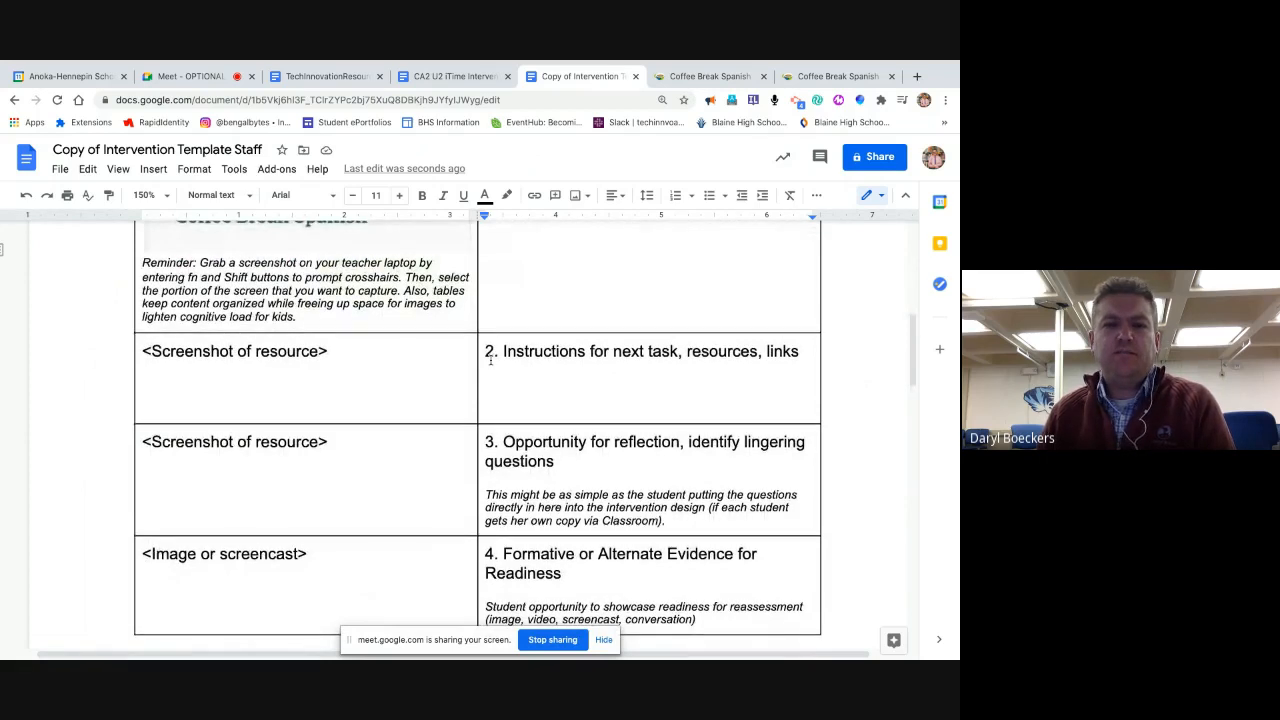
scroll(down, 3)
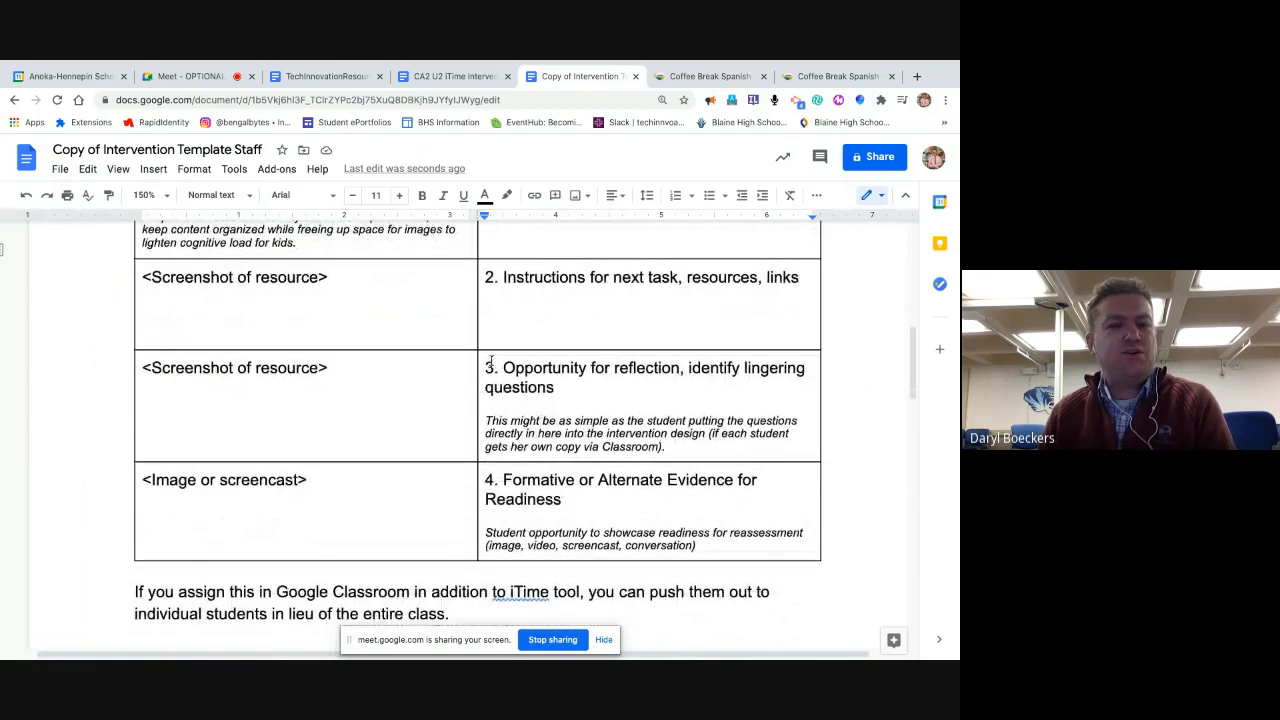
scroll(up, 3)
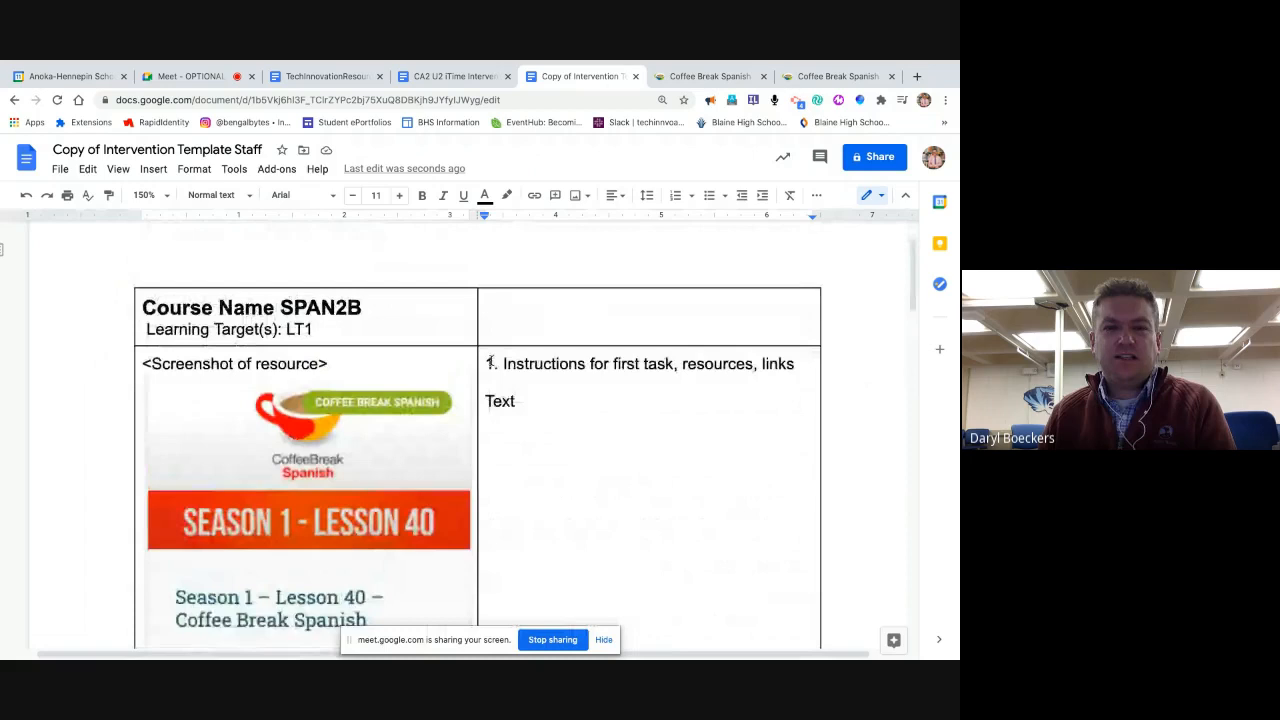
scroll(up, 3)
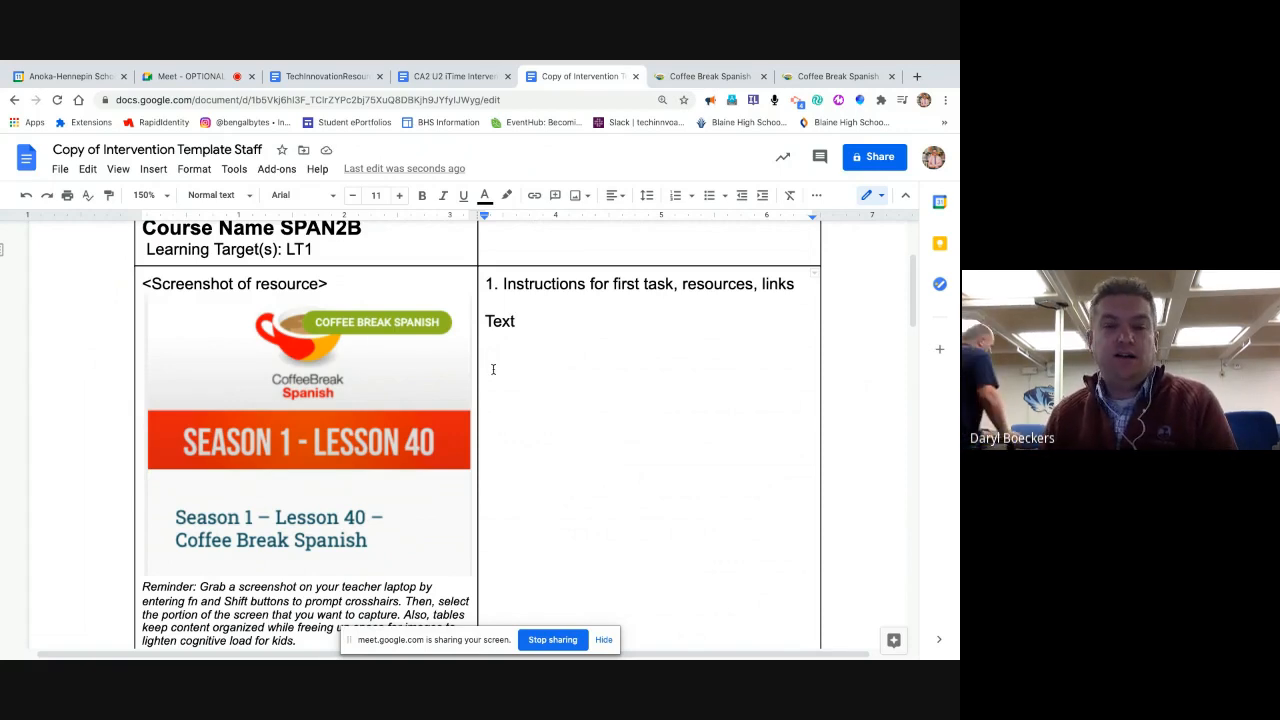
scroll(down, 3)
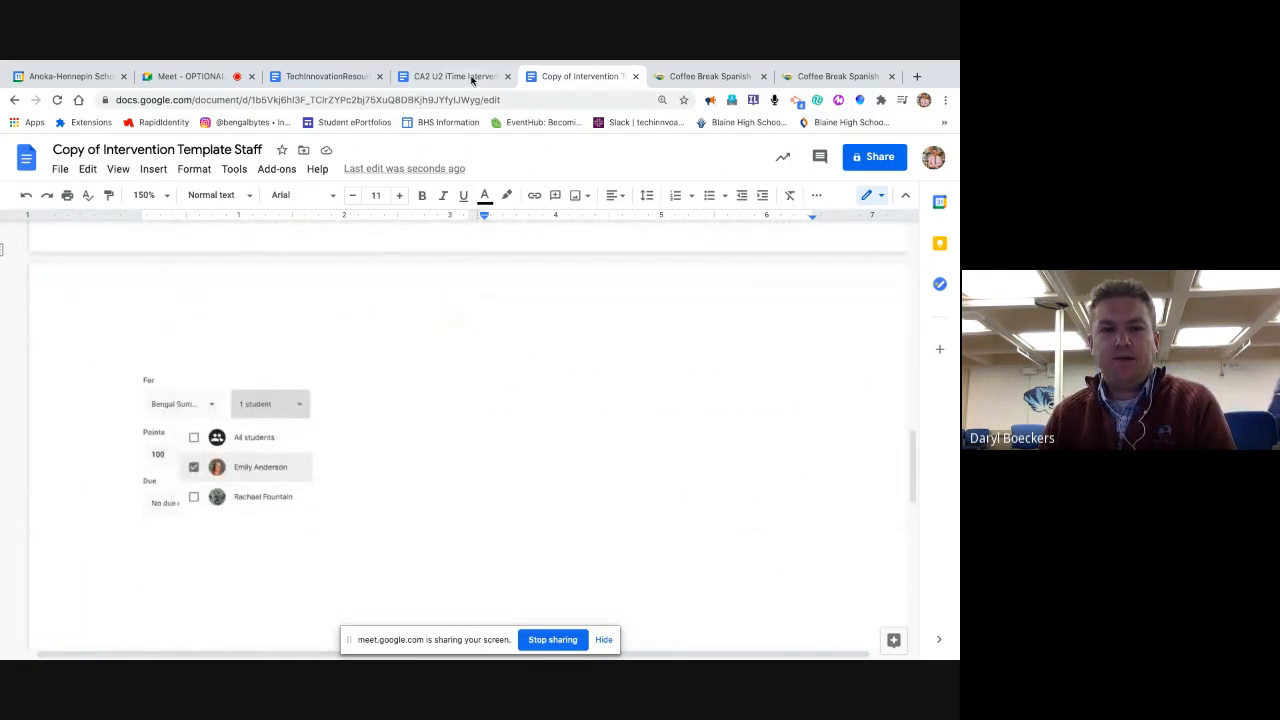
In the CA2 U2 example, insert a 2x2 table below the Insert Tables to organize note
click(456, 76)
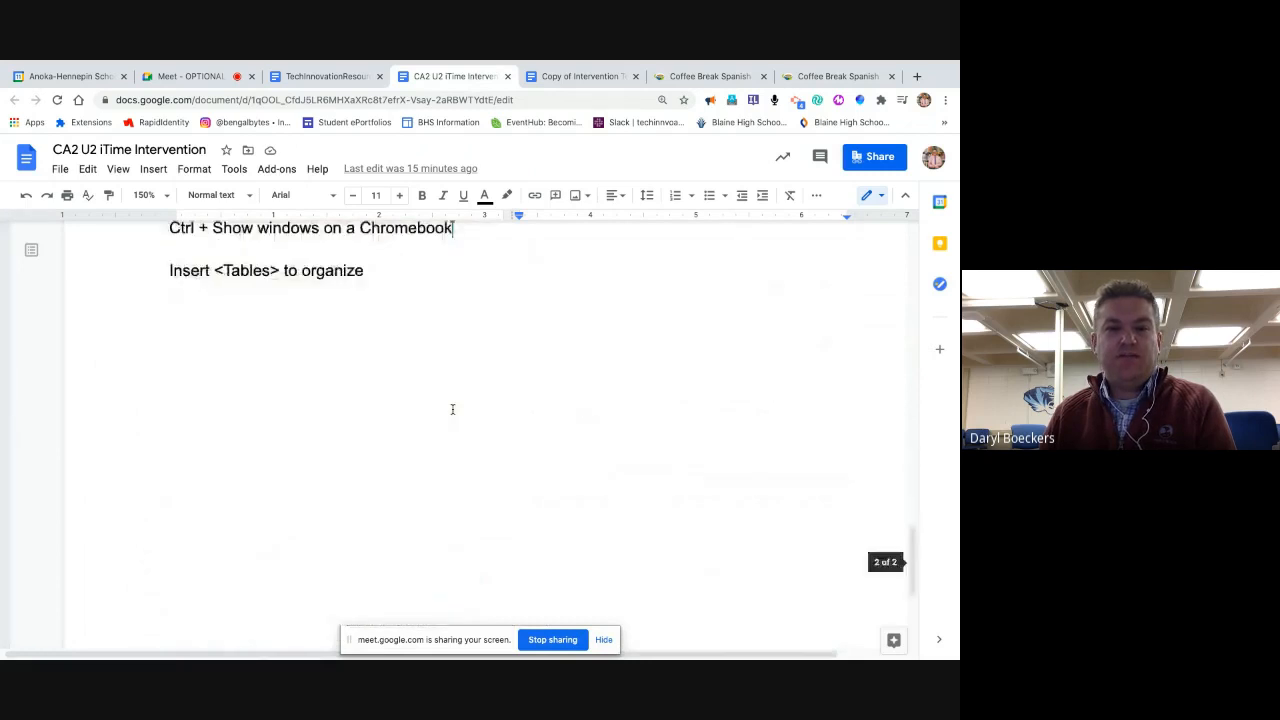
scroll(up, 3)
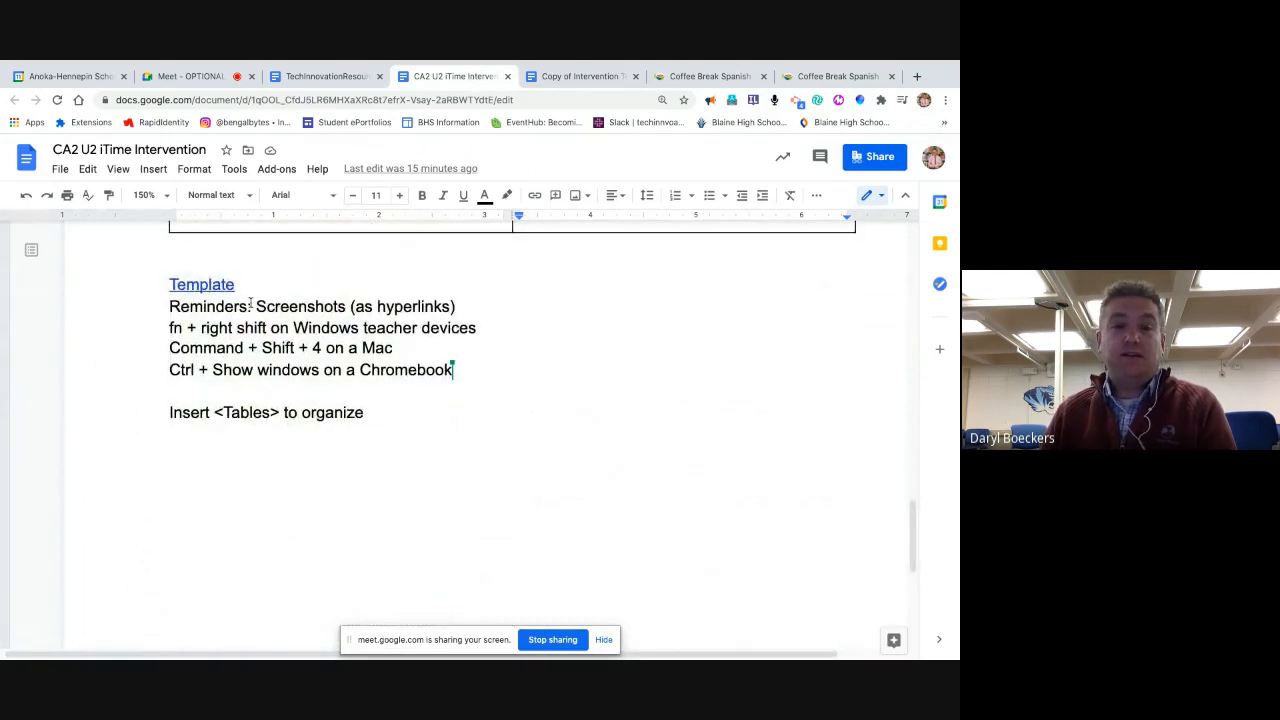
drag(256, 306, 392, 348)
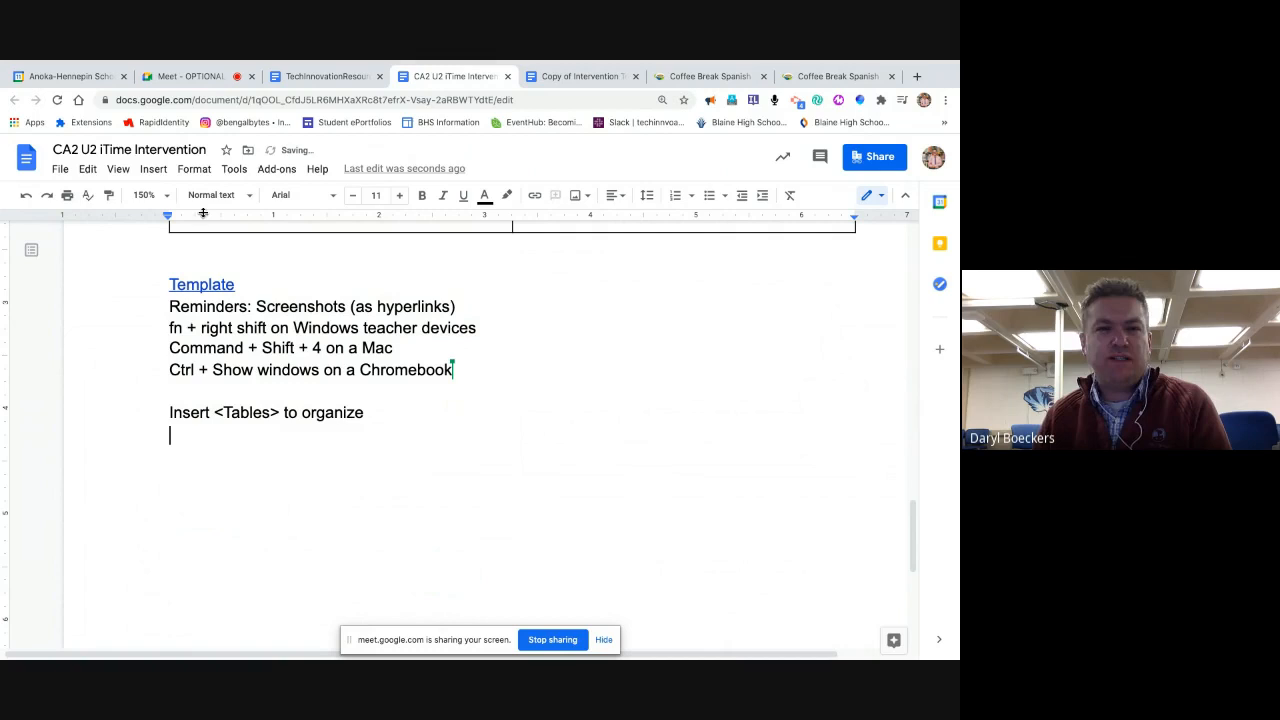
click(152, 168)
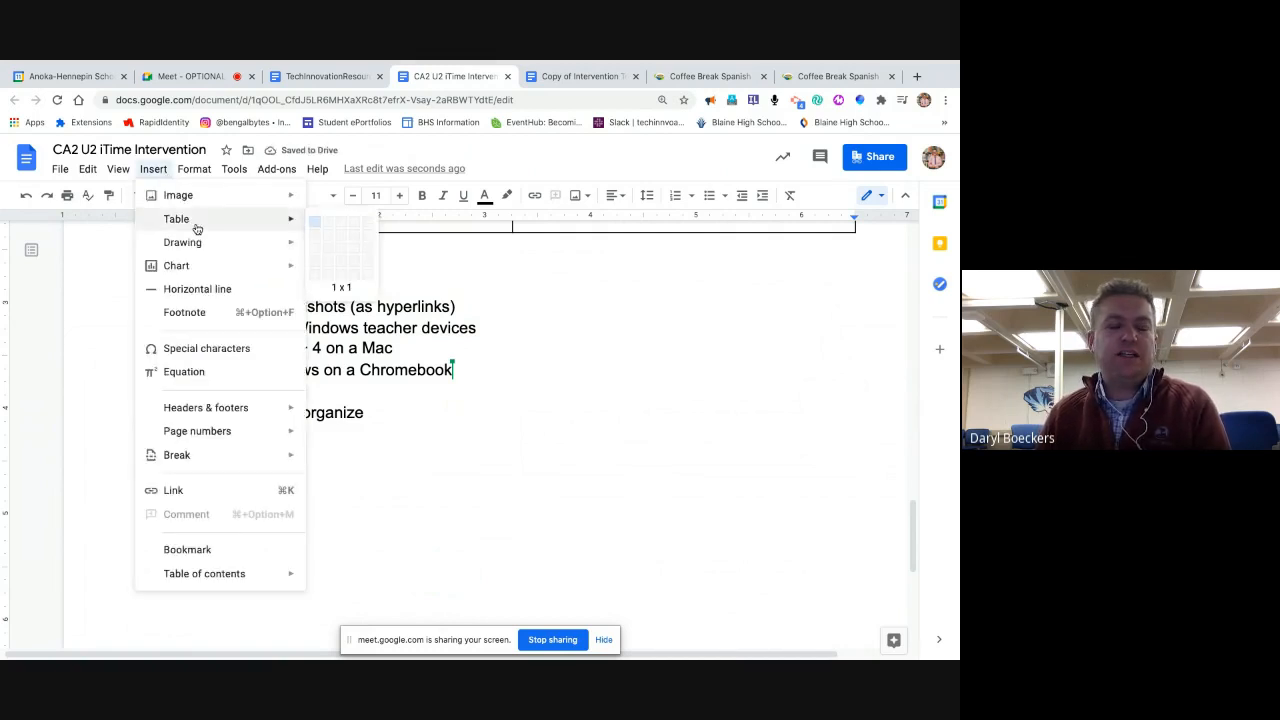
mouse_move(344, 222)
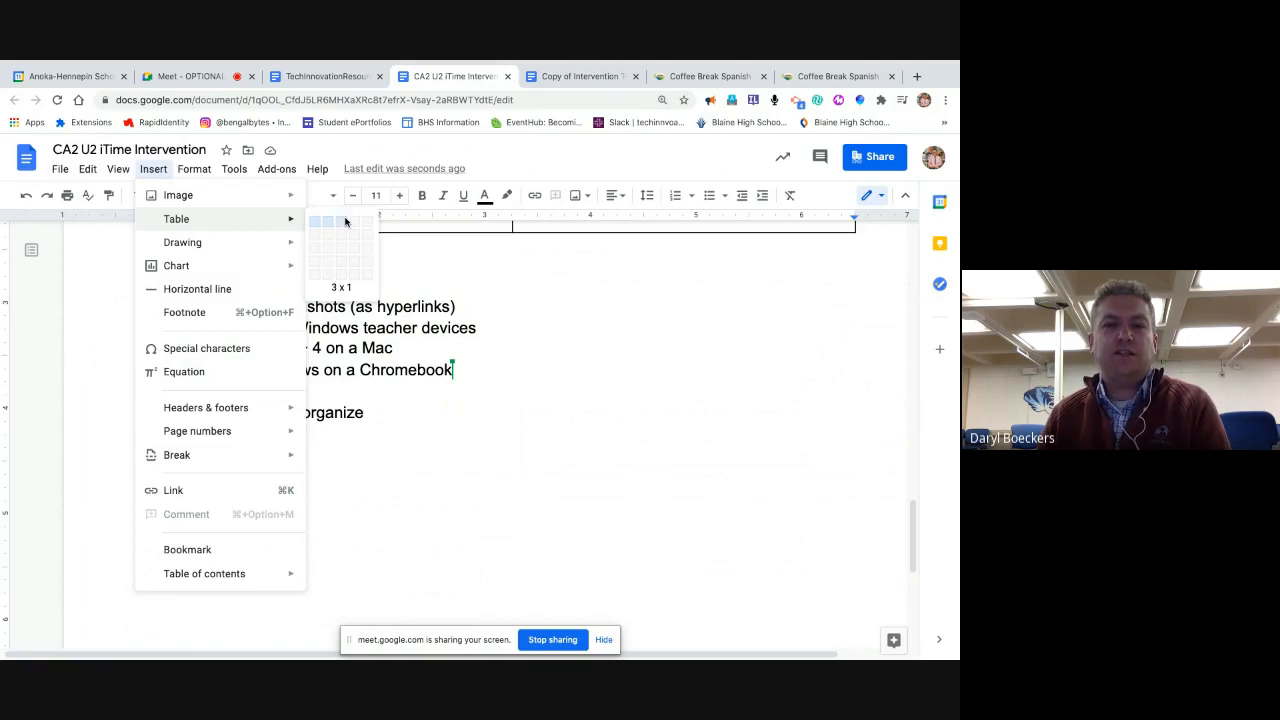
mouse_move(328, 238)
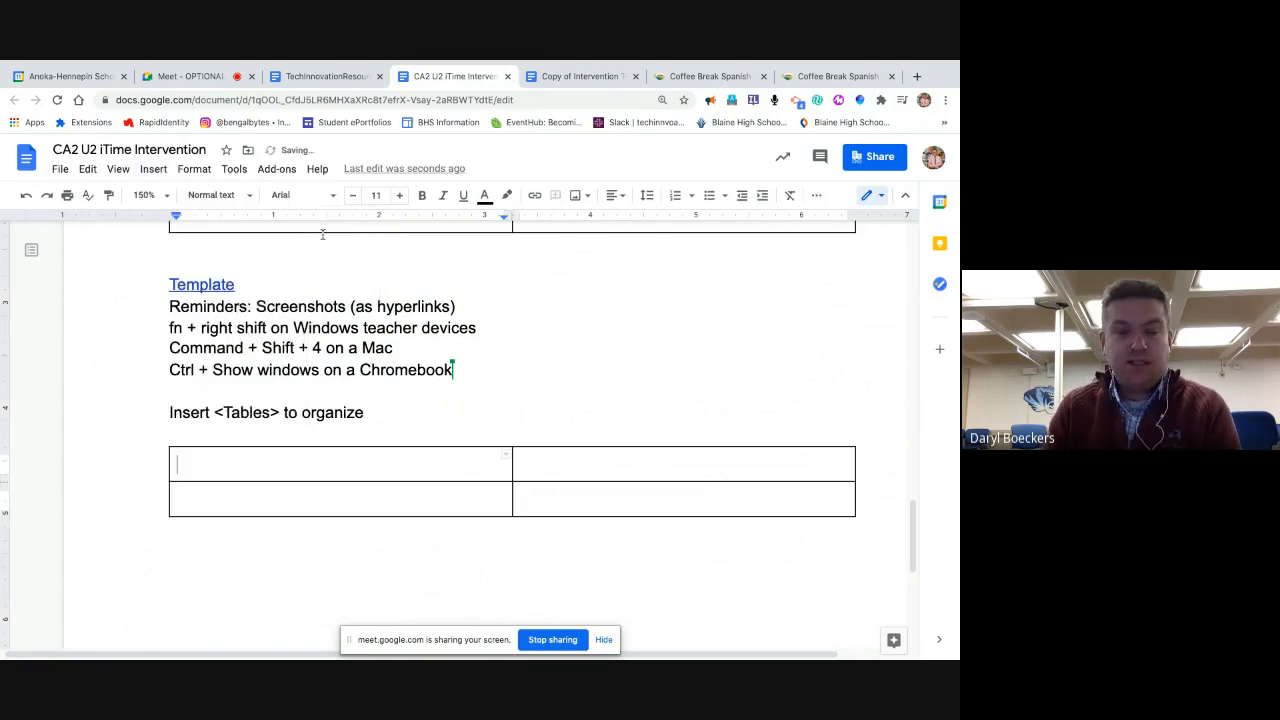
Label the table's top cells Image and Text
text(Image)
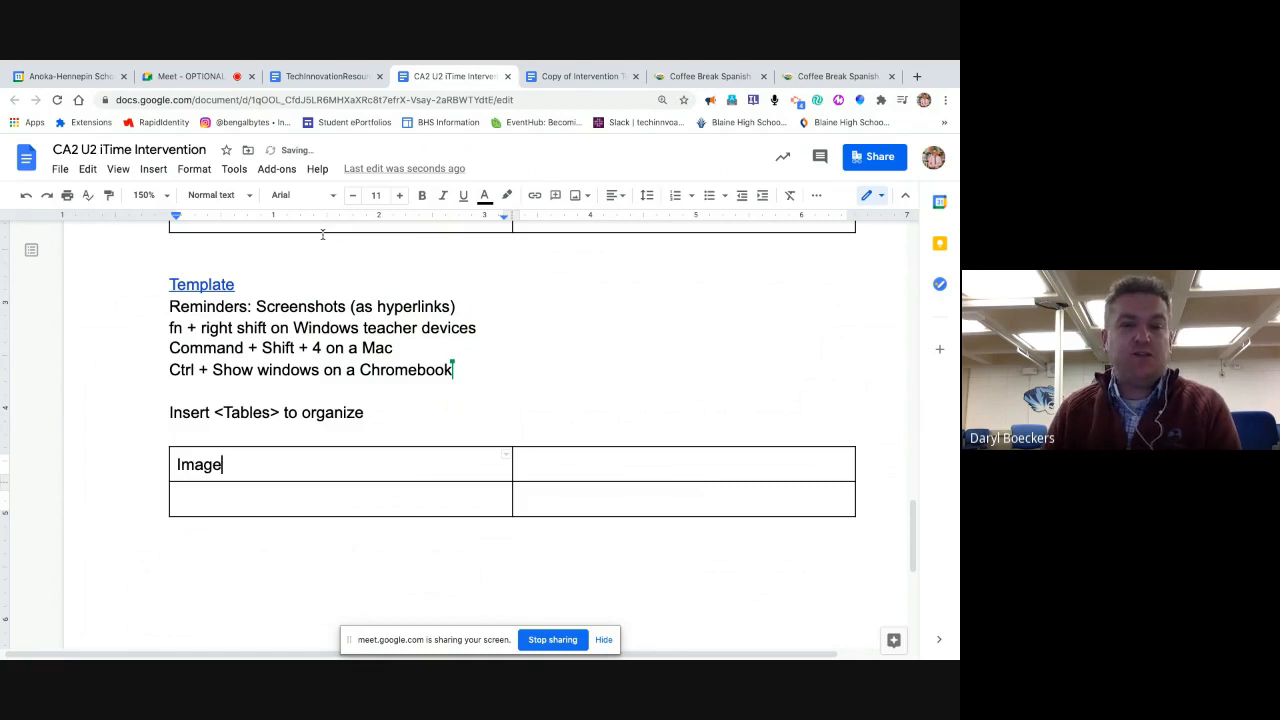
click(558, 464)
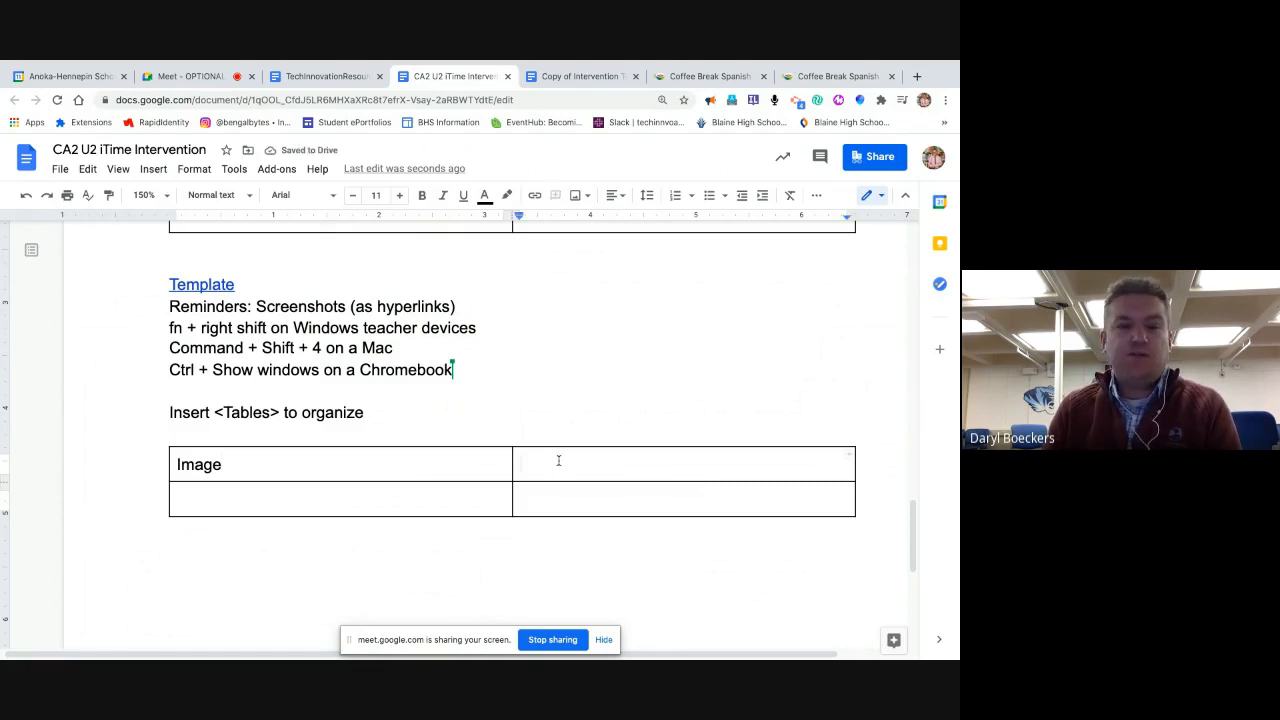
text(Text)
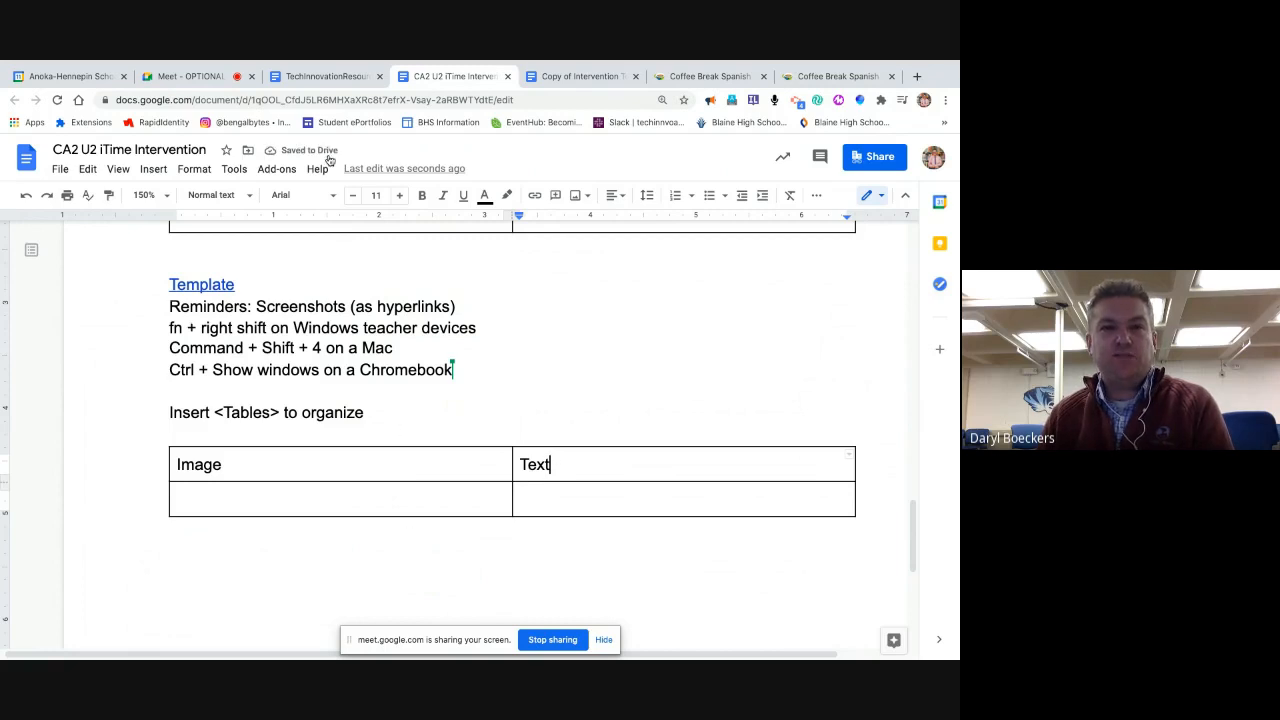
click(324, 76)
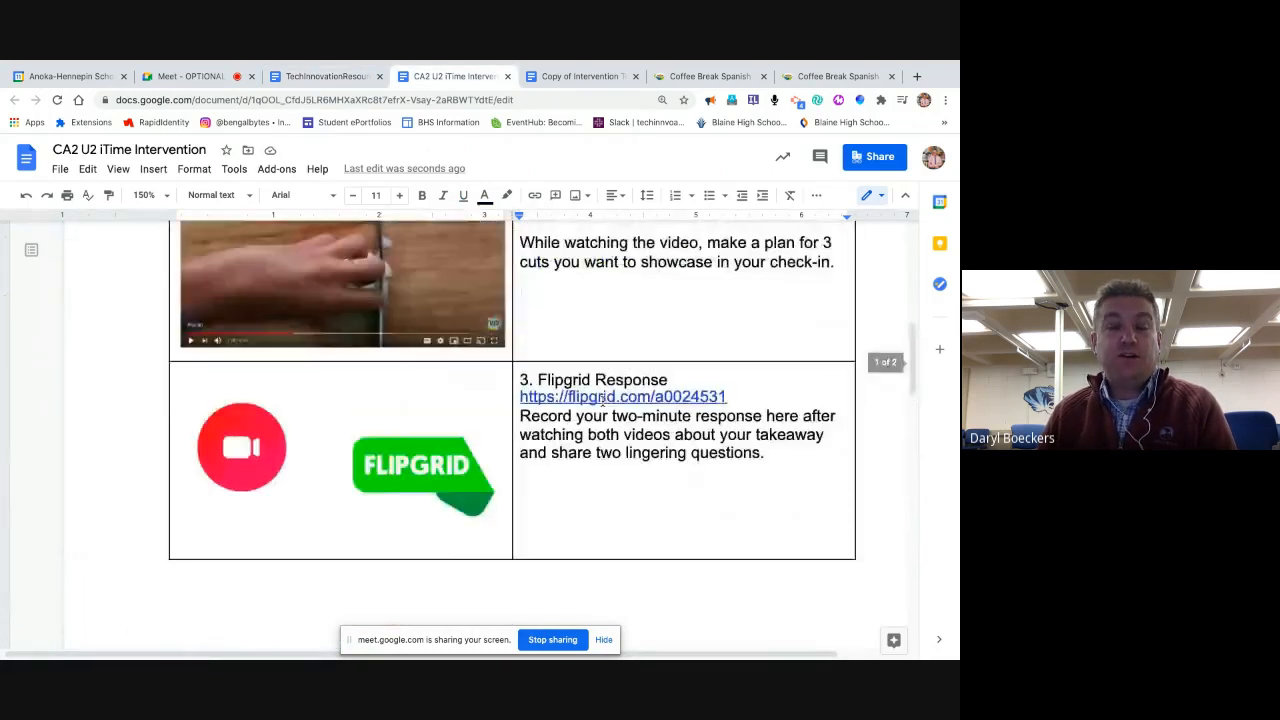
scroll(up, 3)
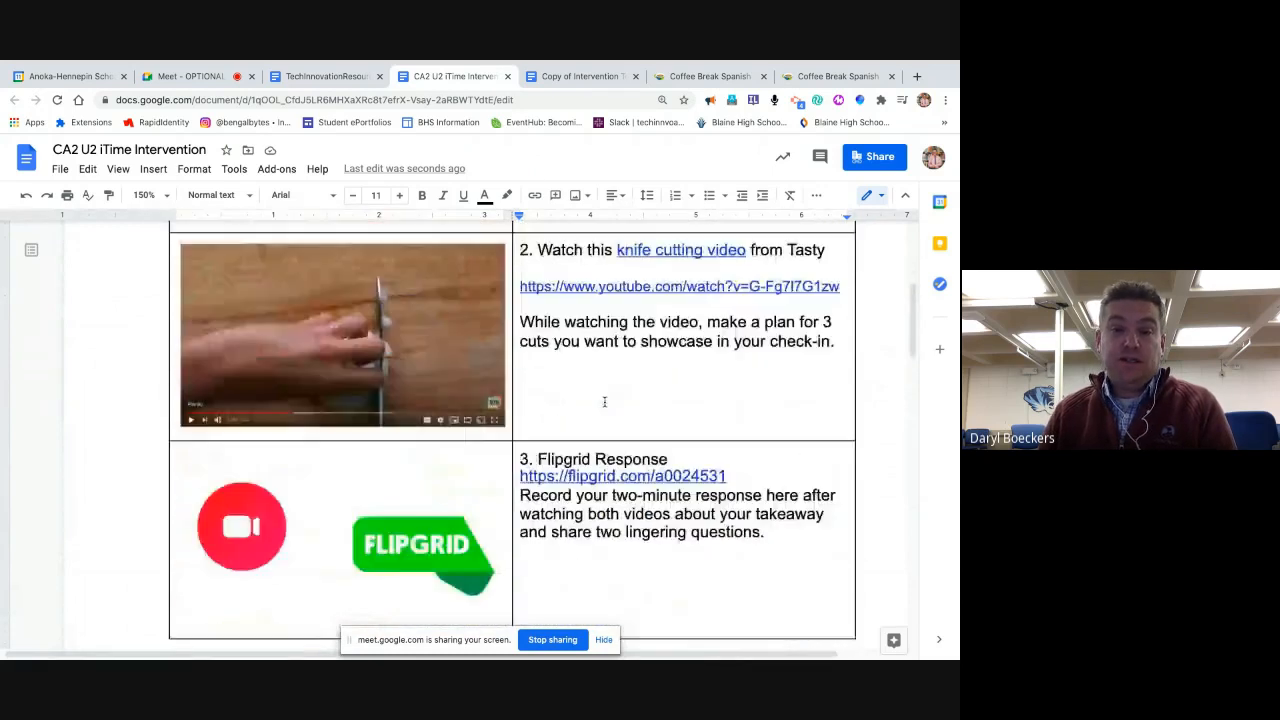
scroll(down, 3)
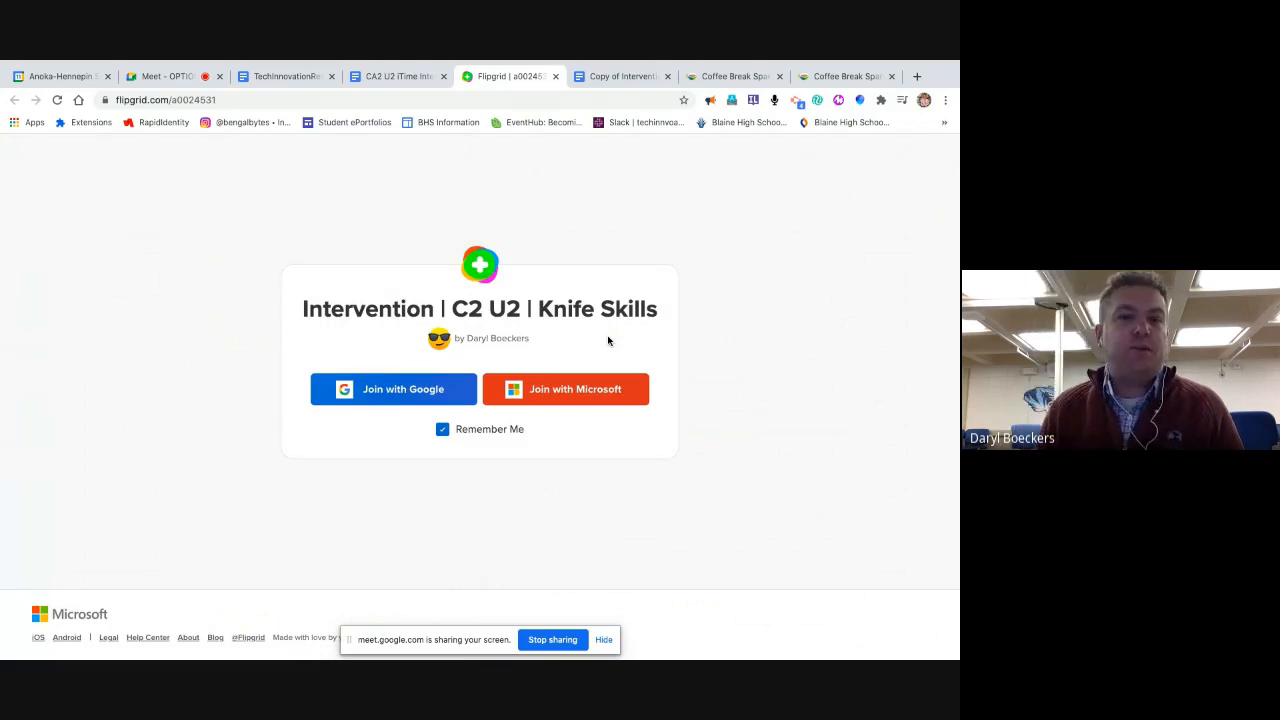
mouse_move(432, 400)
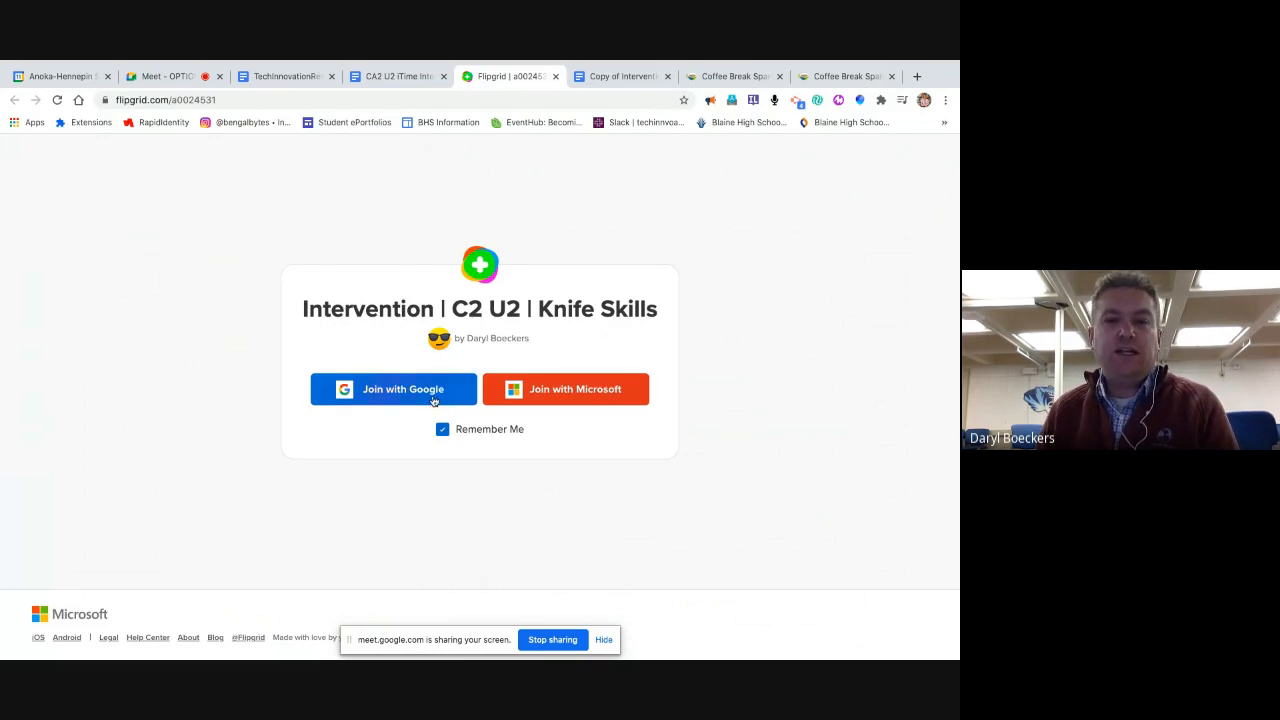
Join the Intervention C2 U2 Knife Skills topic in Flipgrid with a Google account
click(392, 388)
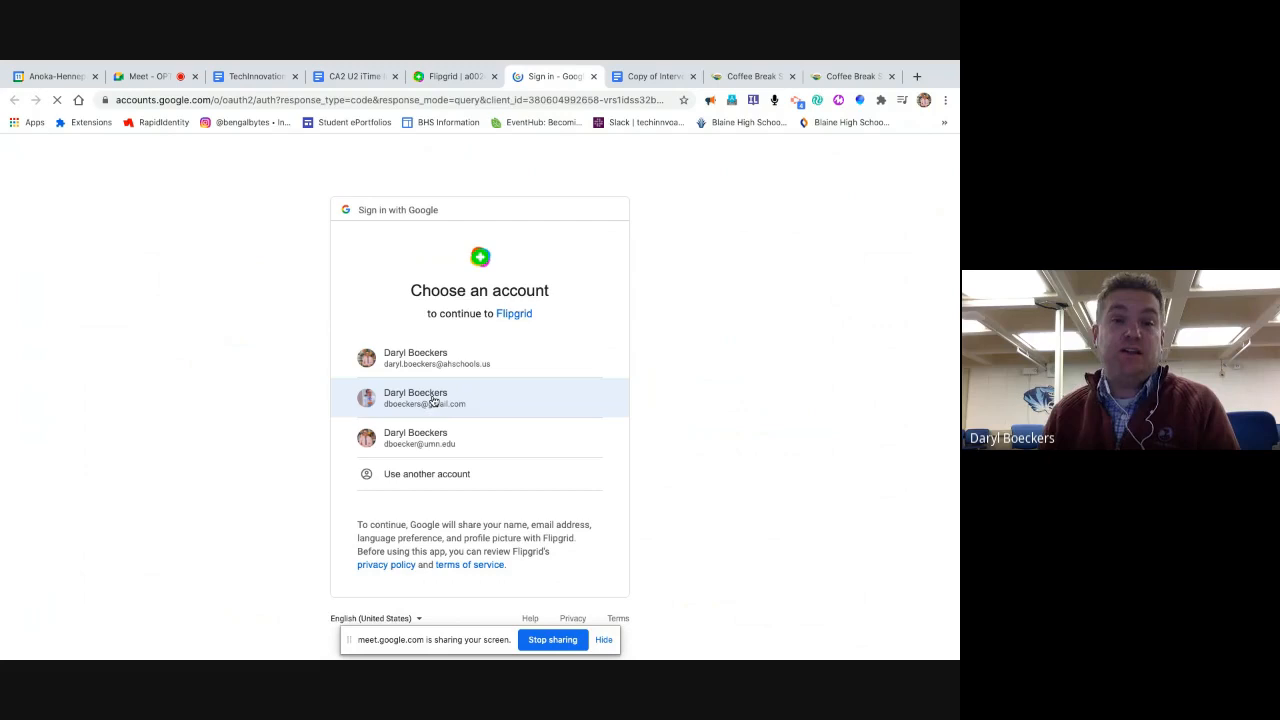
click(480, 398)
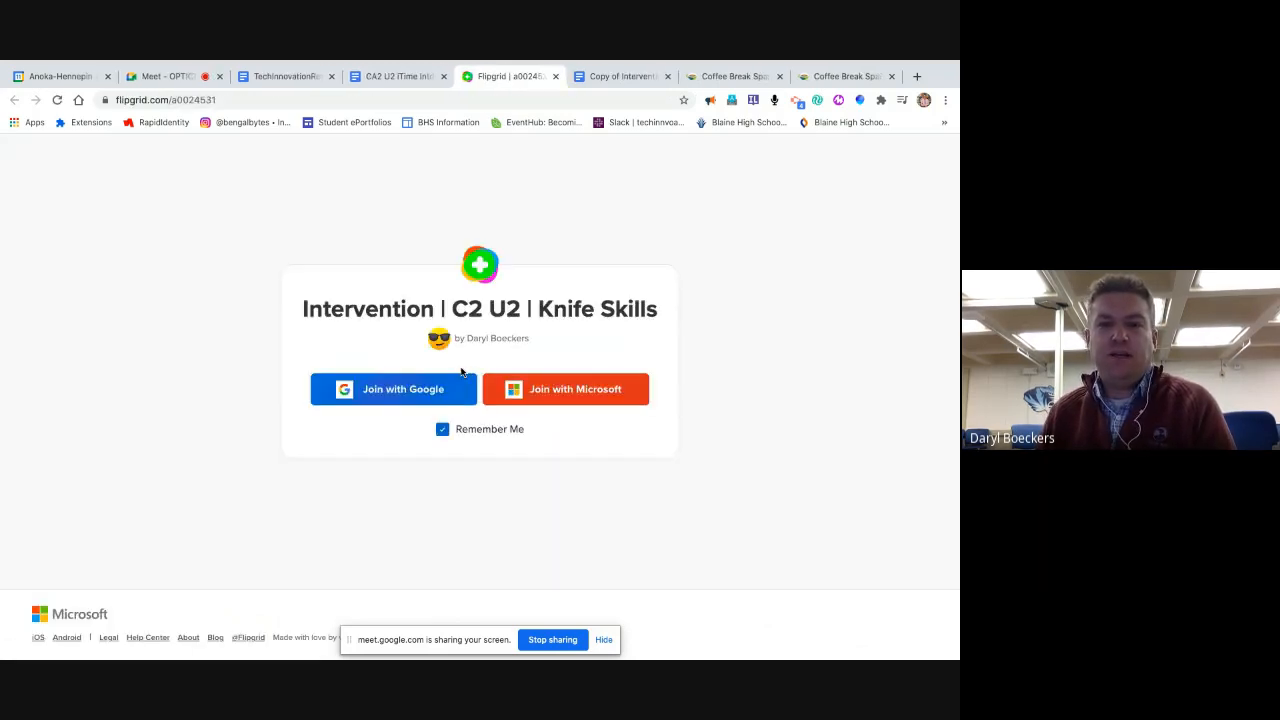
click(392, 388)
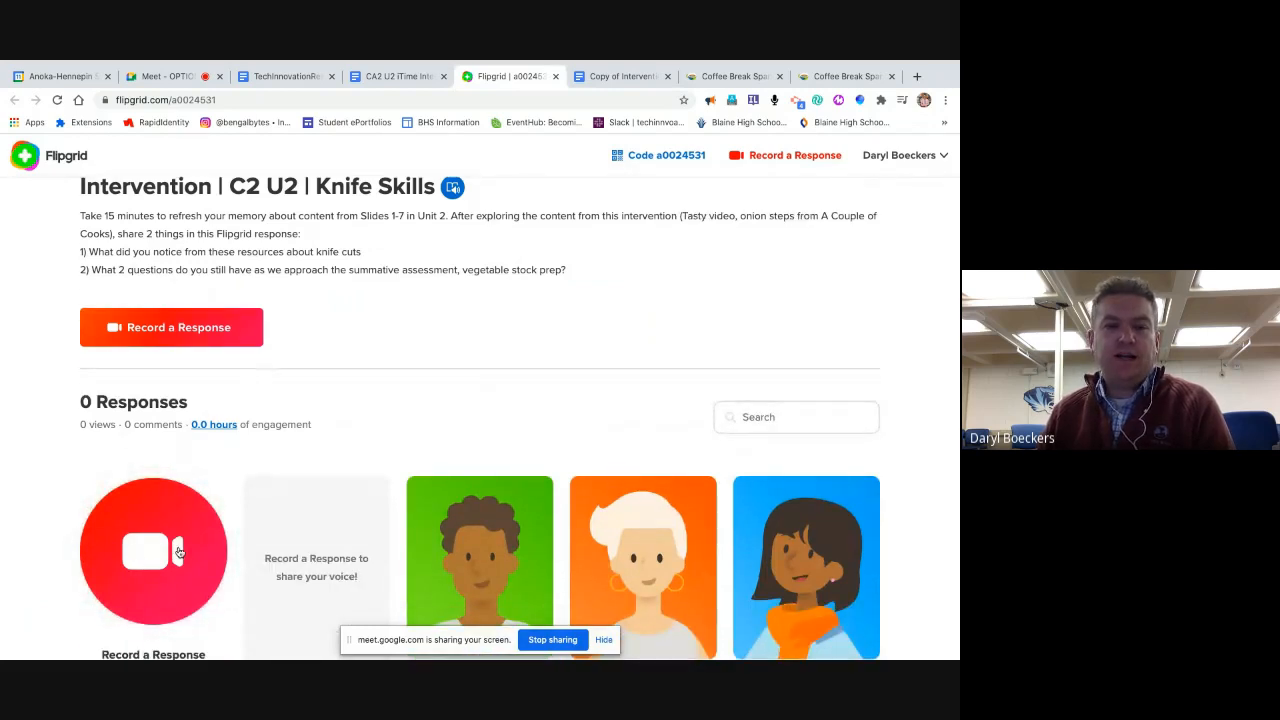
mouse_move(376, 230)
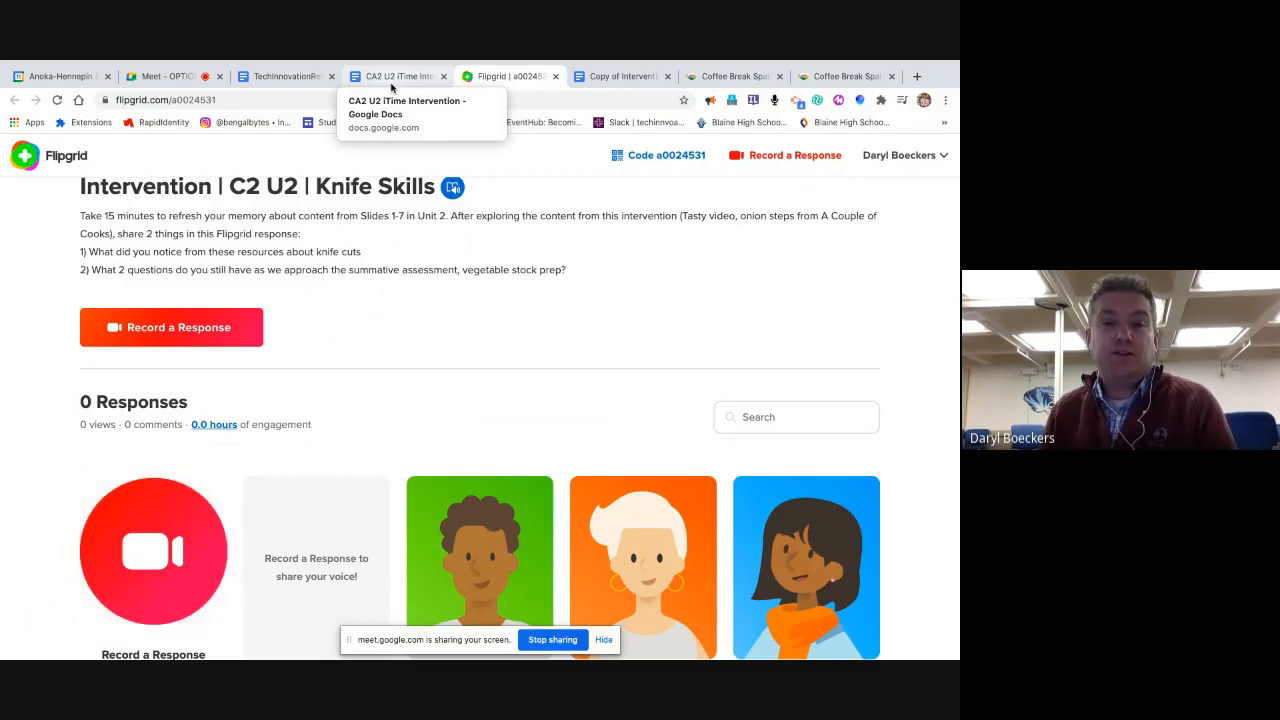
Review the CA2 U2 iTime Intervention doc's Flipgrid Response, Check-in rows and Template notes
click(396, 76)
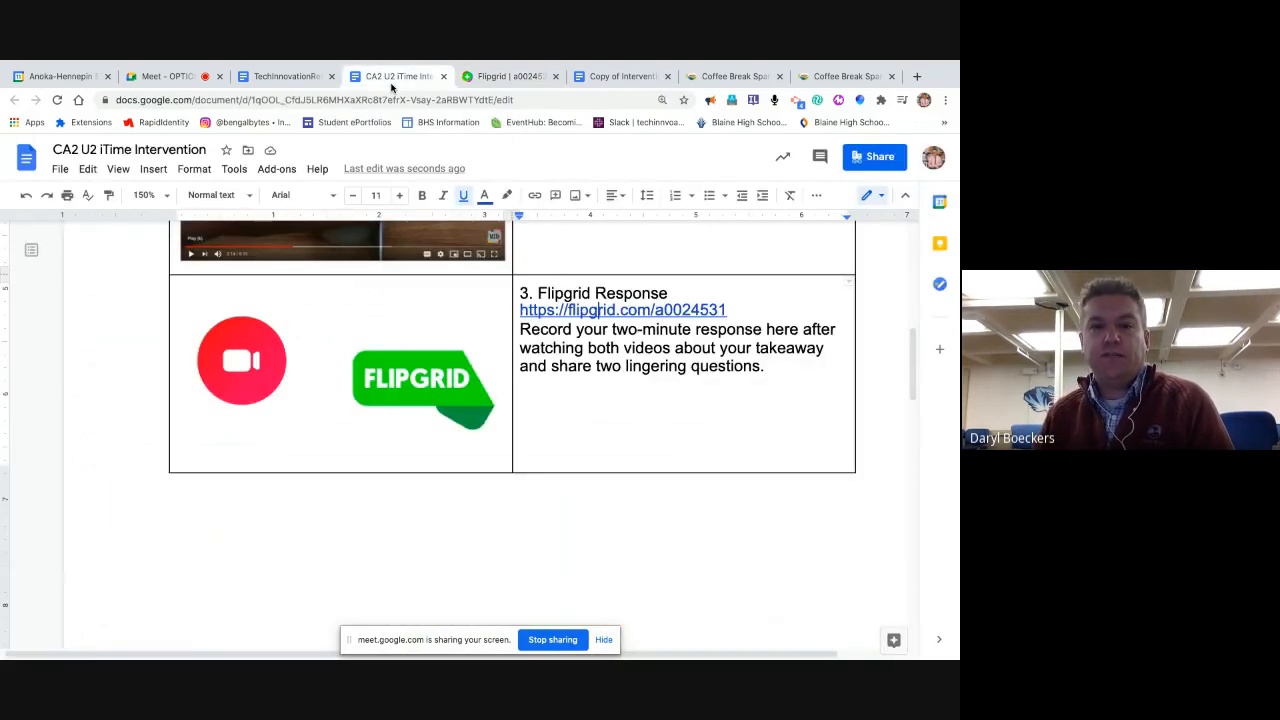
scroll(down, 3)
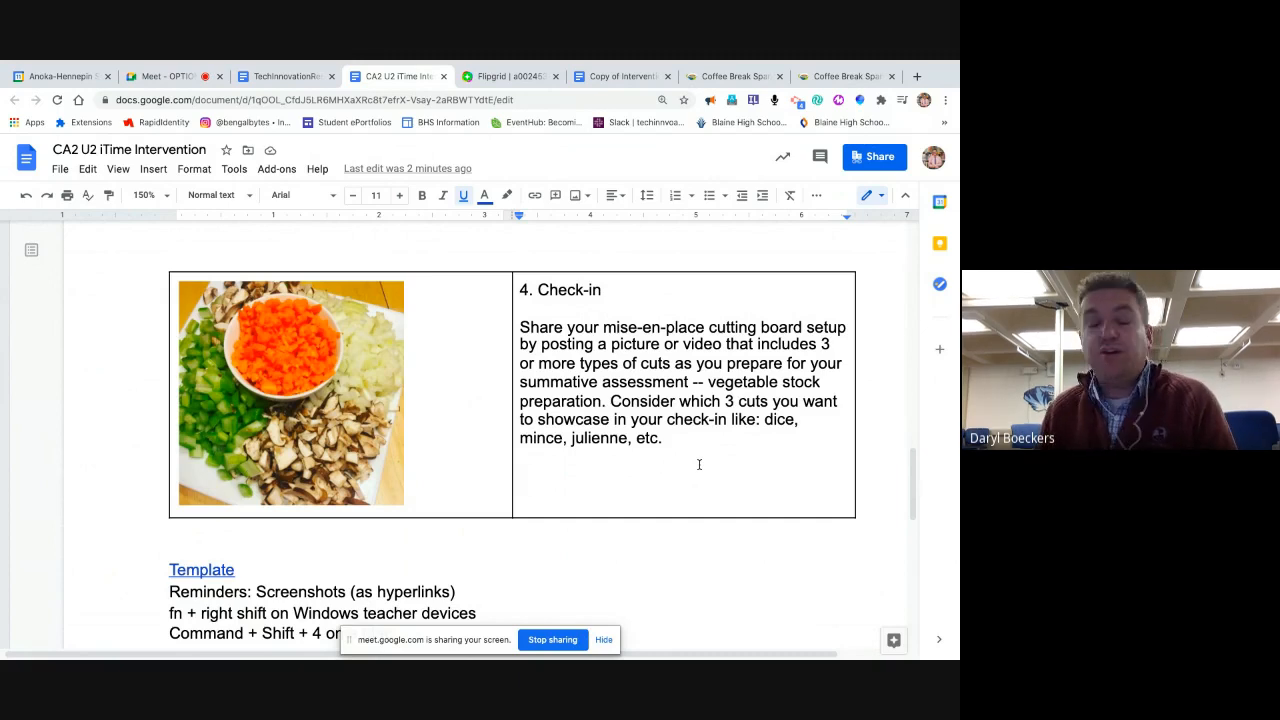
scroll(down, 3)
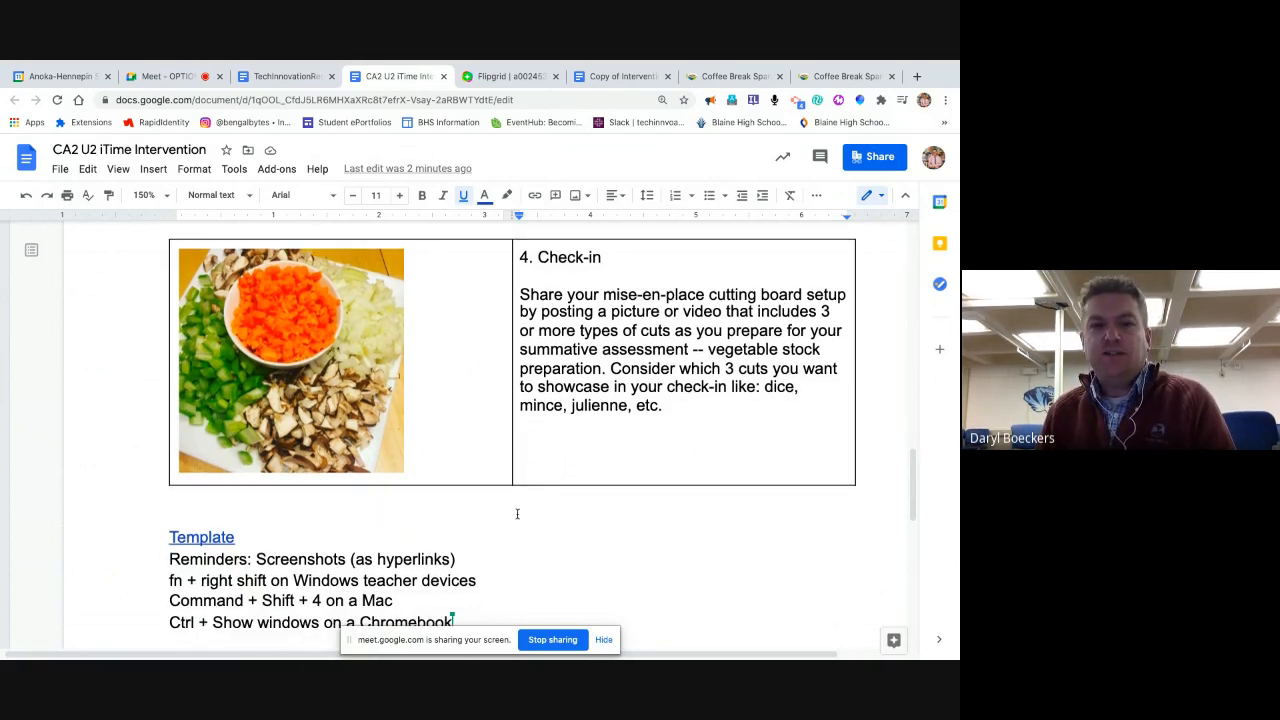
scroll(up, 3)
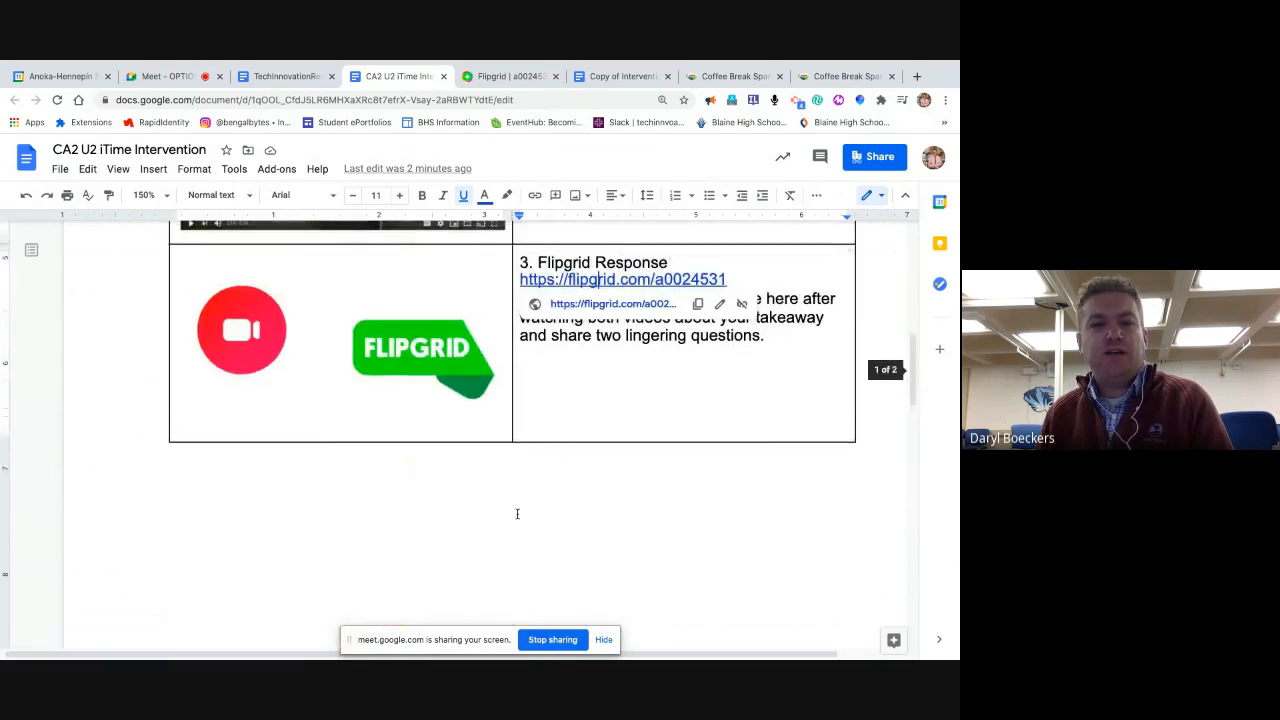
scroll(up, 3)
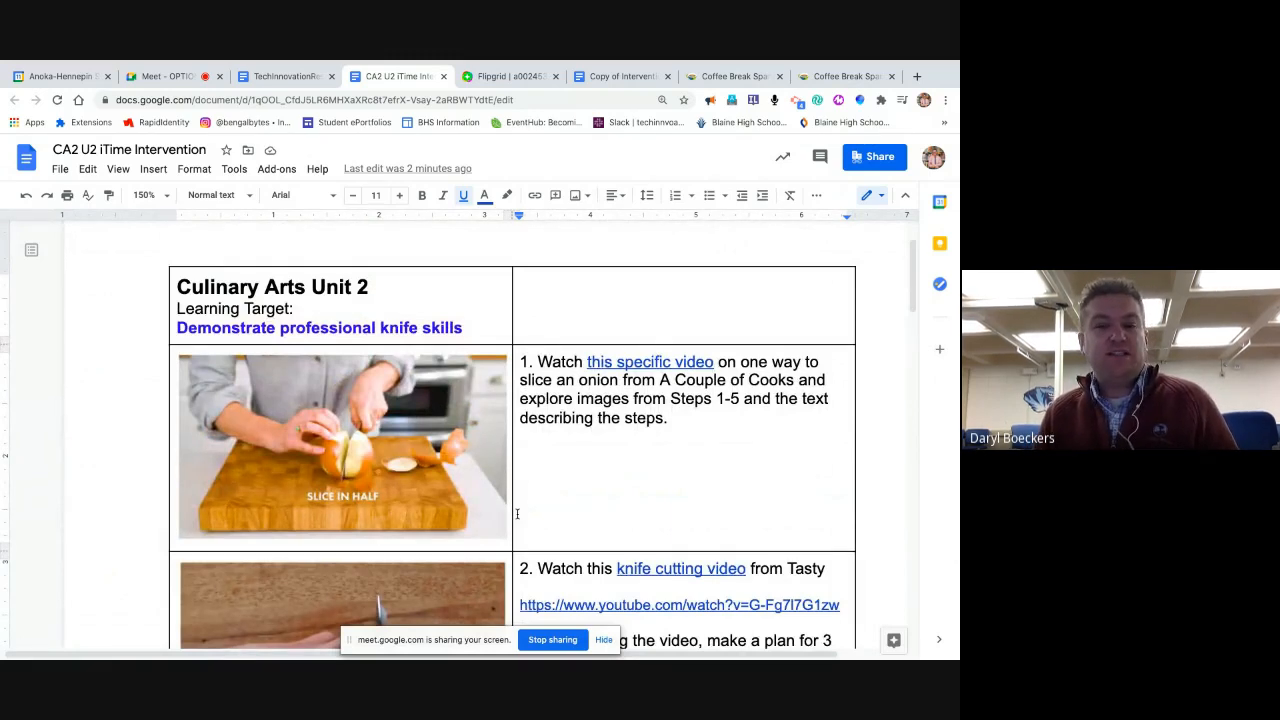
scroll(down, 3)
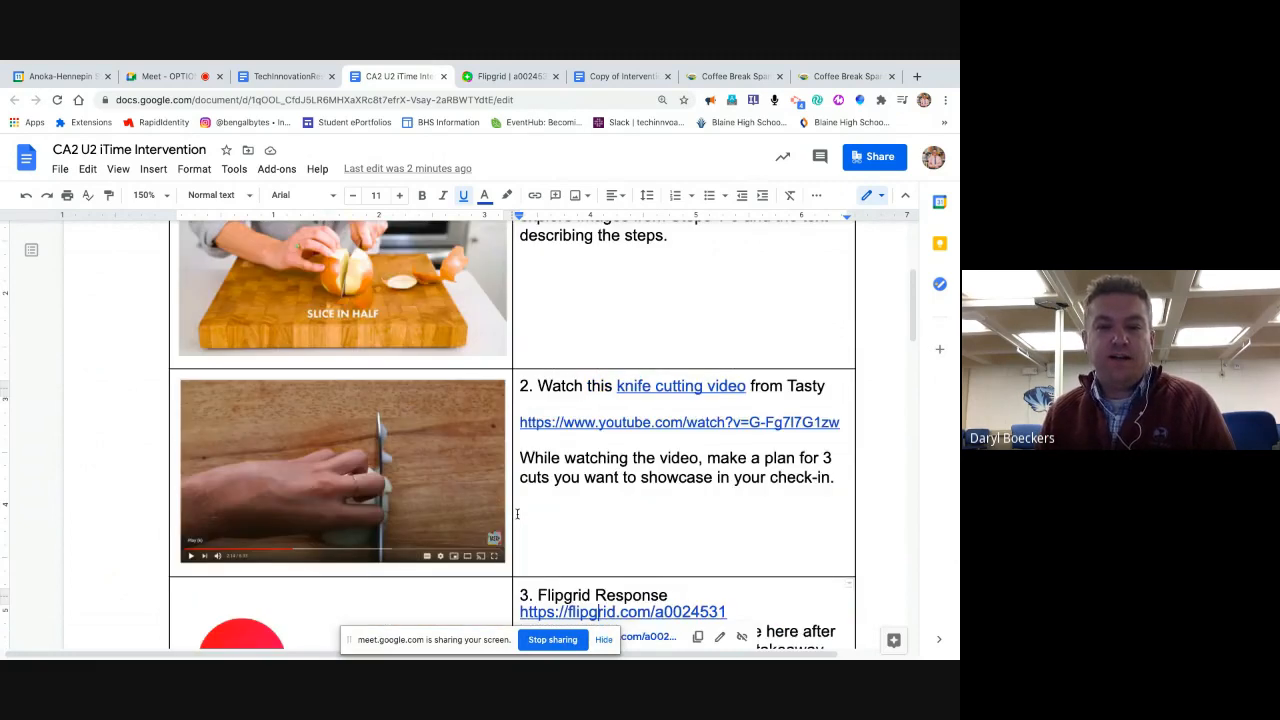
scroll(down, 3)
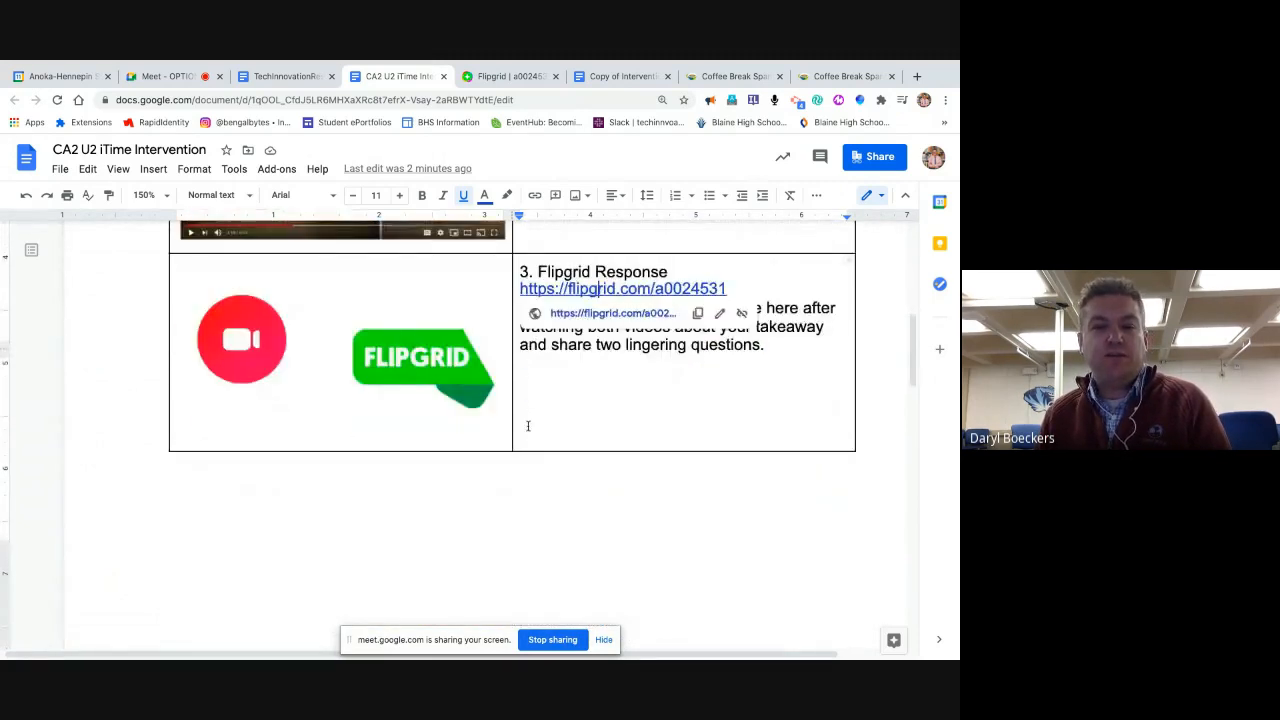
scroll(down, 3)
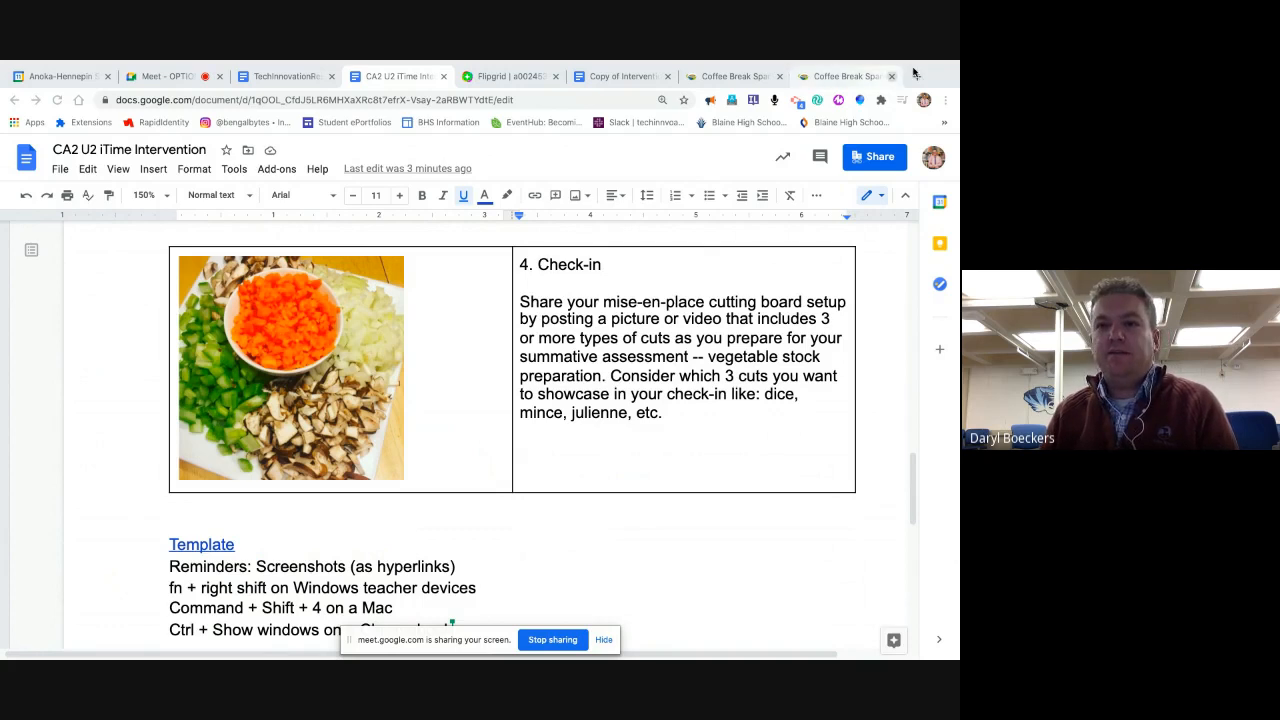
Go to the iTime Intervention Design tutorial on YouTube and play it, jumping ahead
click(916, 76)
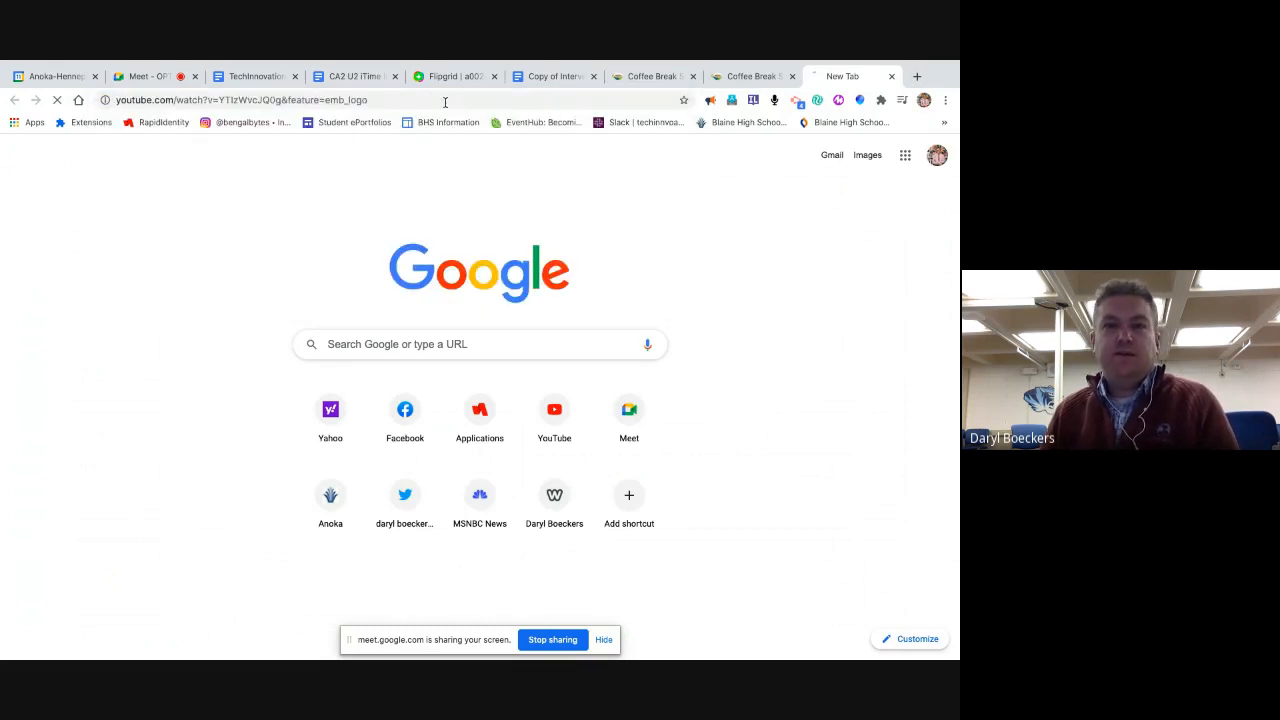
click(850, 76)
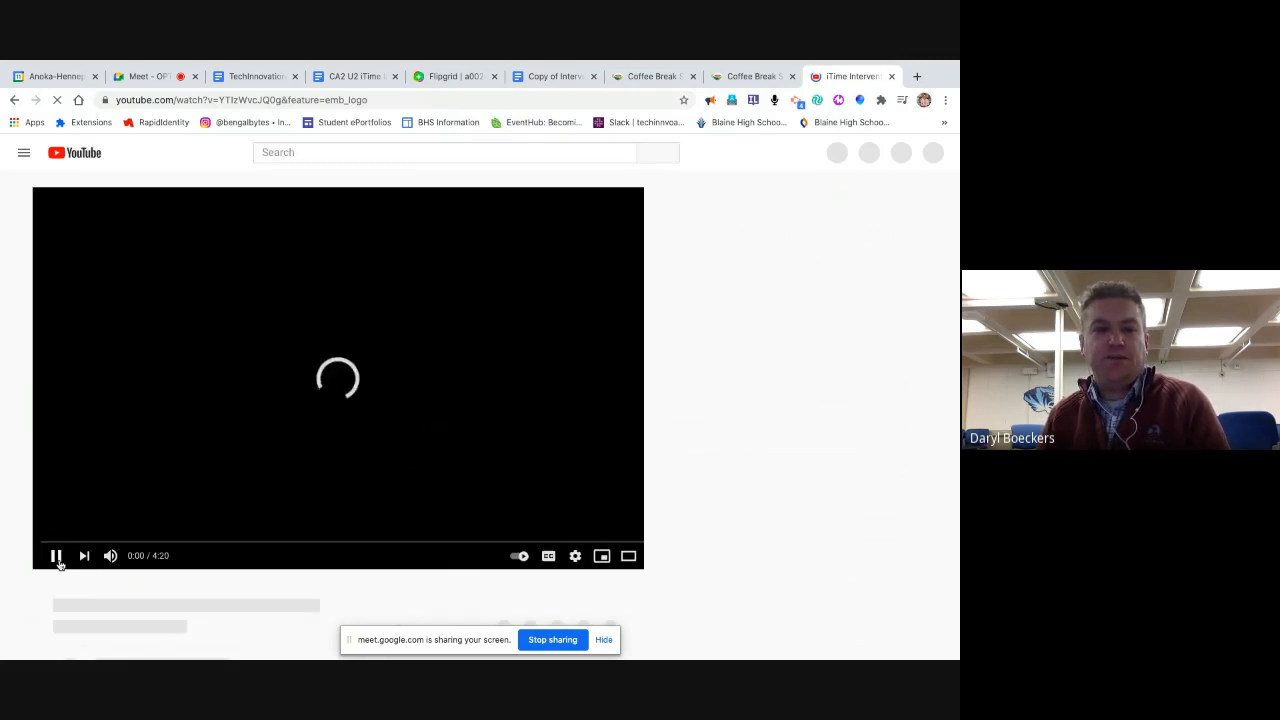
click(56, 556)
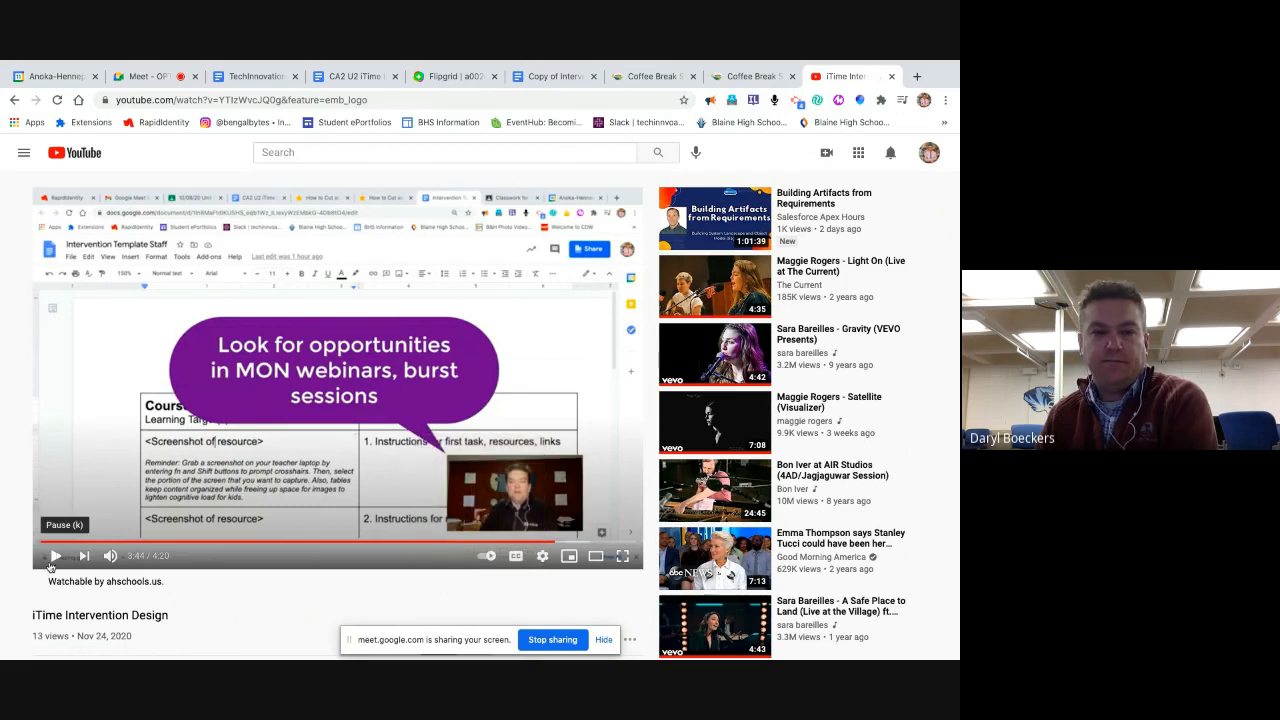
click(56, 556)
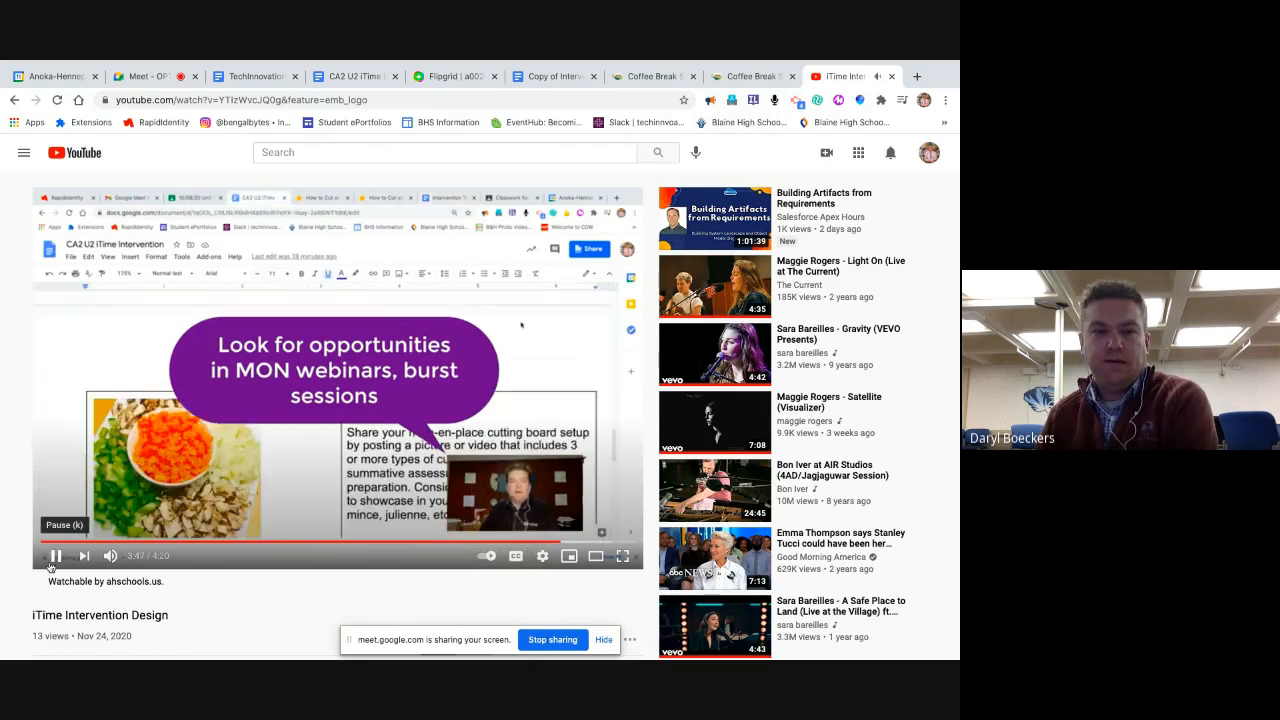
Pause and resume the tutorial, then expand it to full screen
click(56, 556)
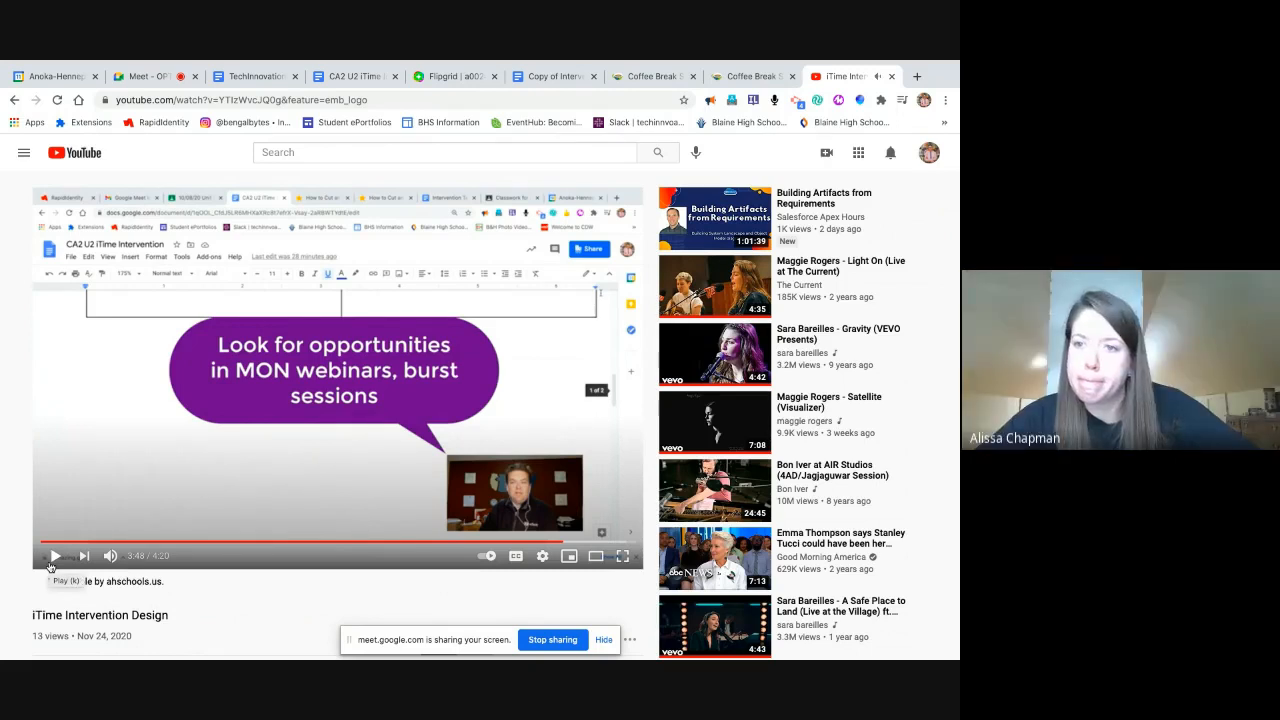
click(56, 556)
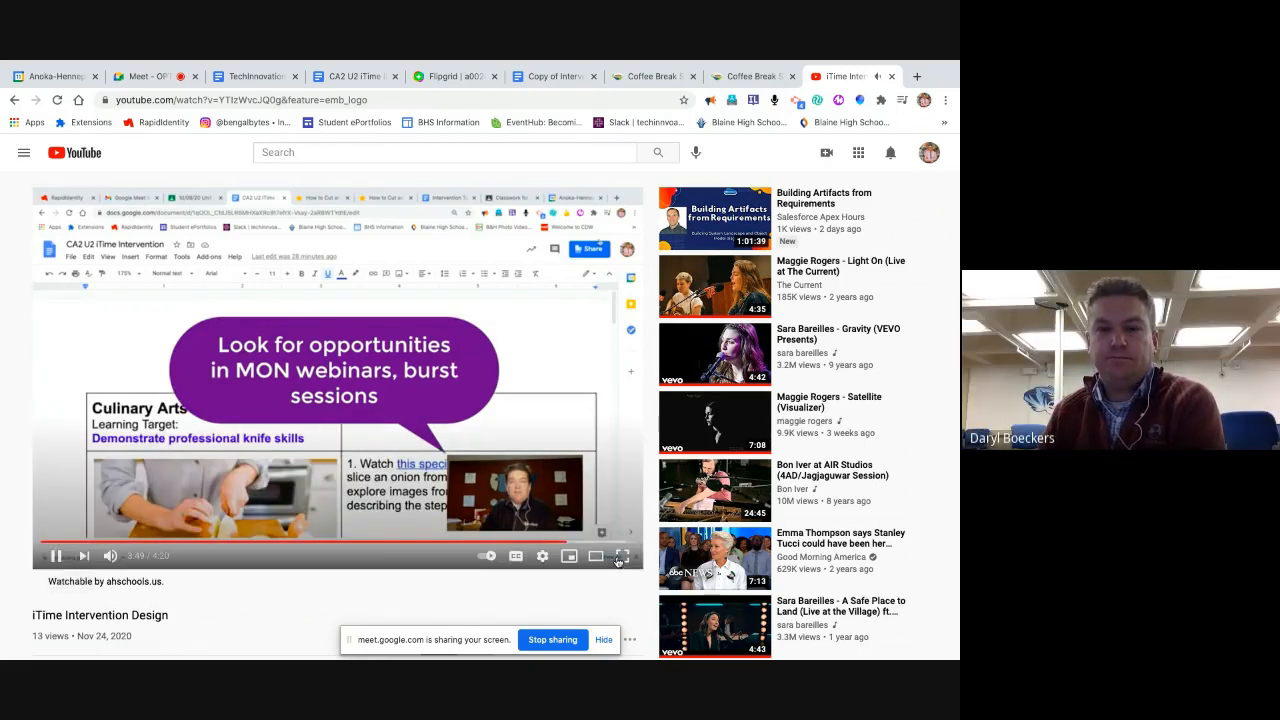
click(622, 556)
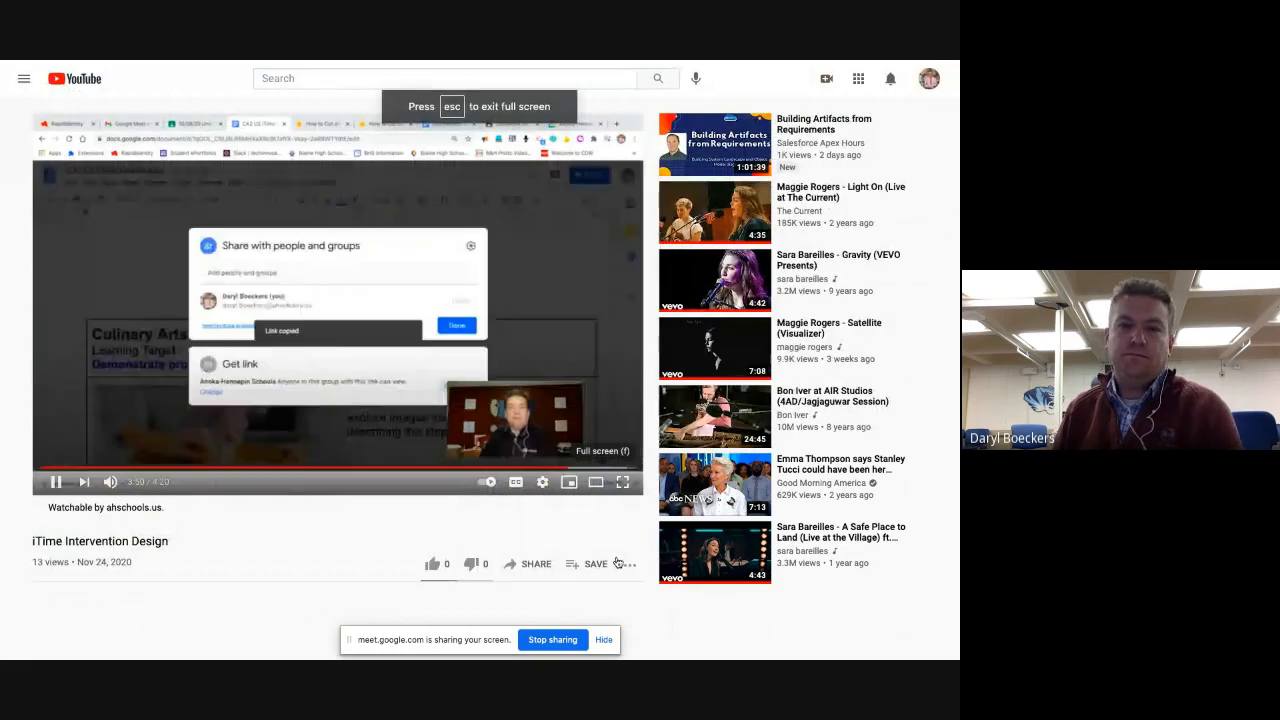
Watch the tutorial in full screen, pausing and resuming until it plays to its end
click(624, 482)
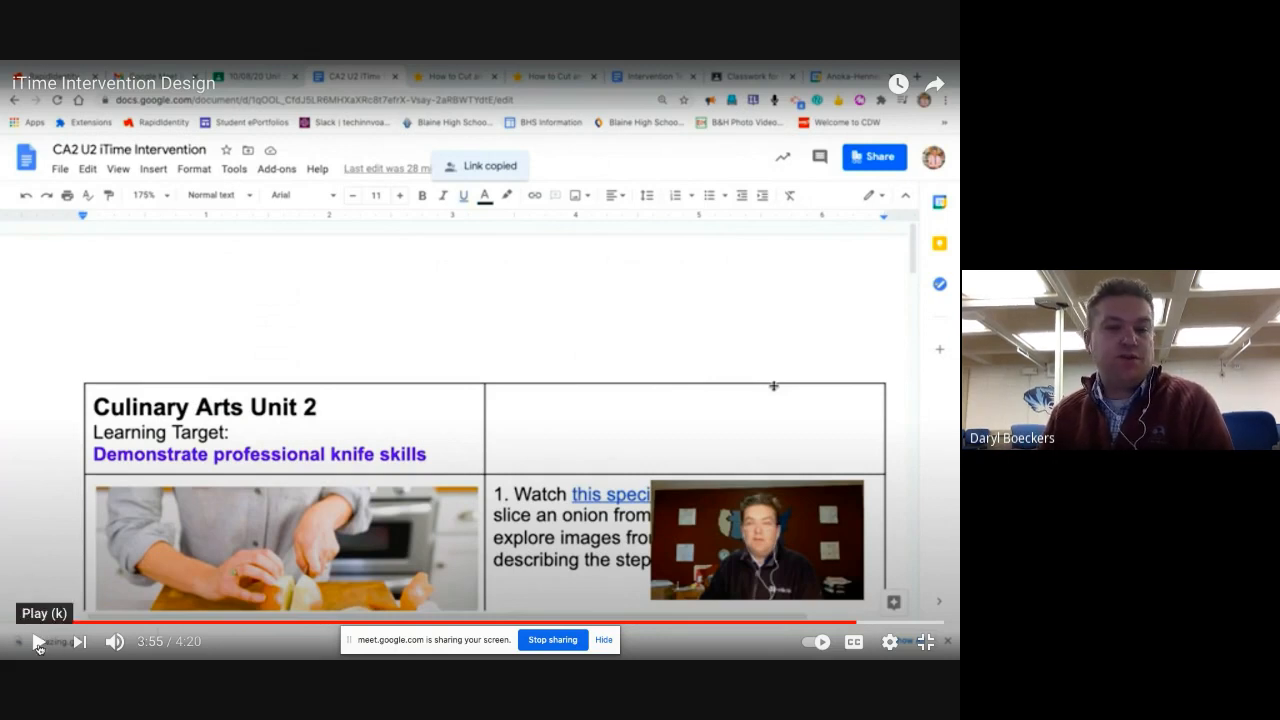
click(36, 640)
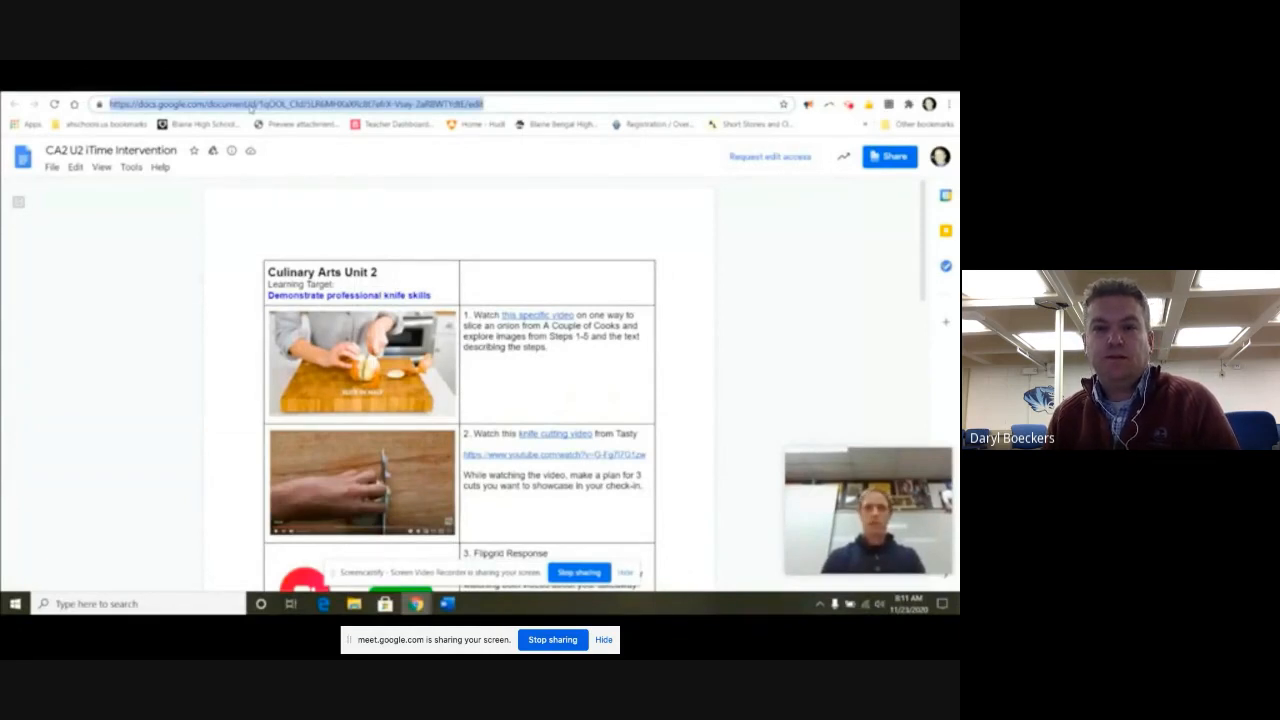
right_click(300, 104)
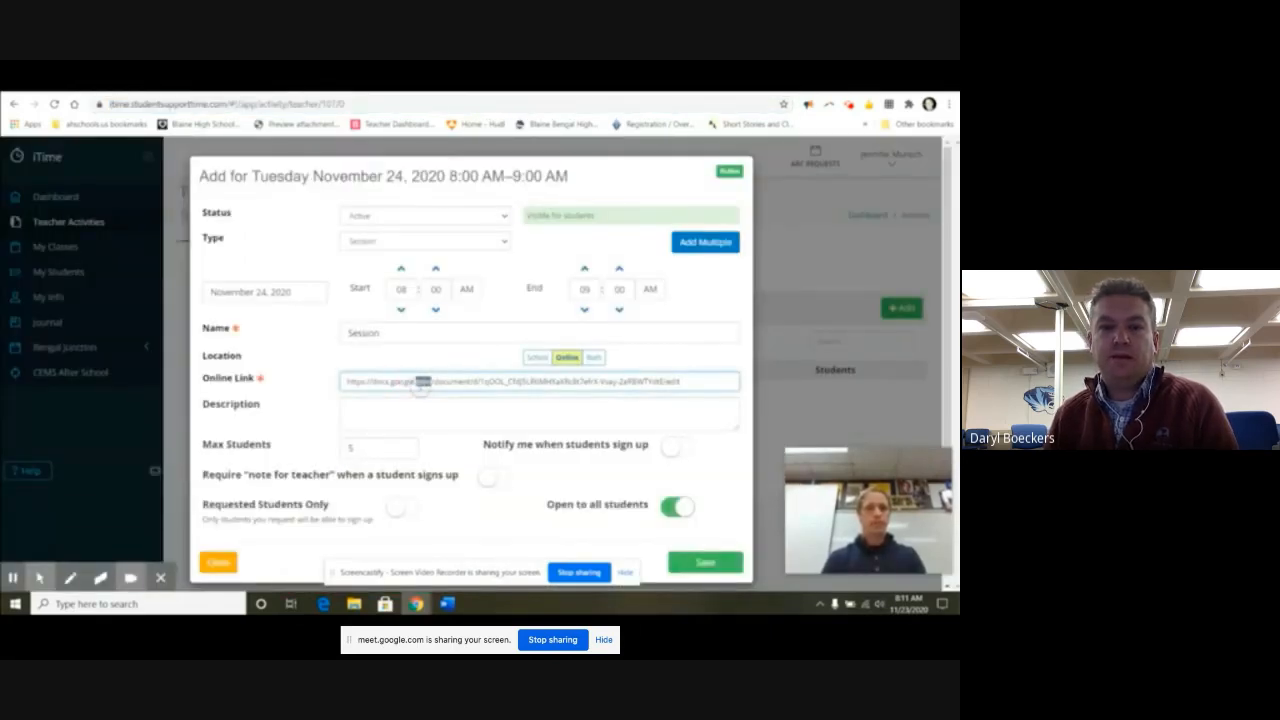
right_click(420, 380)
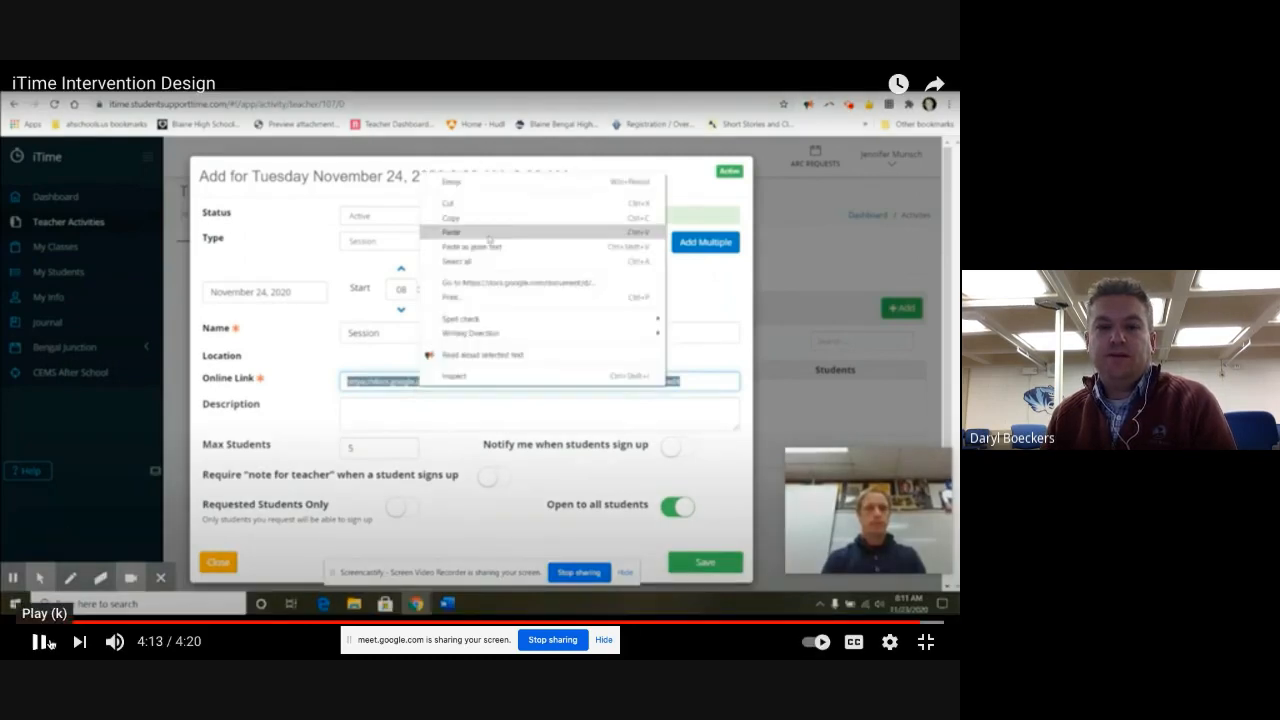
click(38, 640)
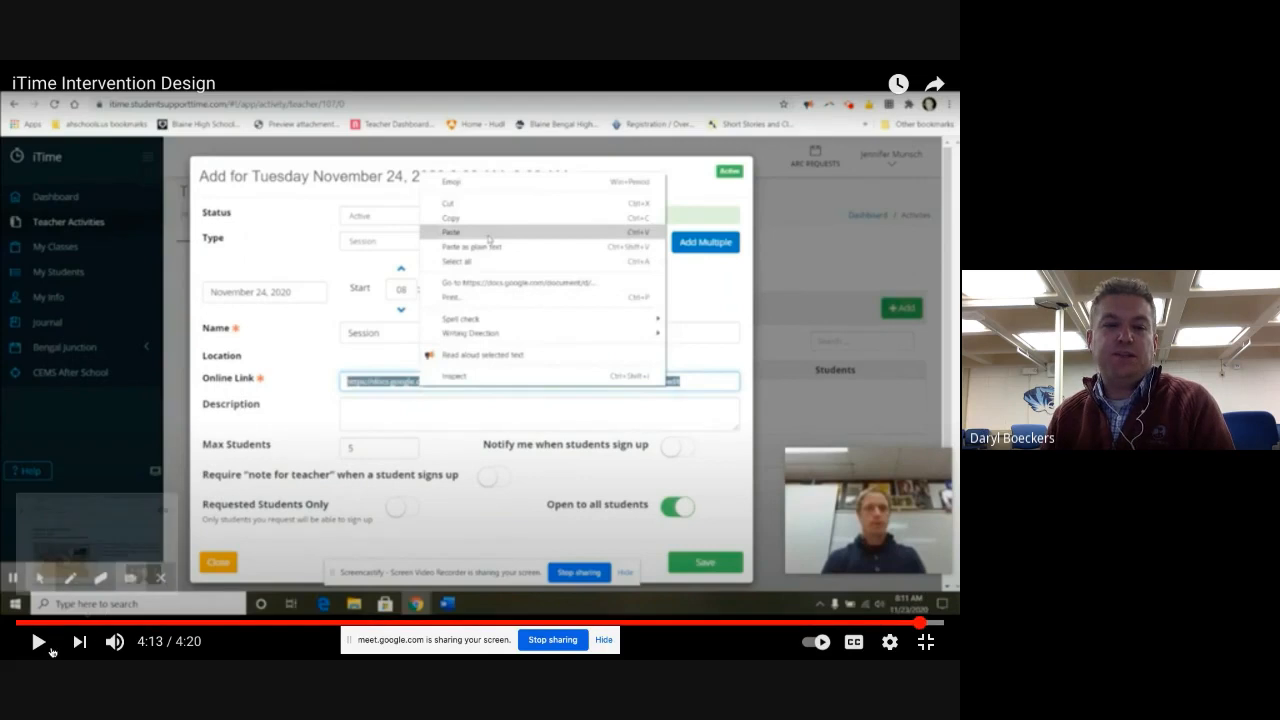
mouse_move(38, 640)
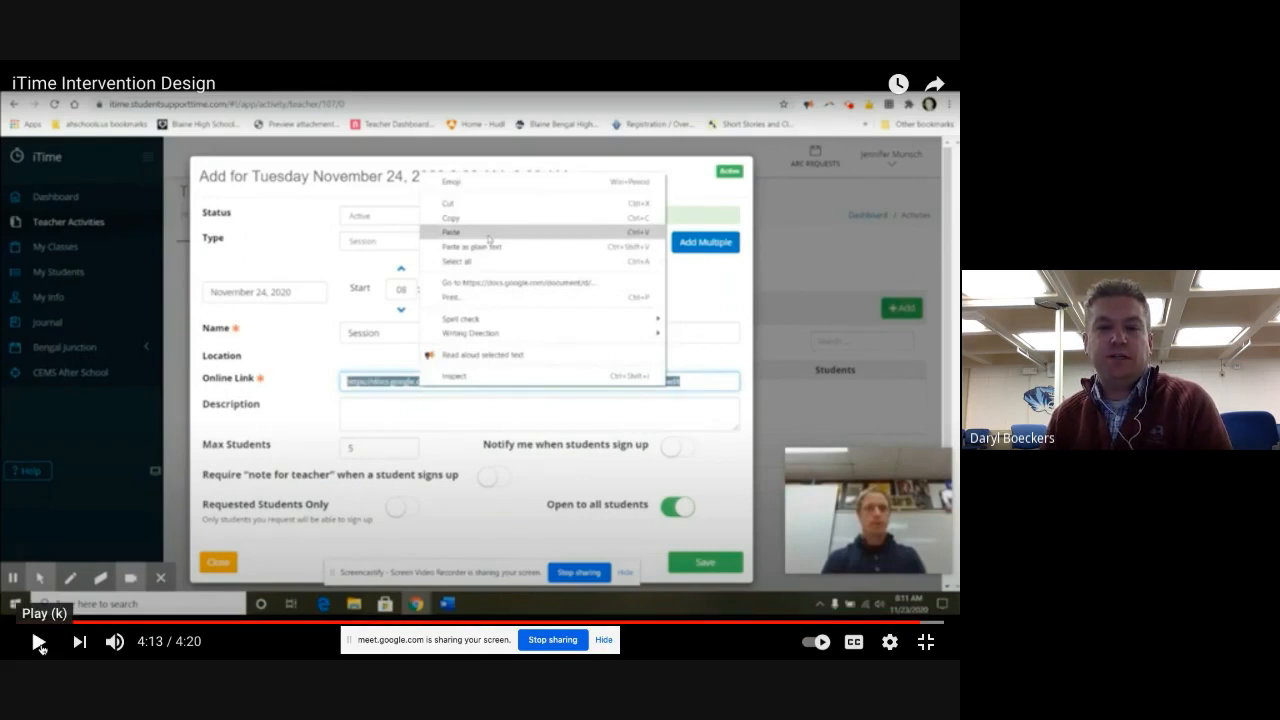
click(452, 232)
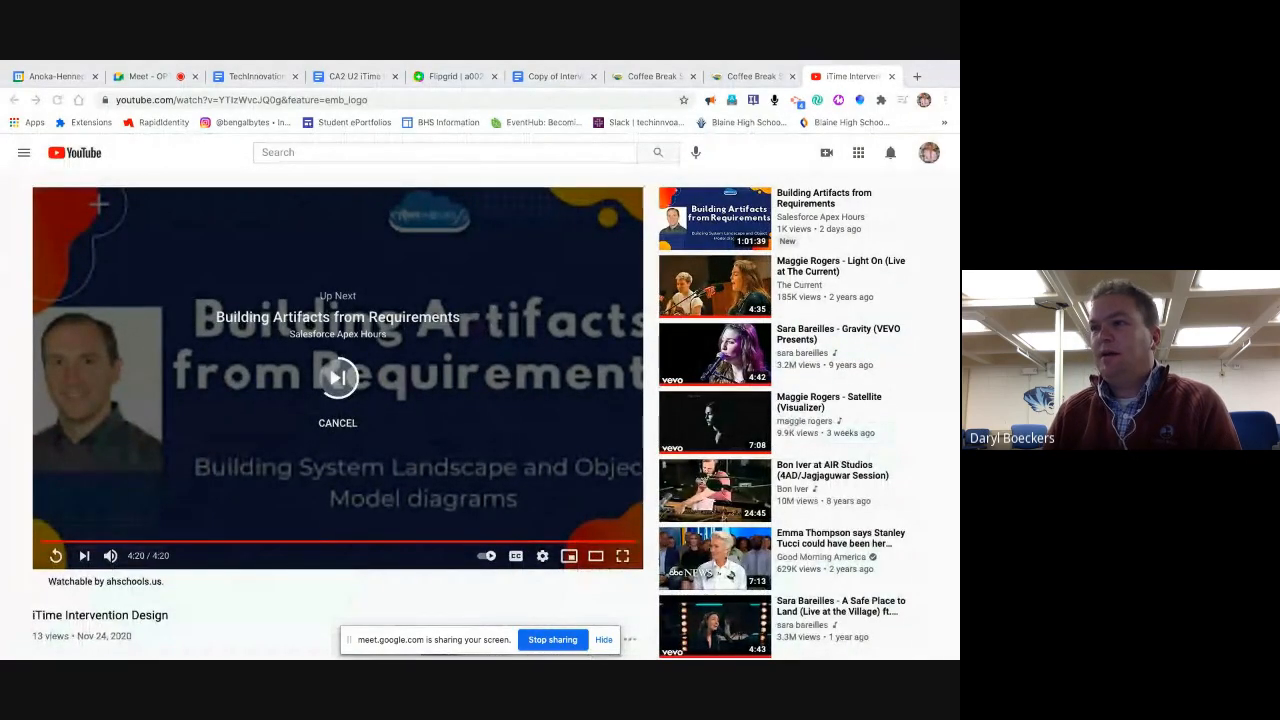
Switch back to the Copy of Intervention Template Staff document
click(684, 76)
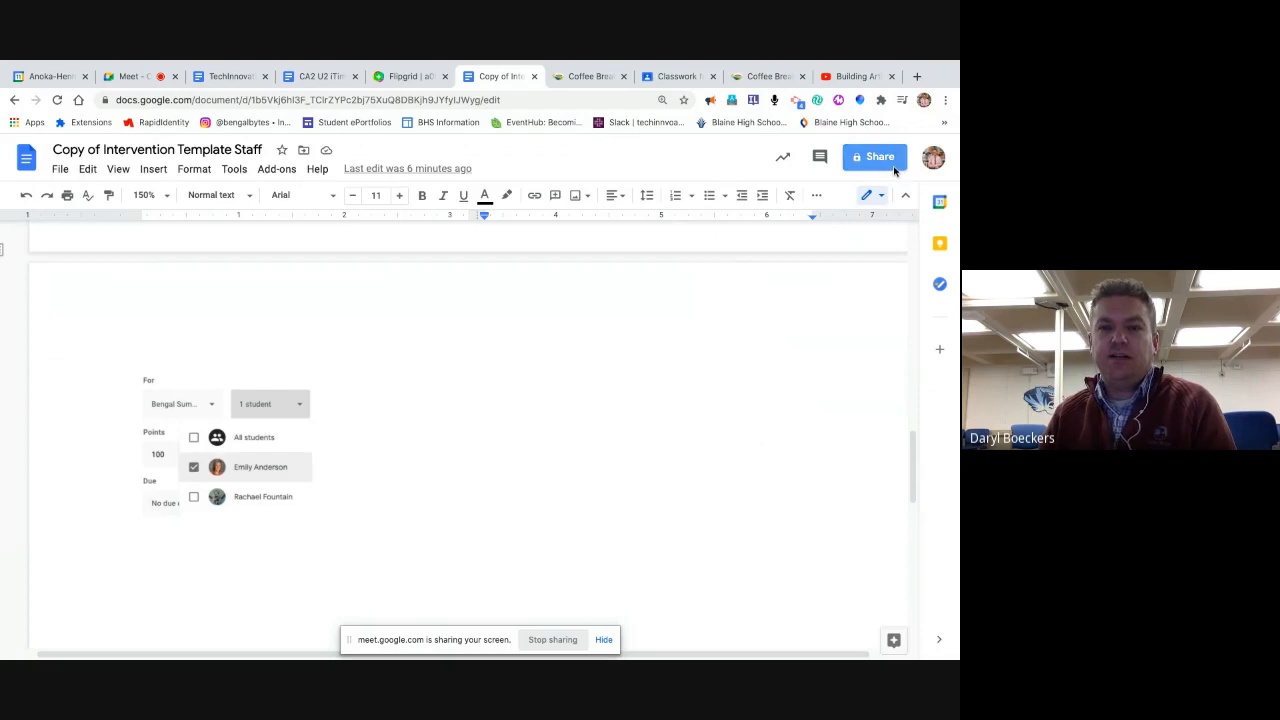
Get the template copy's sharing link for the iTime Example (PD) Classroom assignment
click(872, 156)
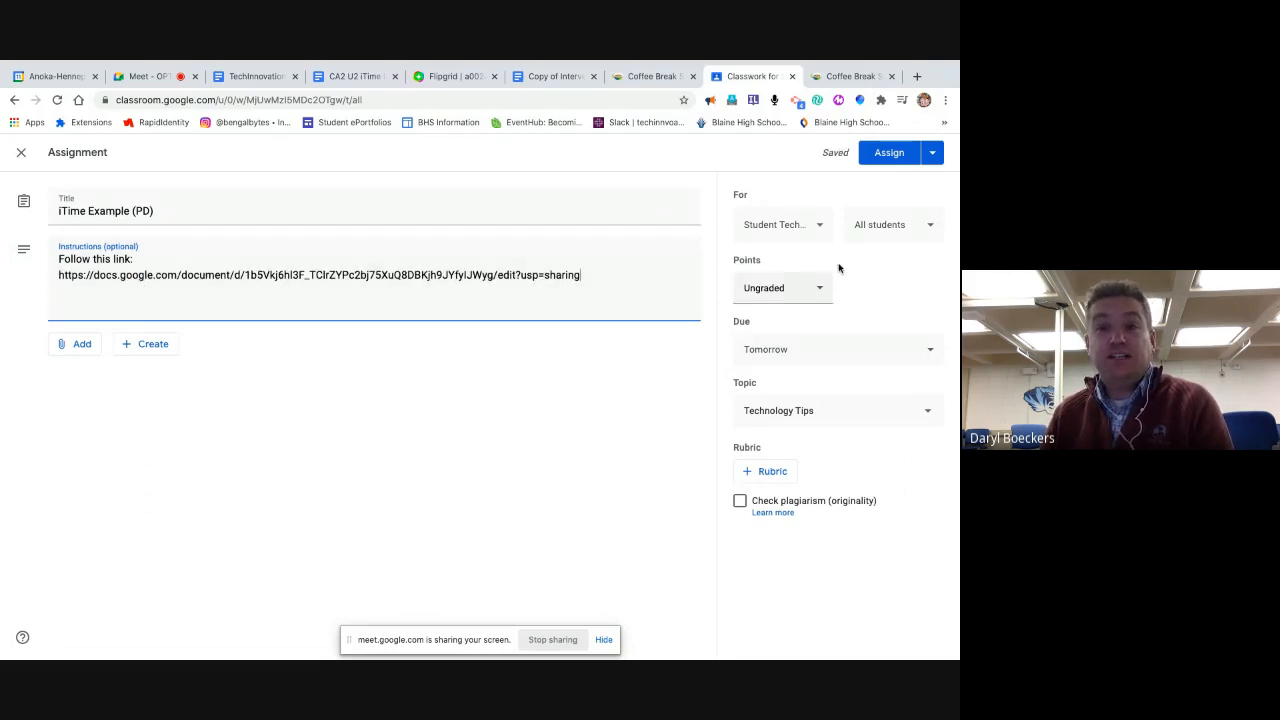
Check the assignment's All students list, then return to the TechInnovationResources document
click(892, 224)
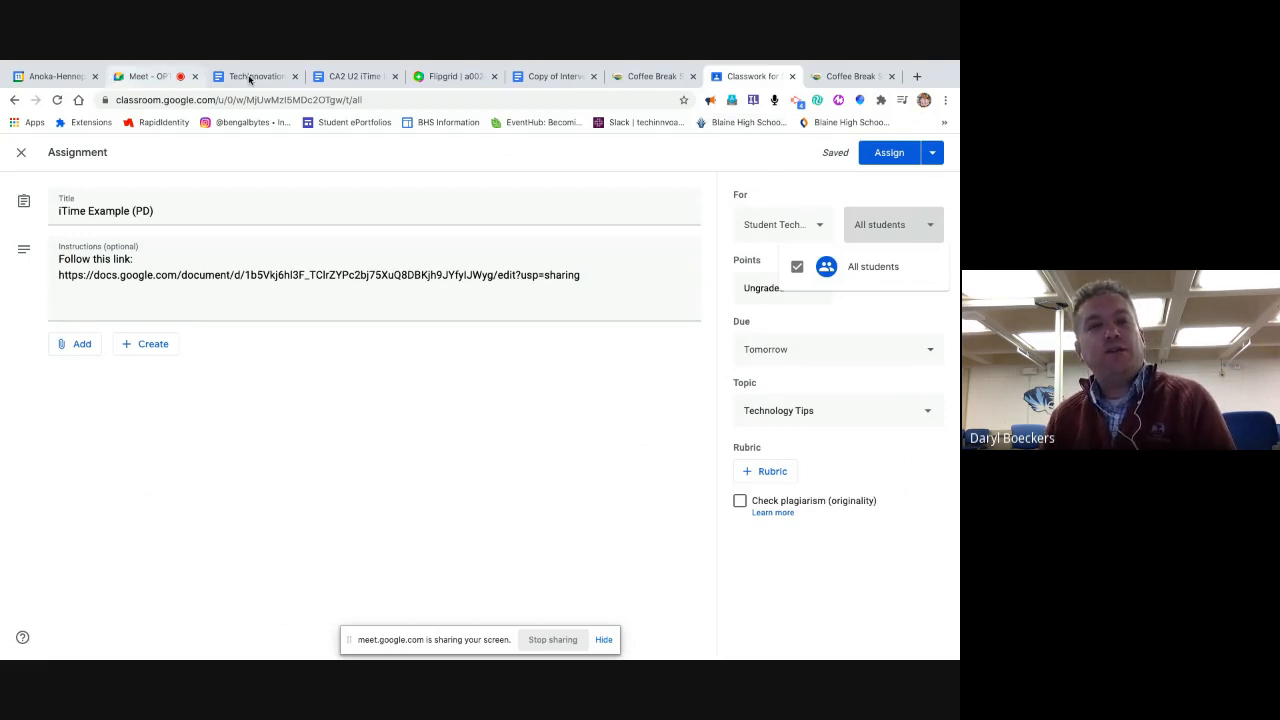
click(256, 76)
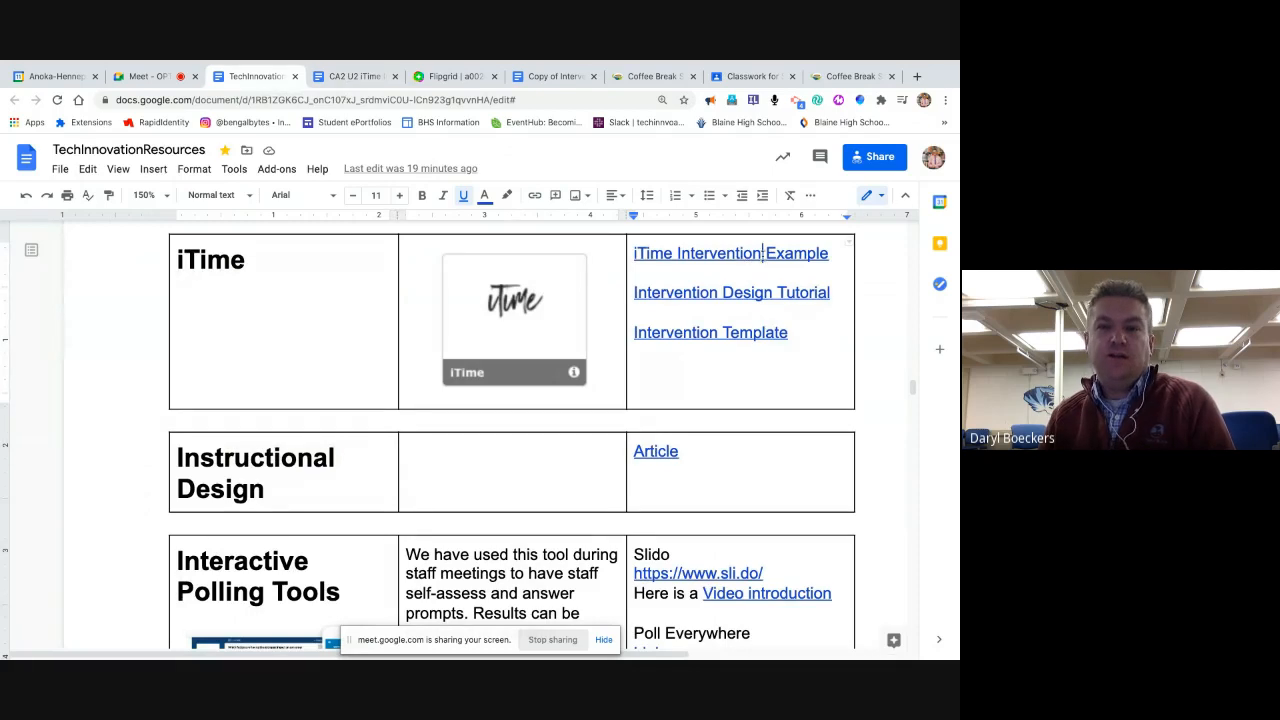
scroll(down, 3)
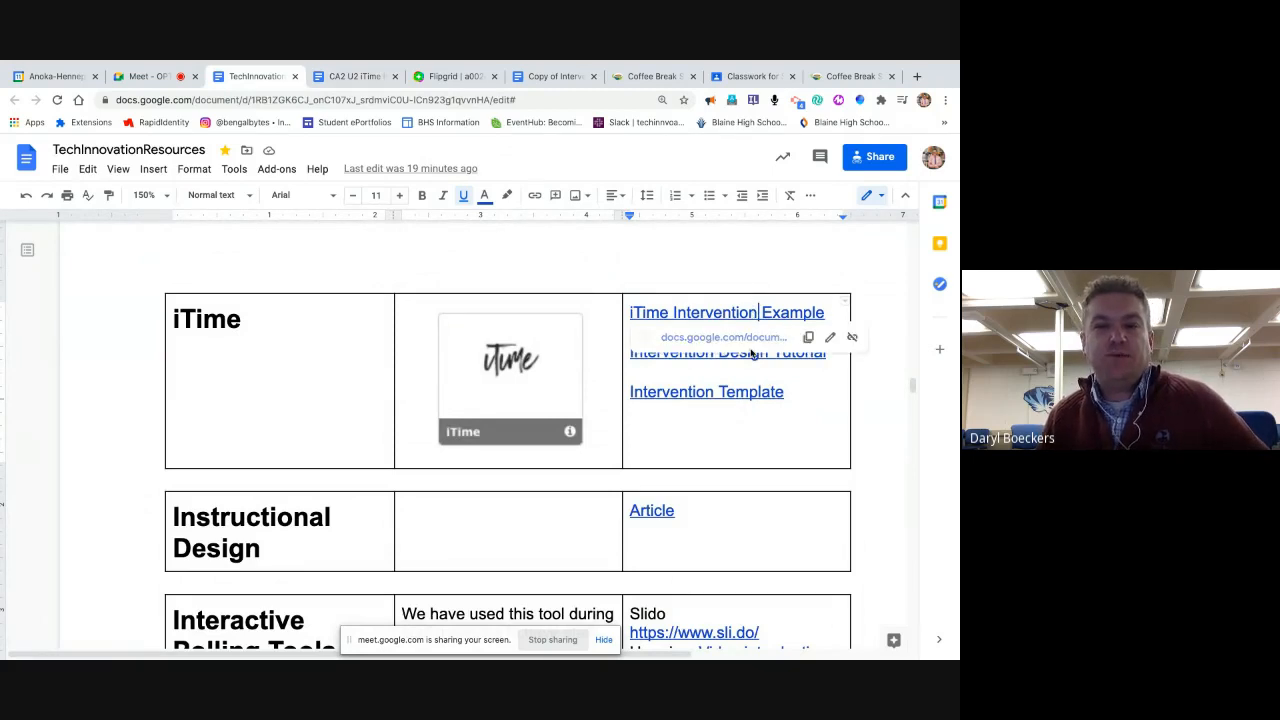
mouse_move(700, 344)
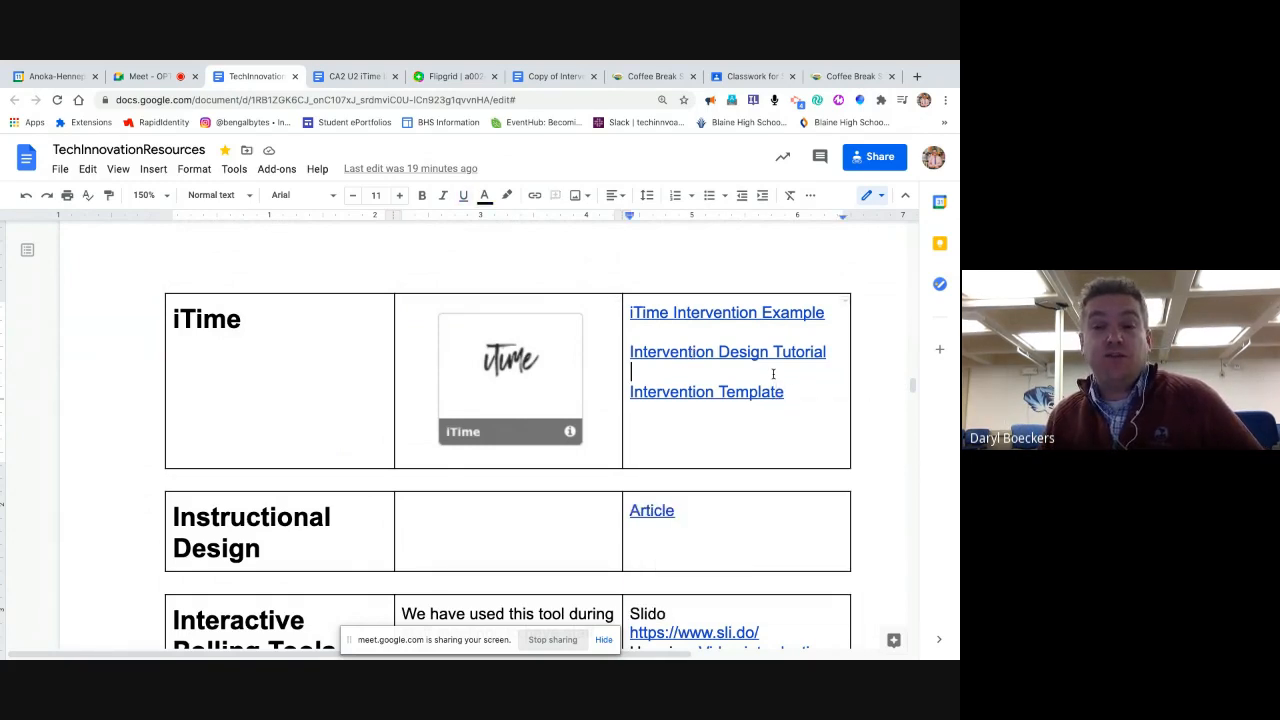
mouse_move(400, 196)
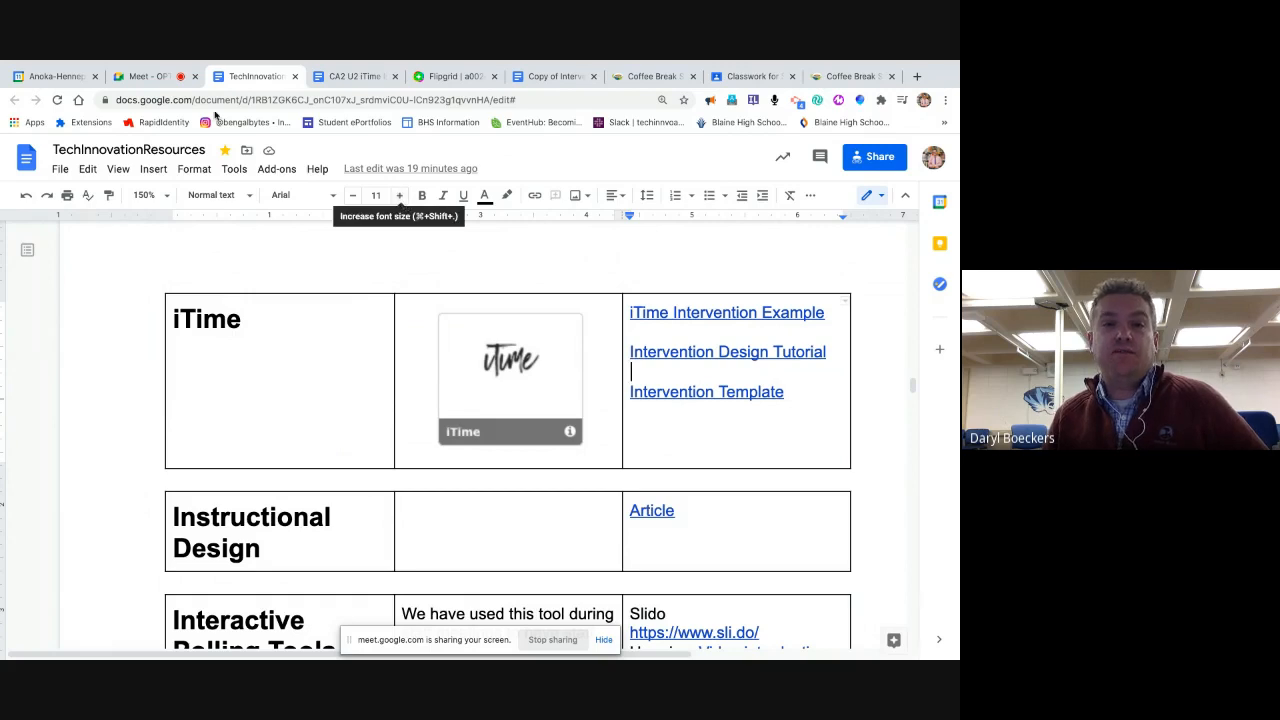
mouse_move(150, 76)
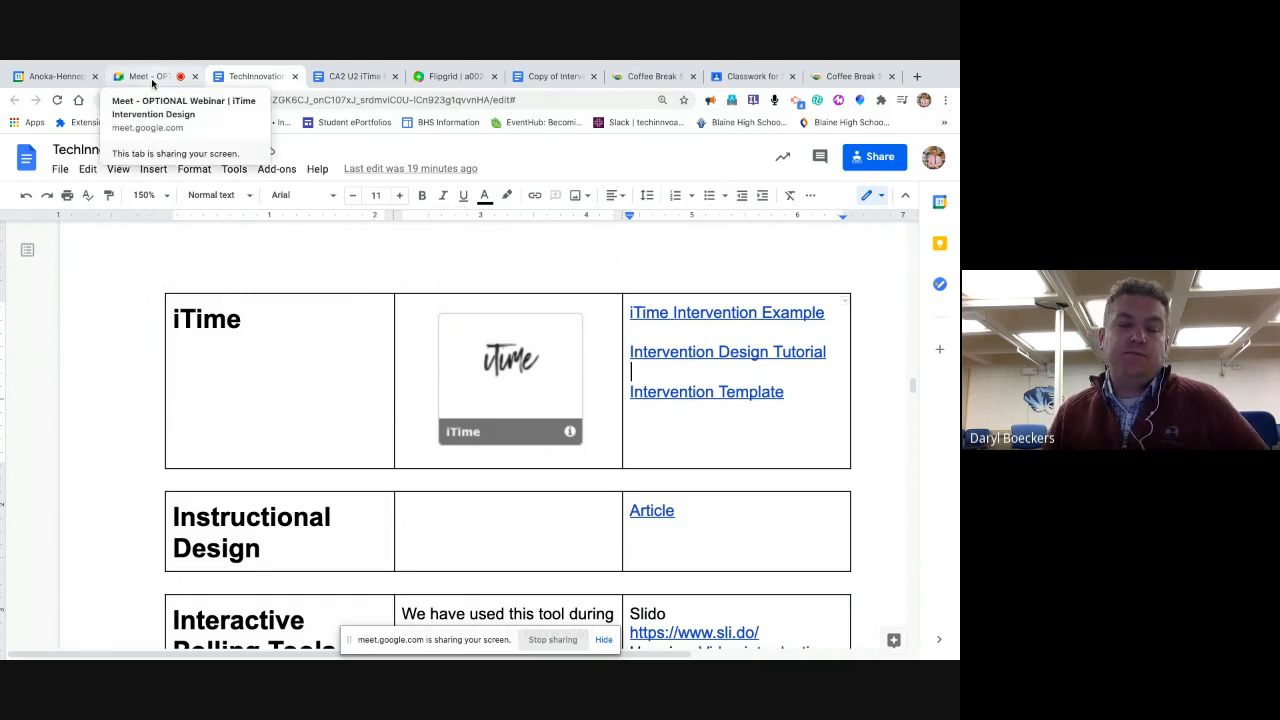
Return to the Meet call and choose Stop recording from More options
click(144, 76)
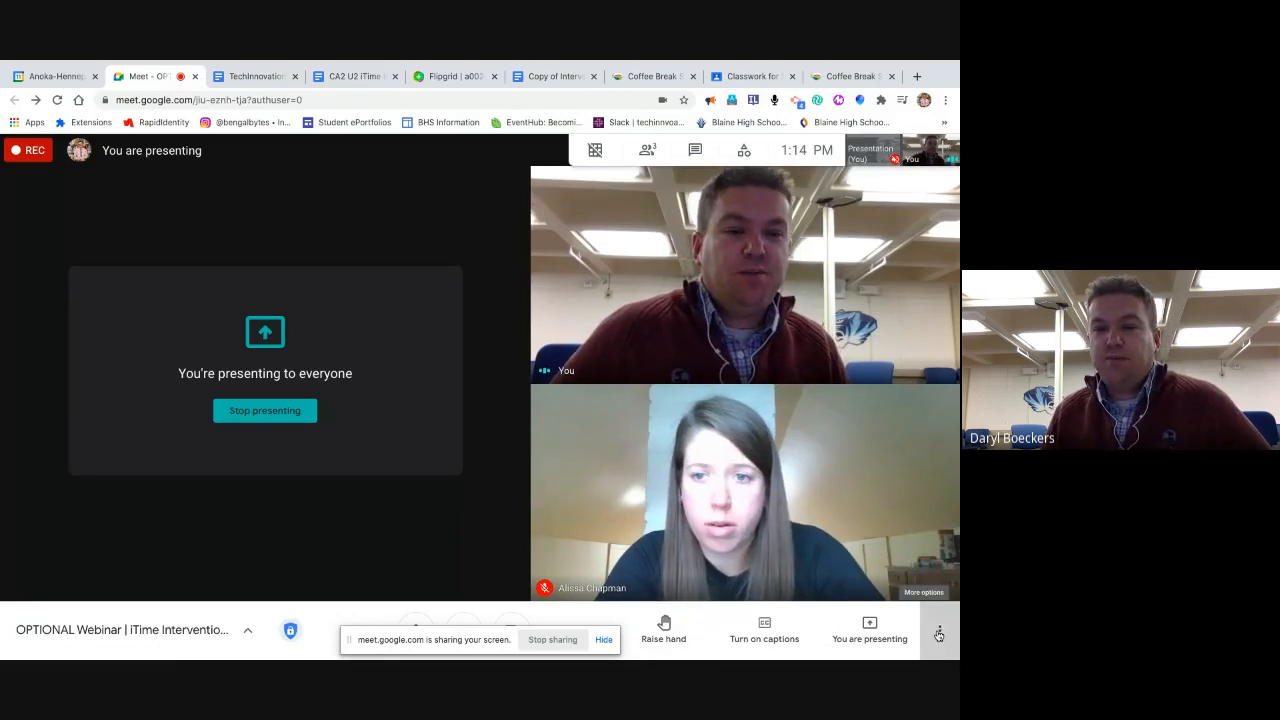
click(938, 632)
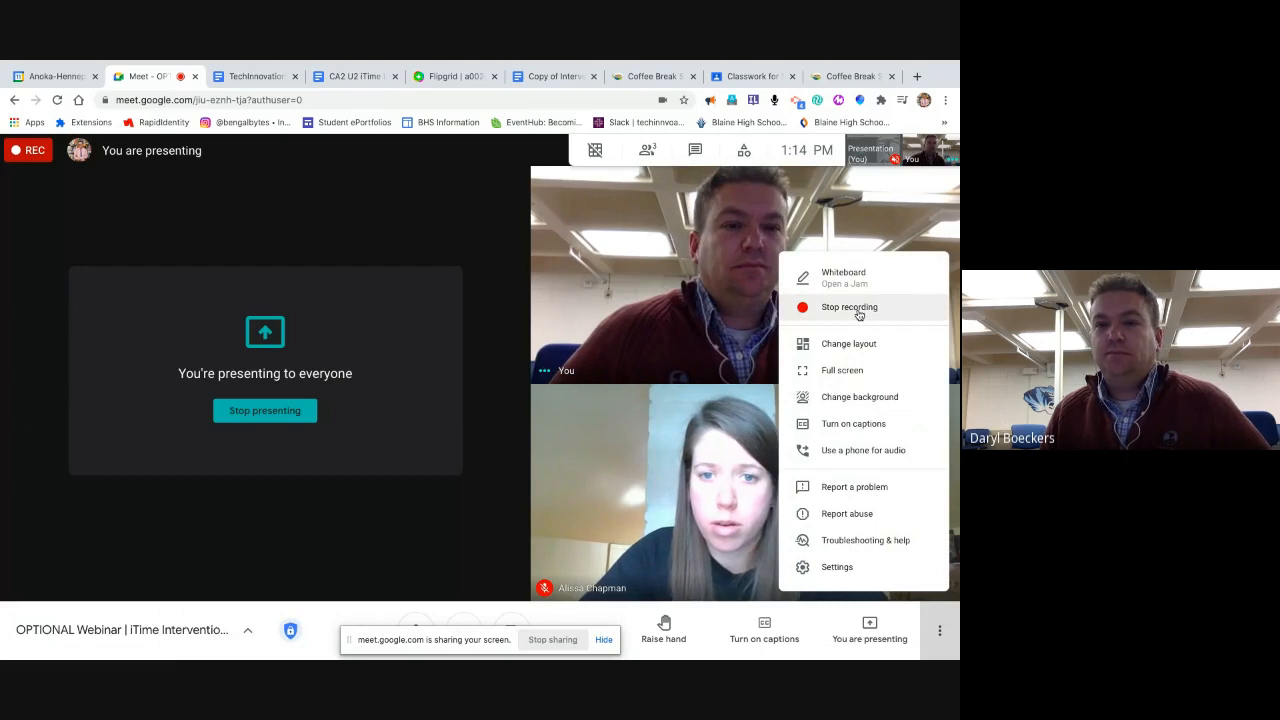
click(848, 308)
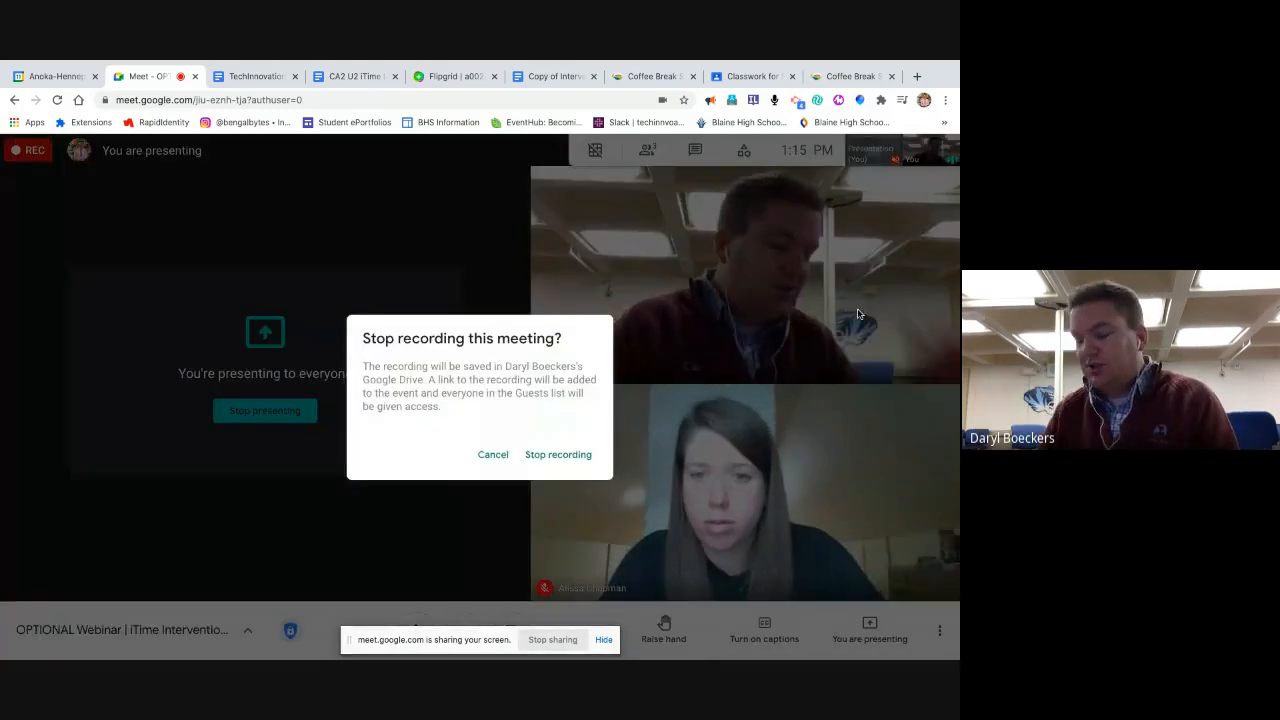